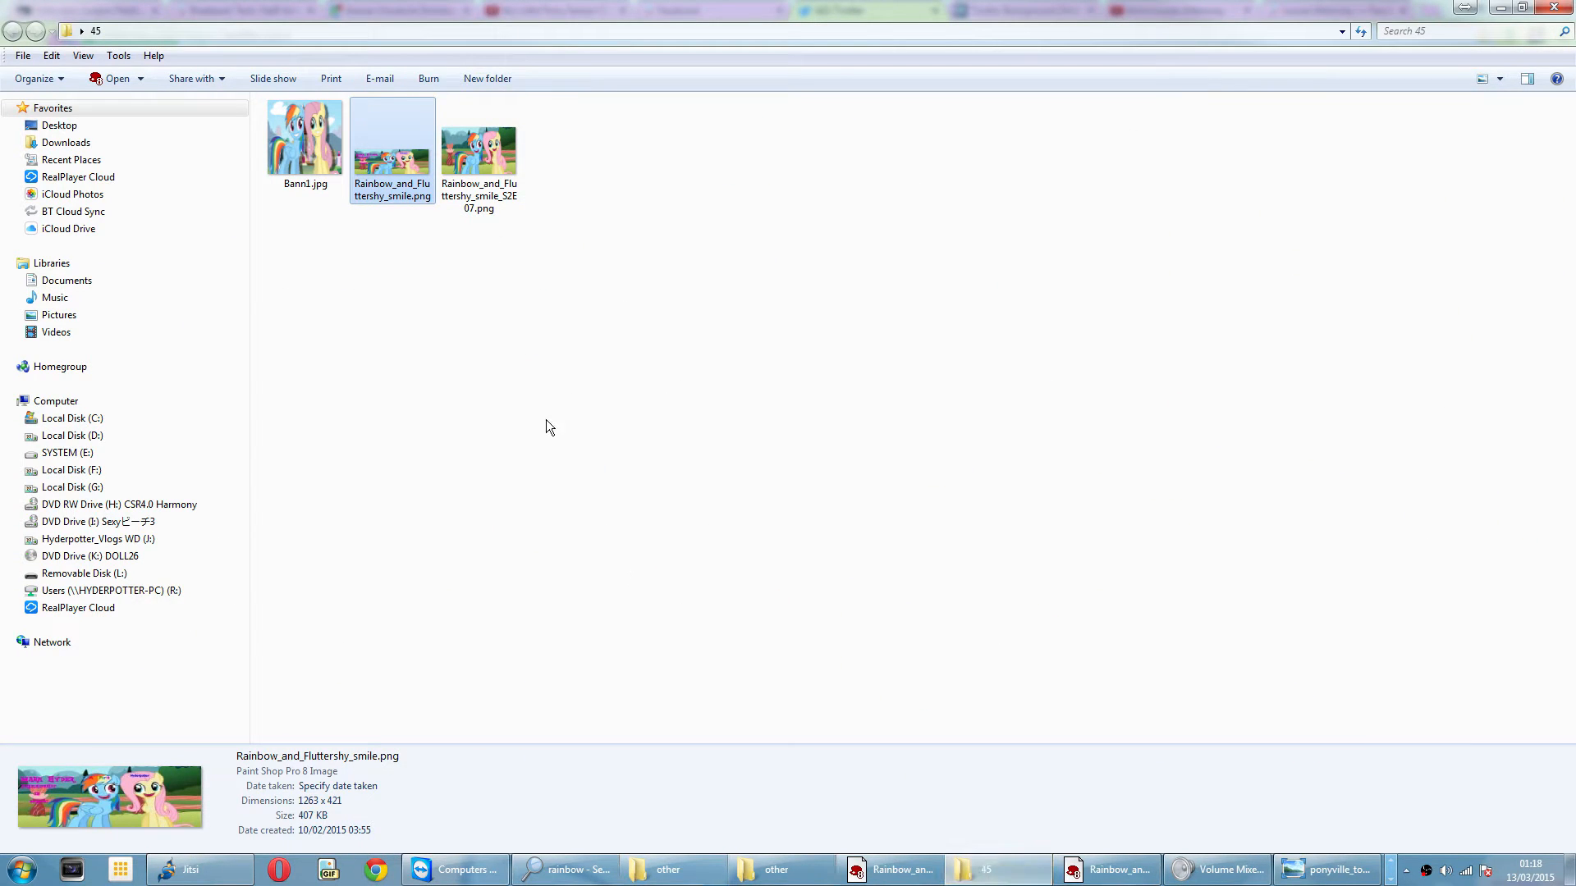
Check the dimensions of the square Bann1.jpg image in its Properties details.
click(306, 141)
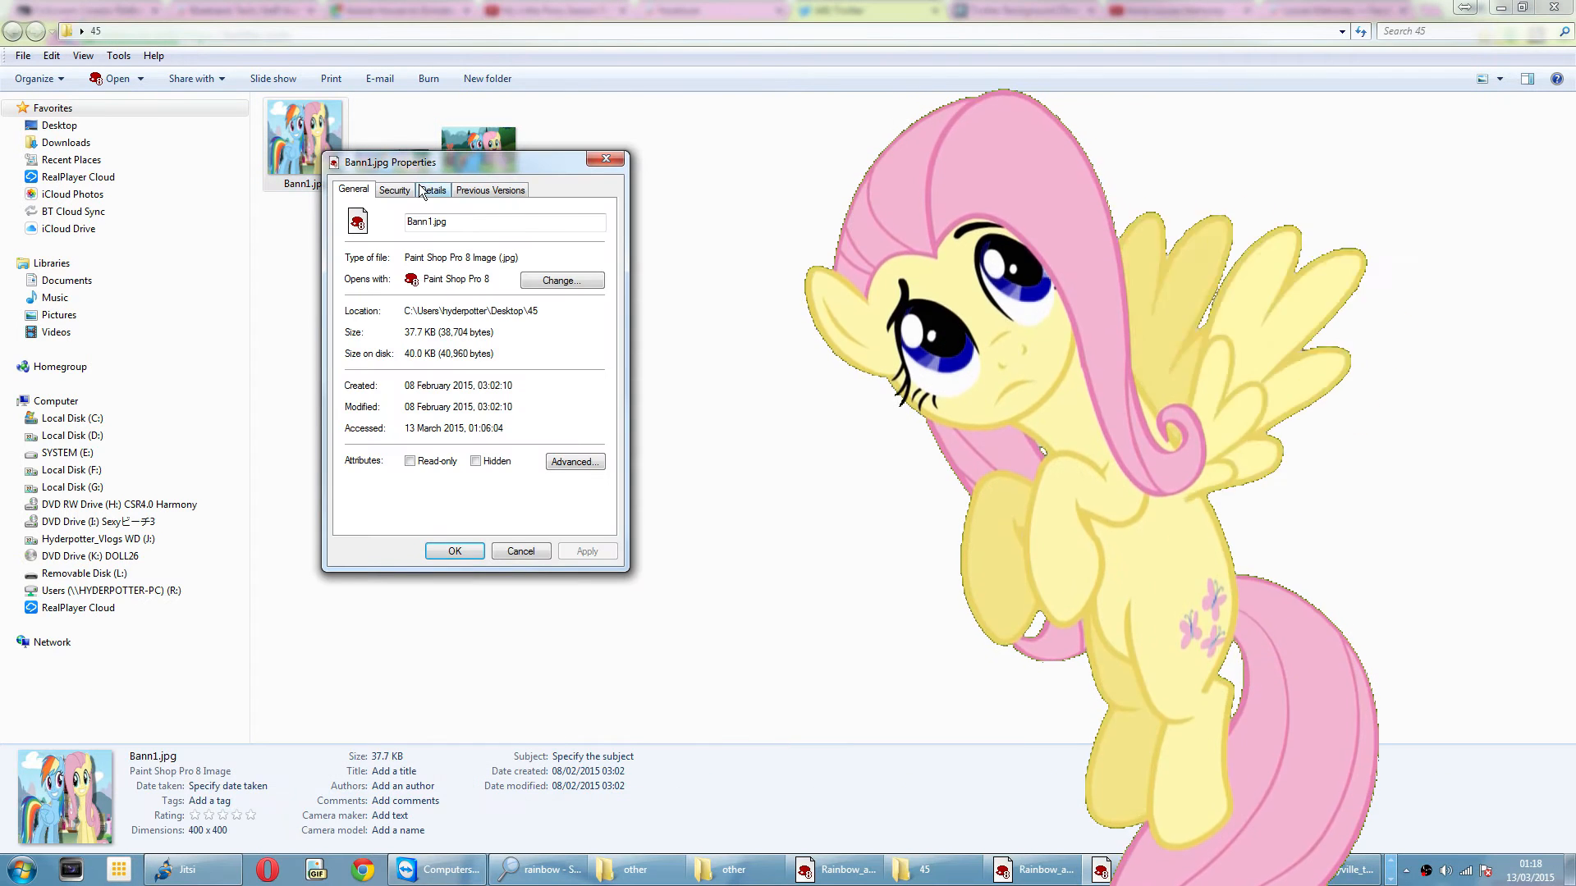
click(432, 191)
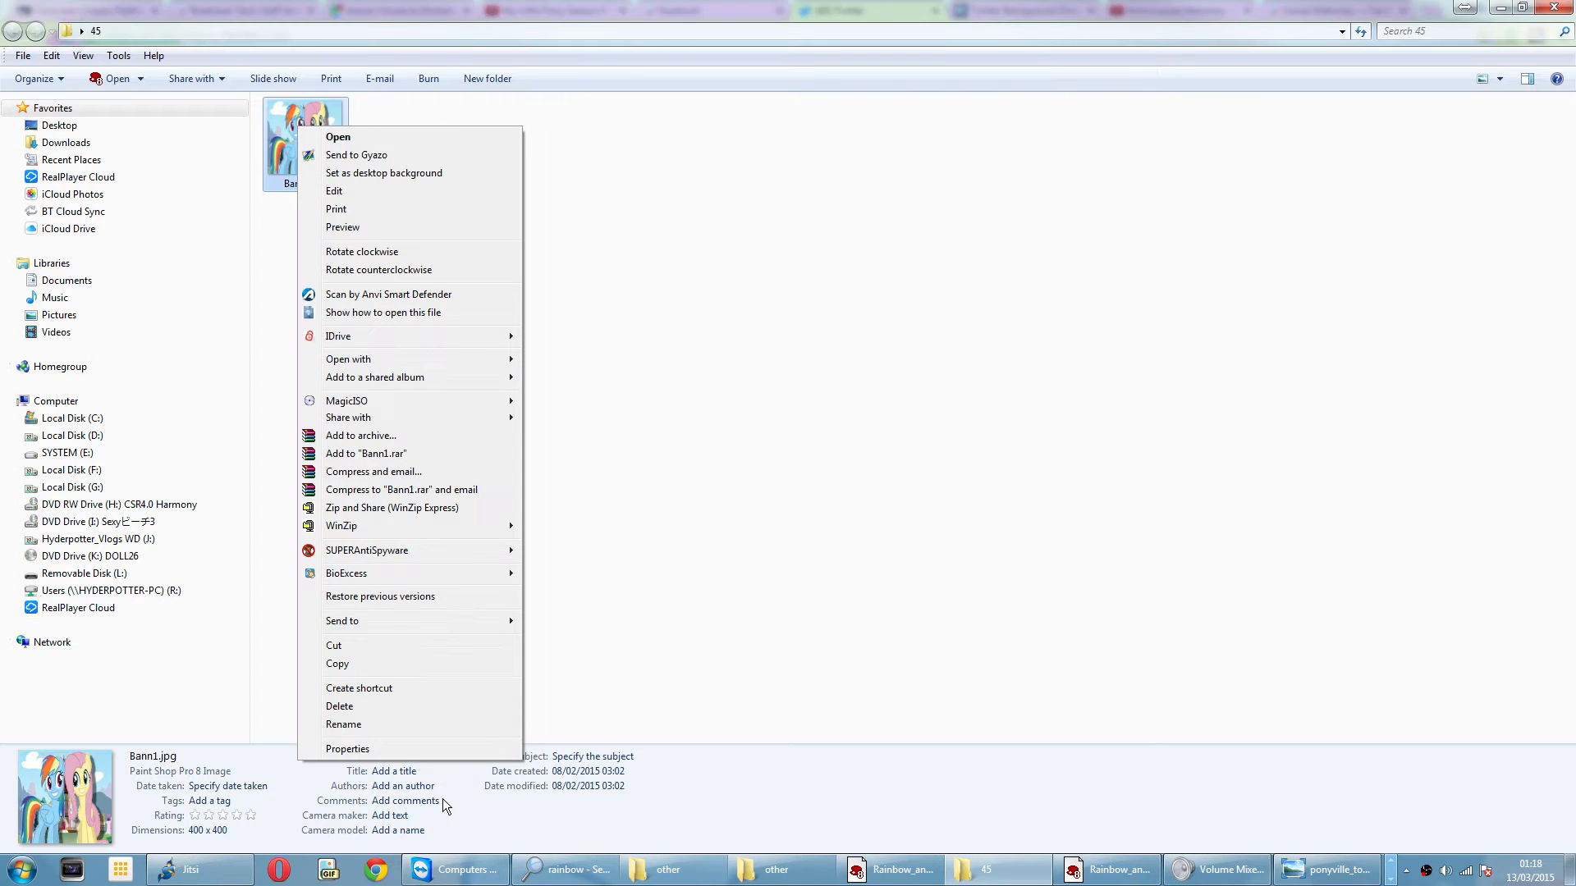
click(347, 749)
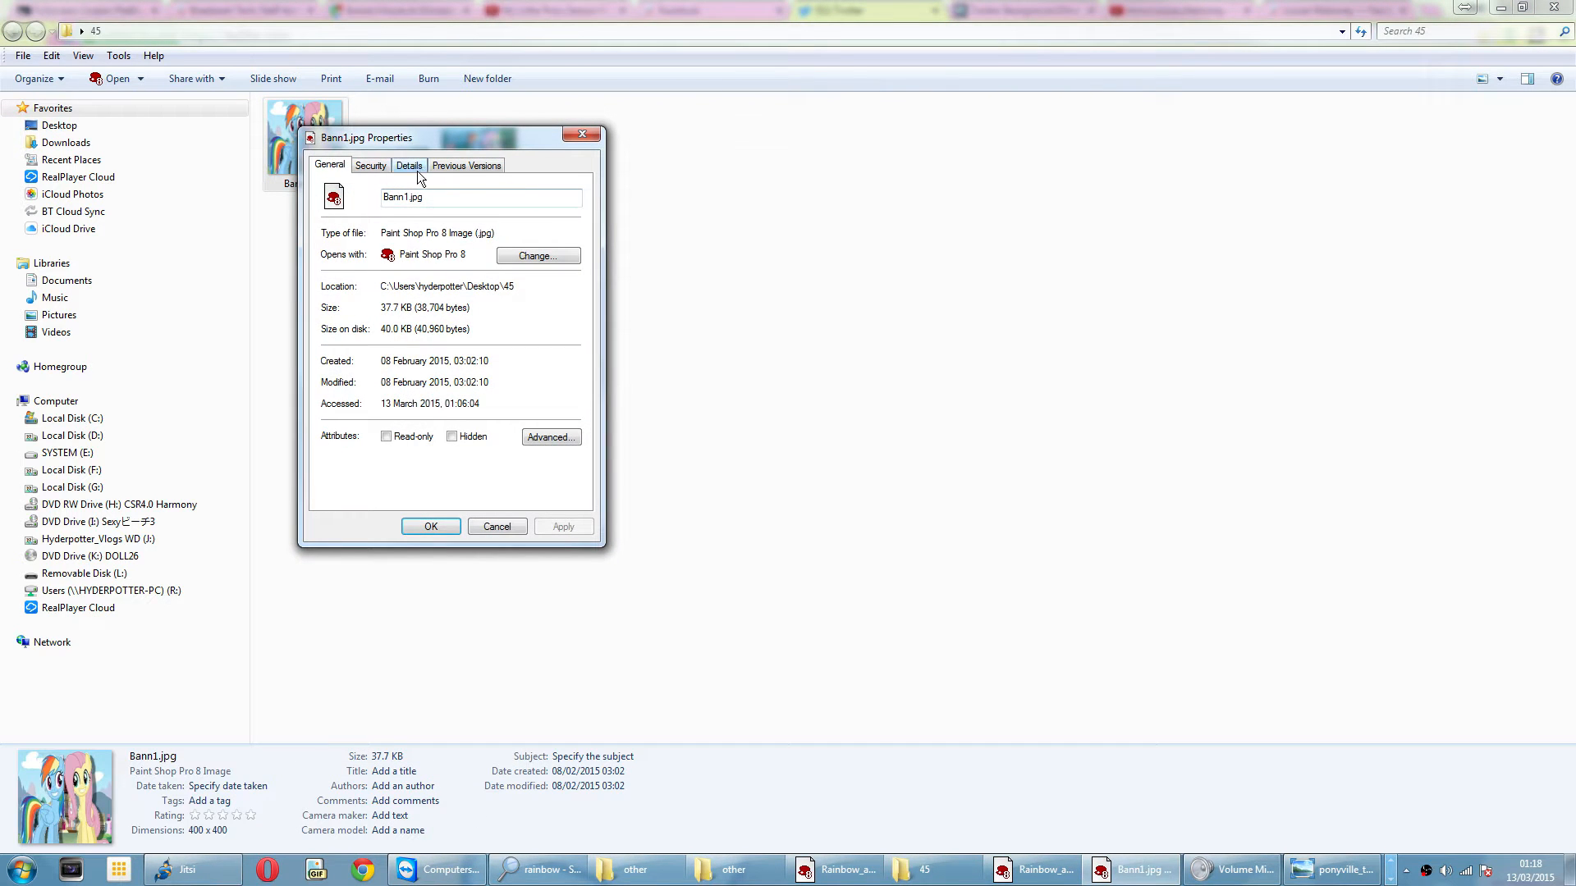
click(409, 164)
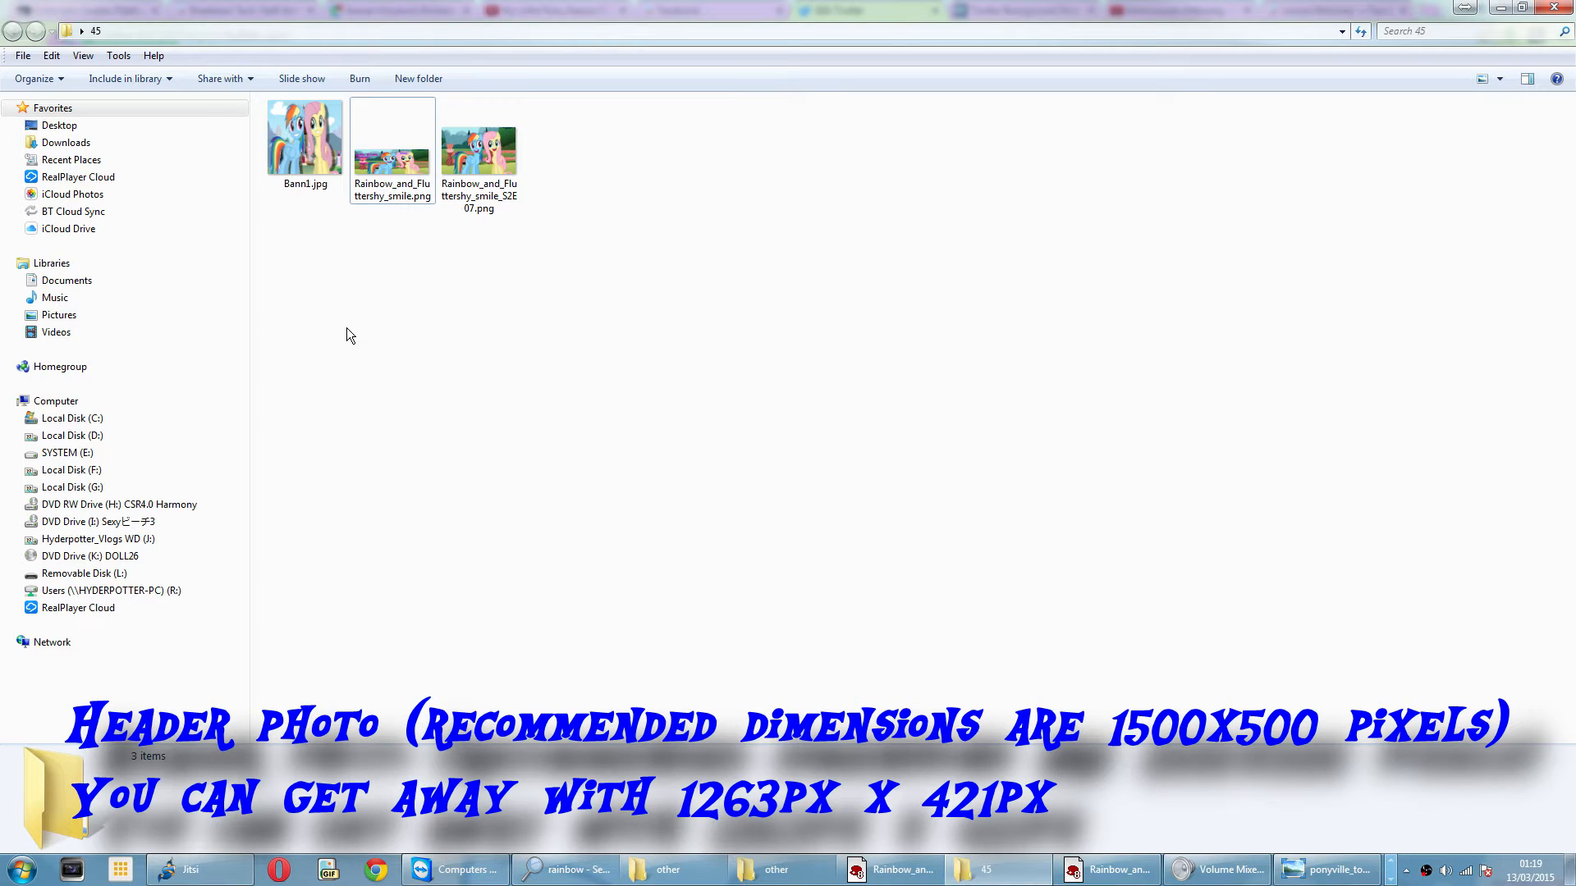
Check the wide banner image's file details and close the Properties window.
right_click(392, 146)
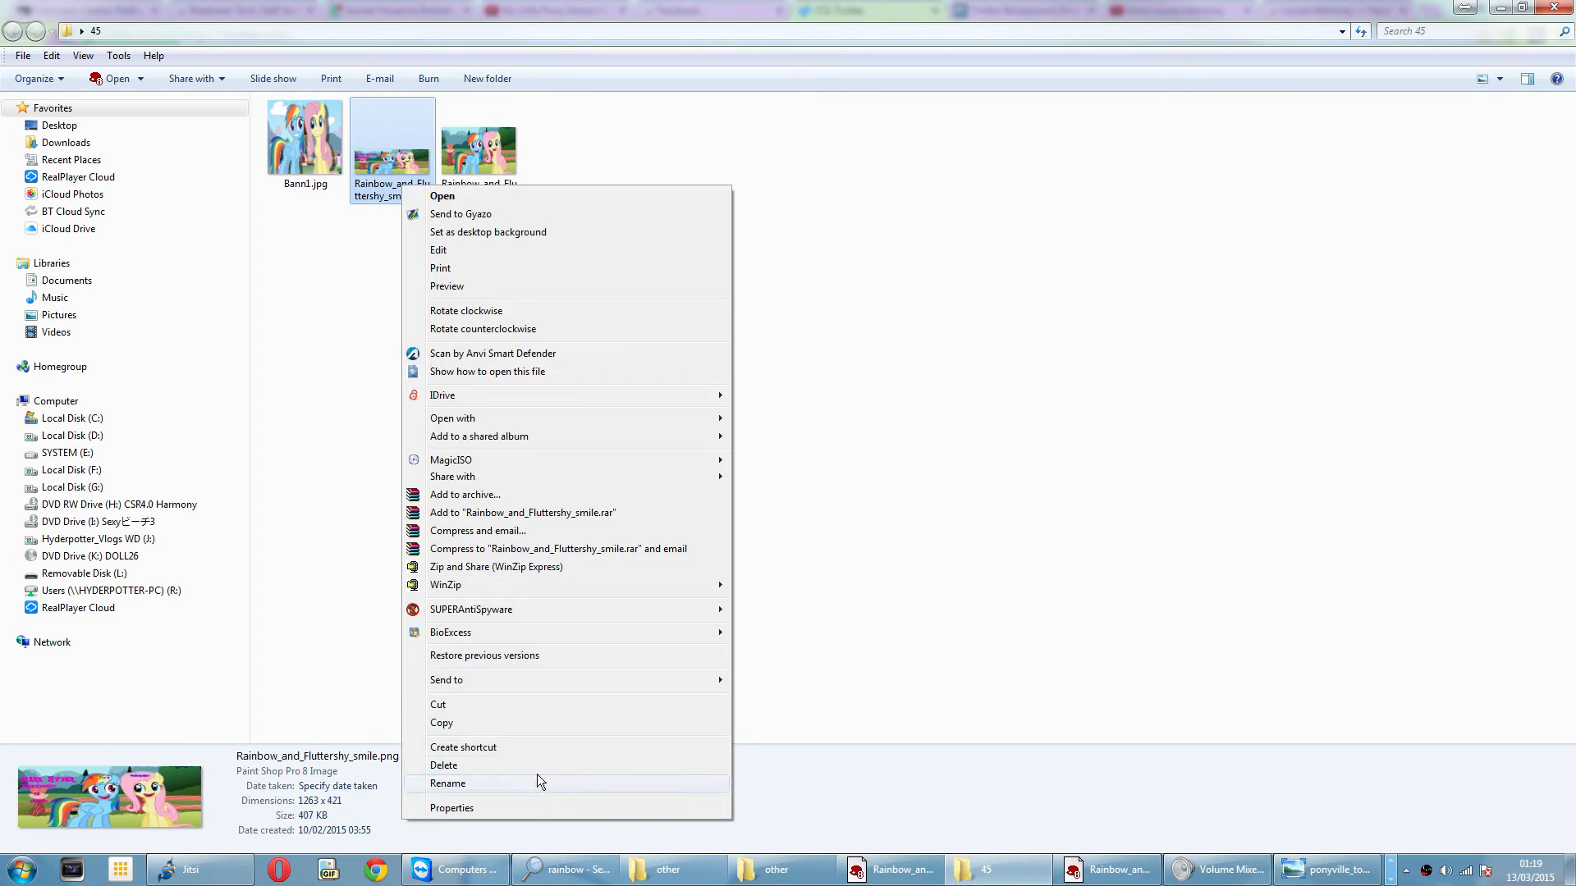
click(451, 808)
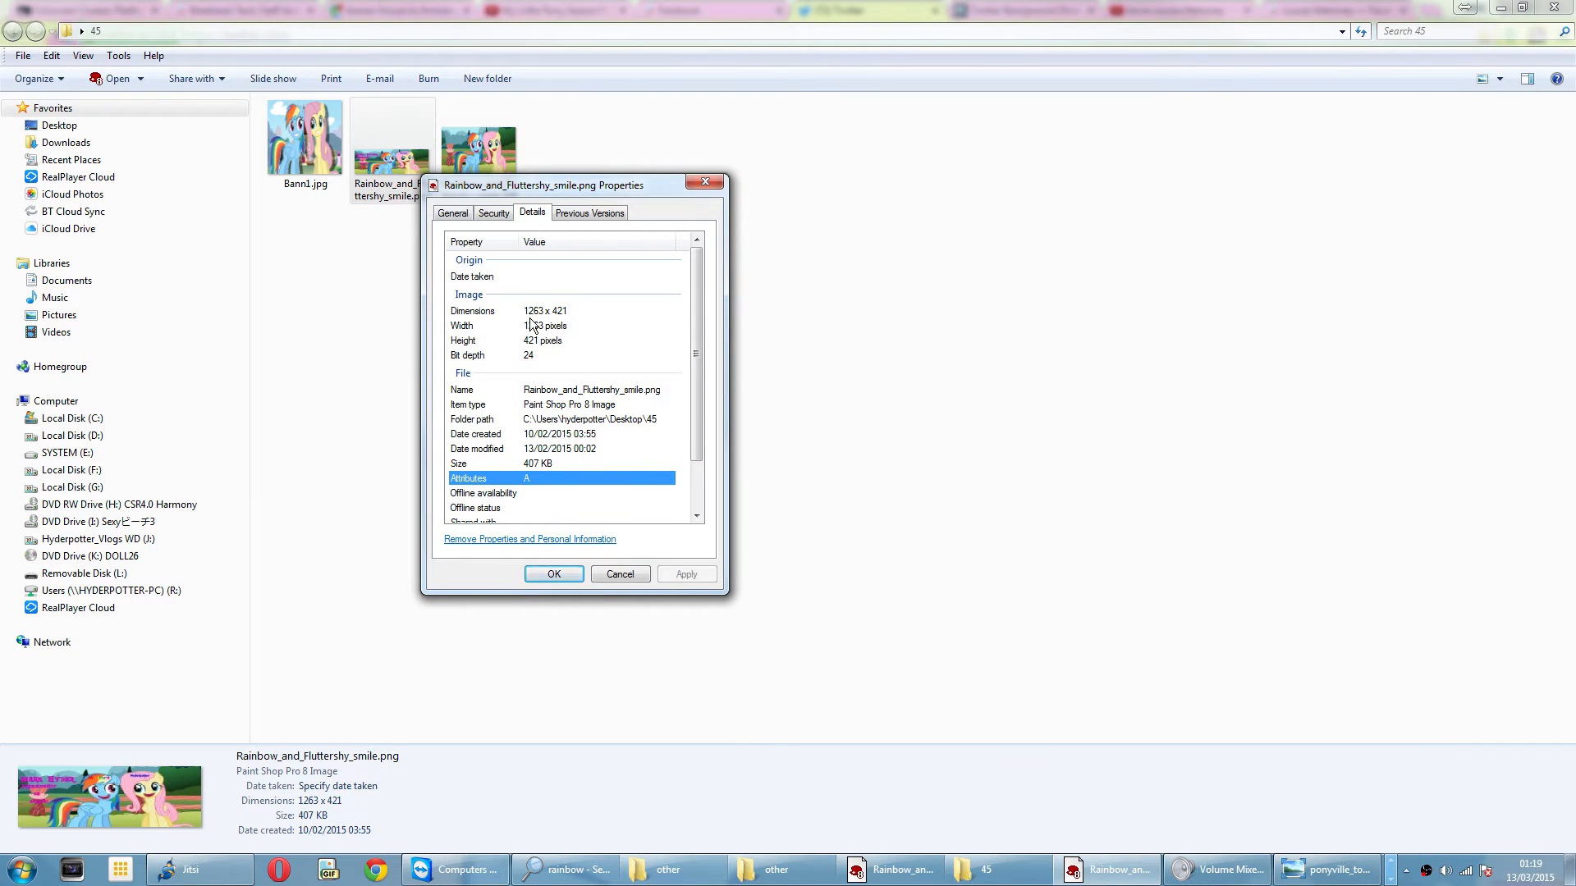
mouse_move(540, 322)
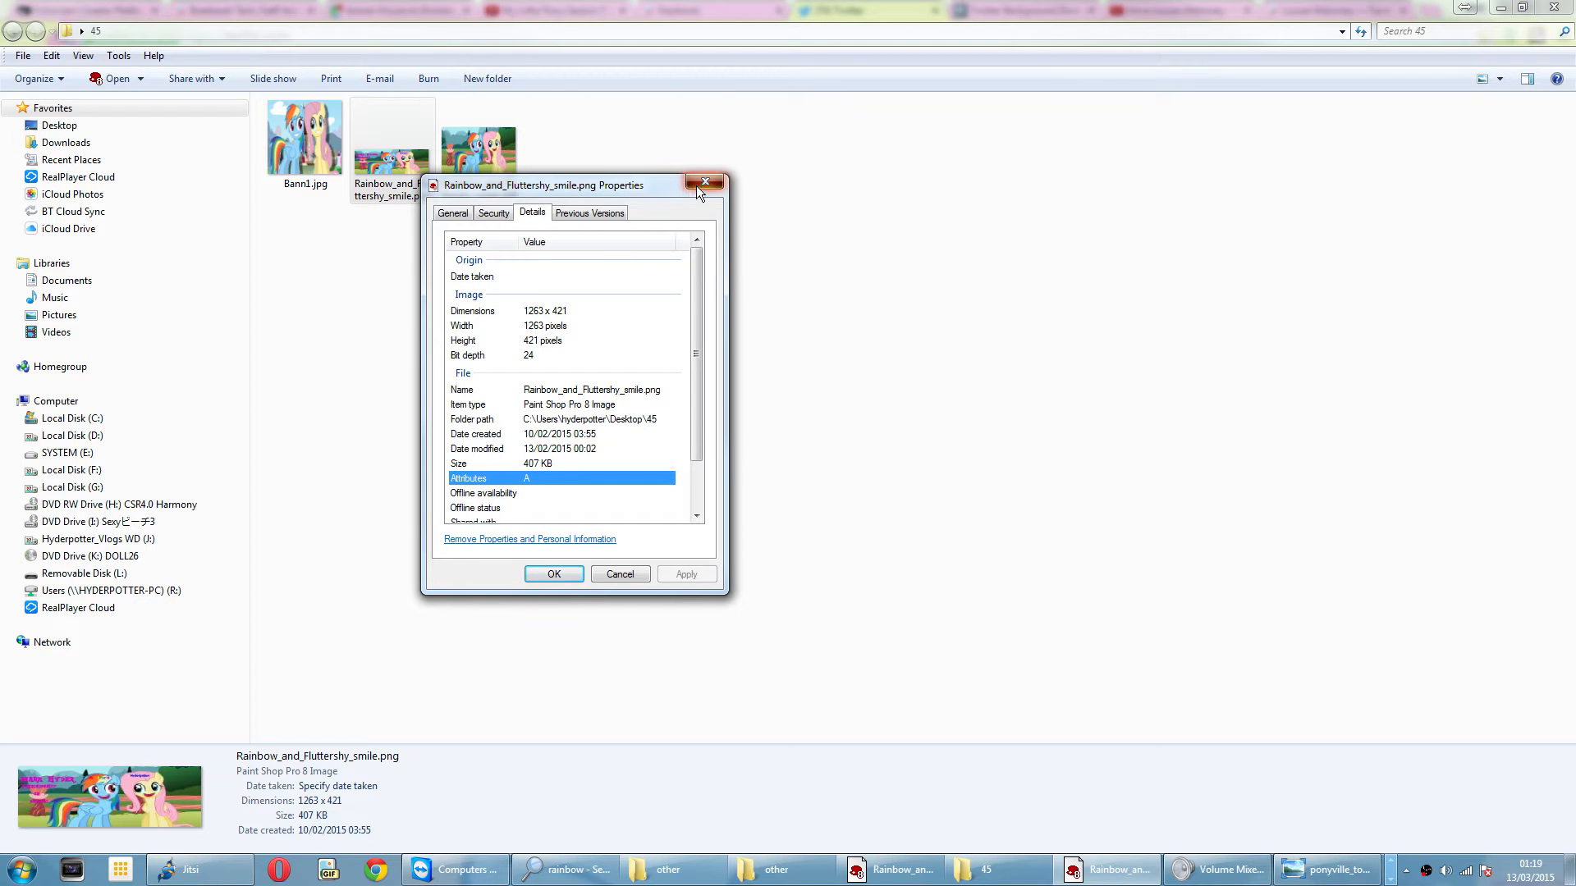
click(705, 182)
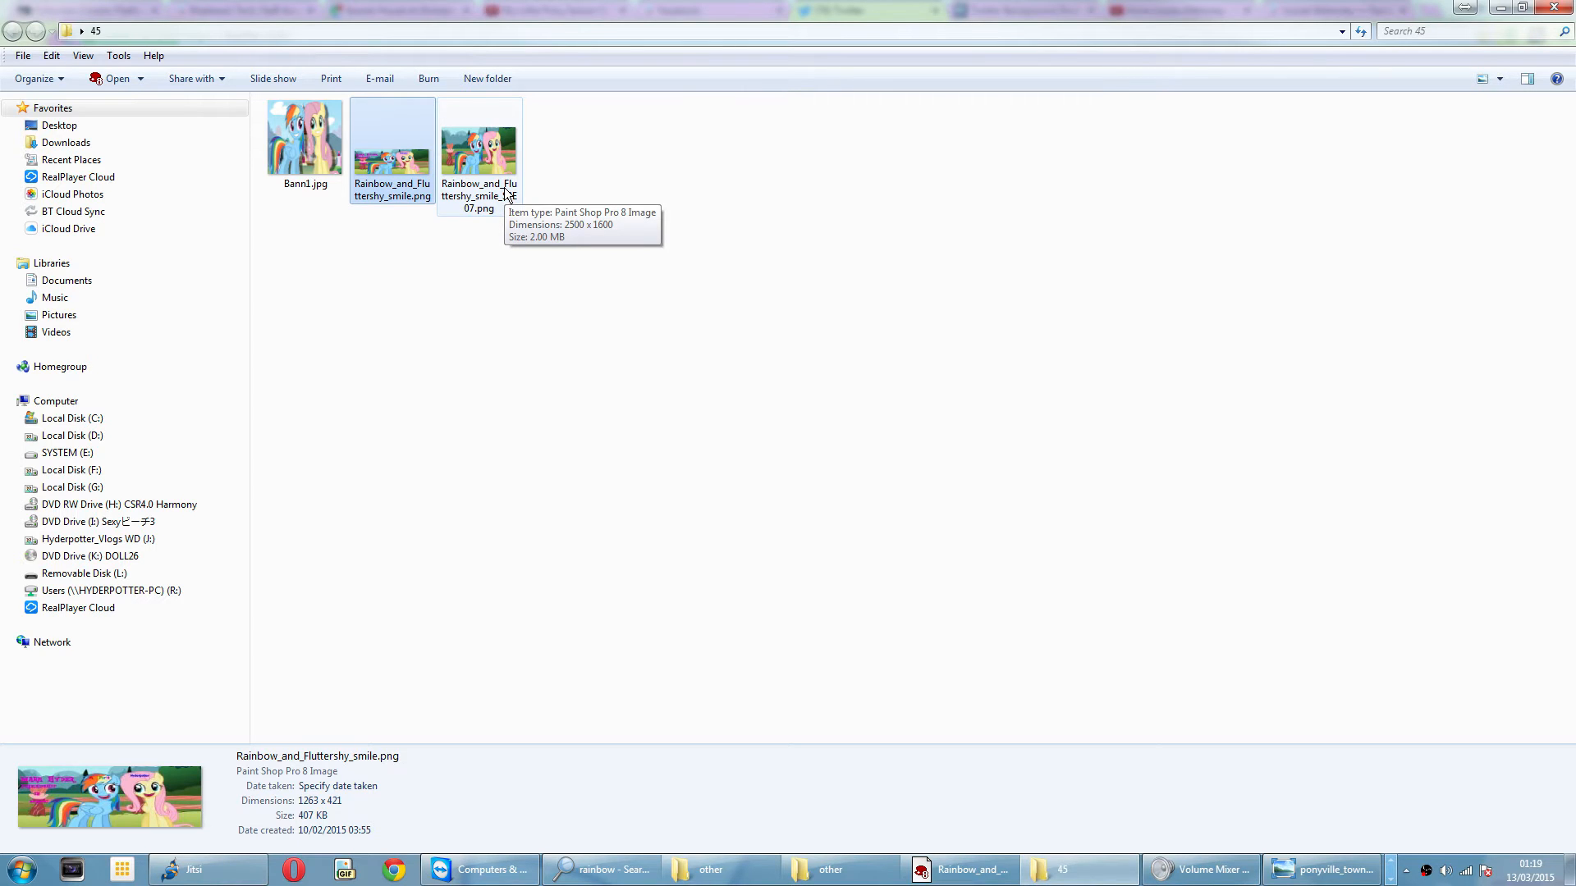
Check Rainbow_and_Fluttershy_smile_S2E07.png's details: 2500x1600 pixels, 2.00 MB.
click(479, 141)
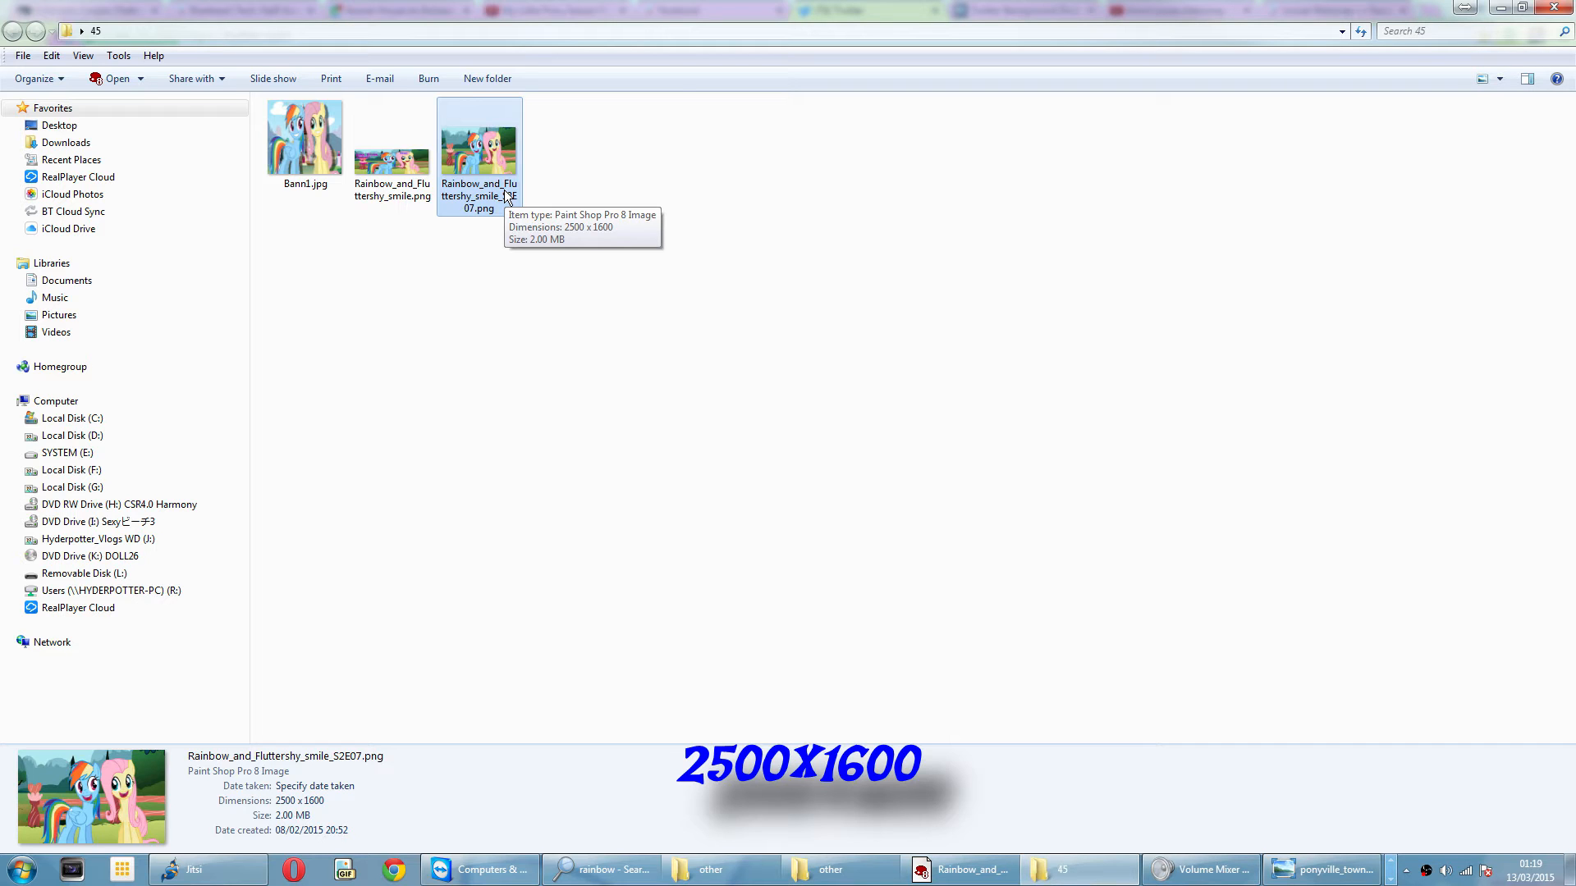
right_click(479, 151)
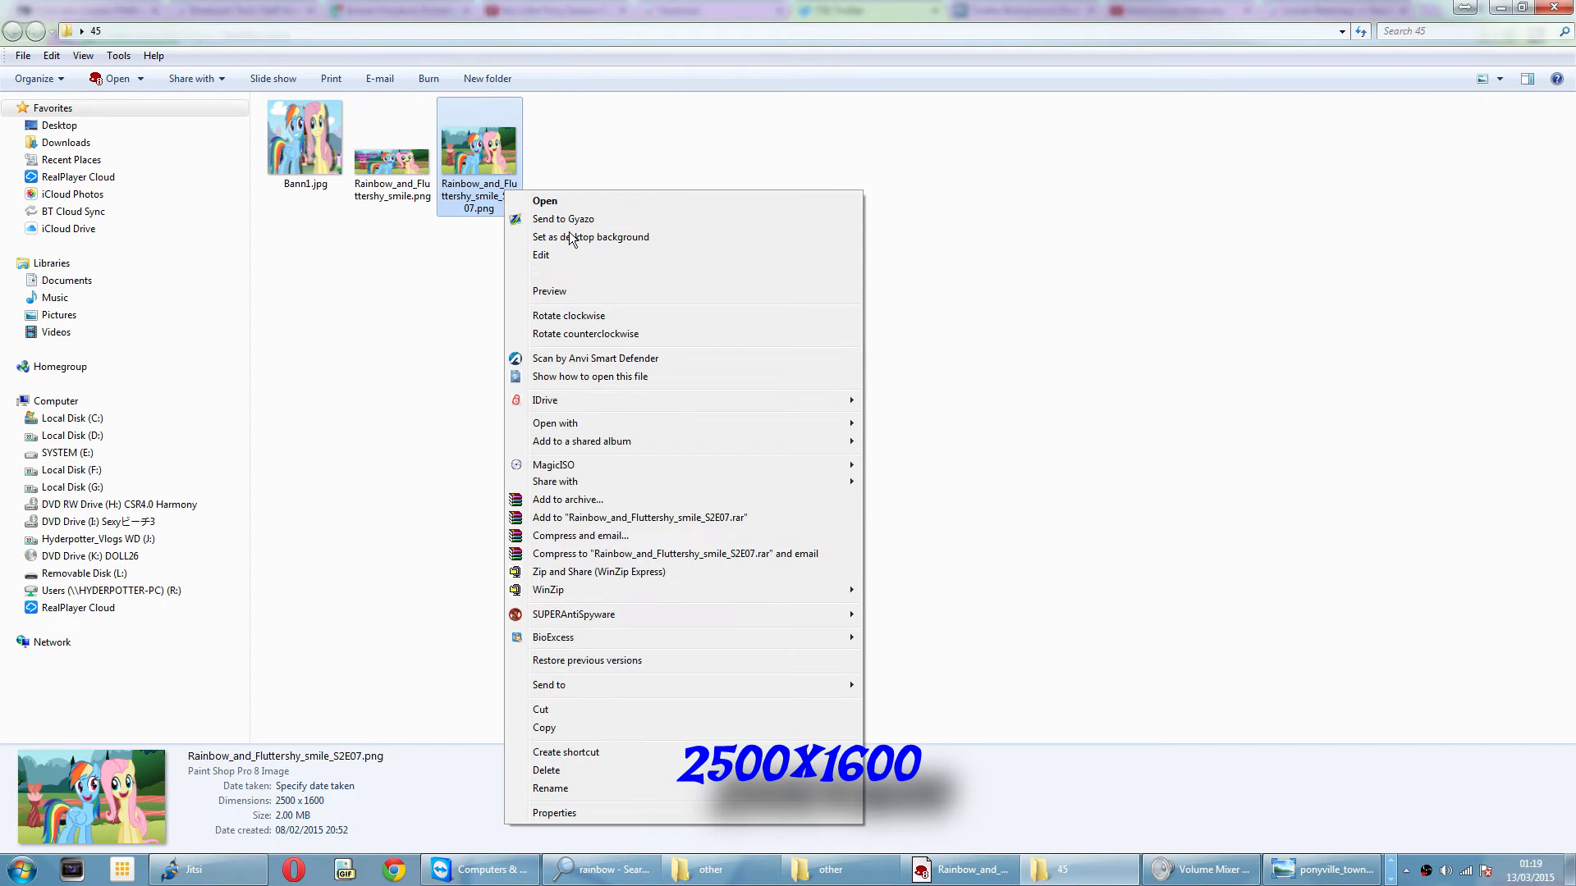
click(553, 813)
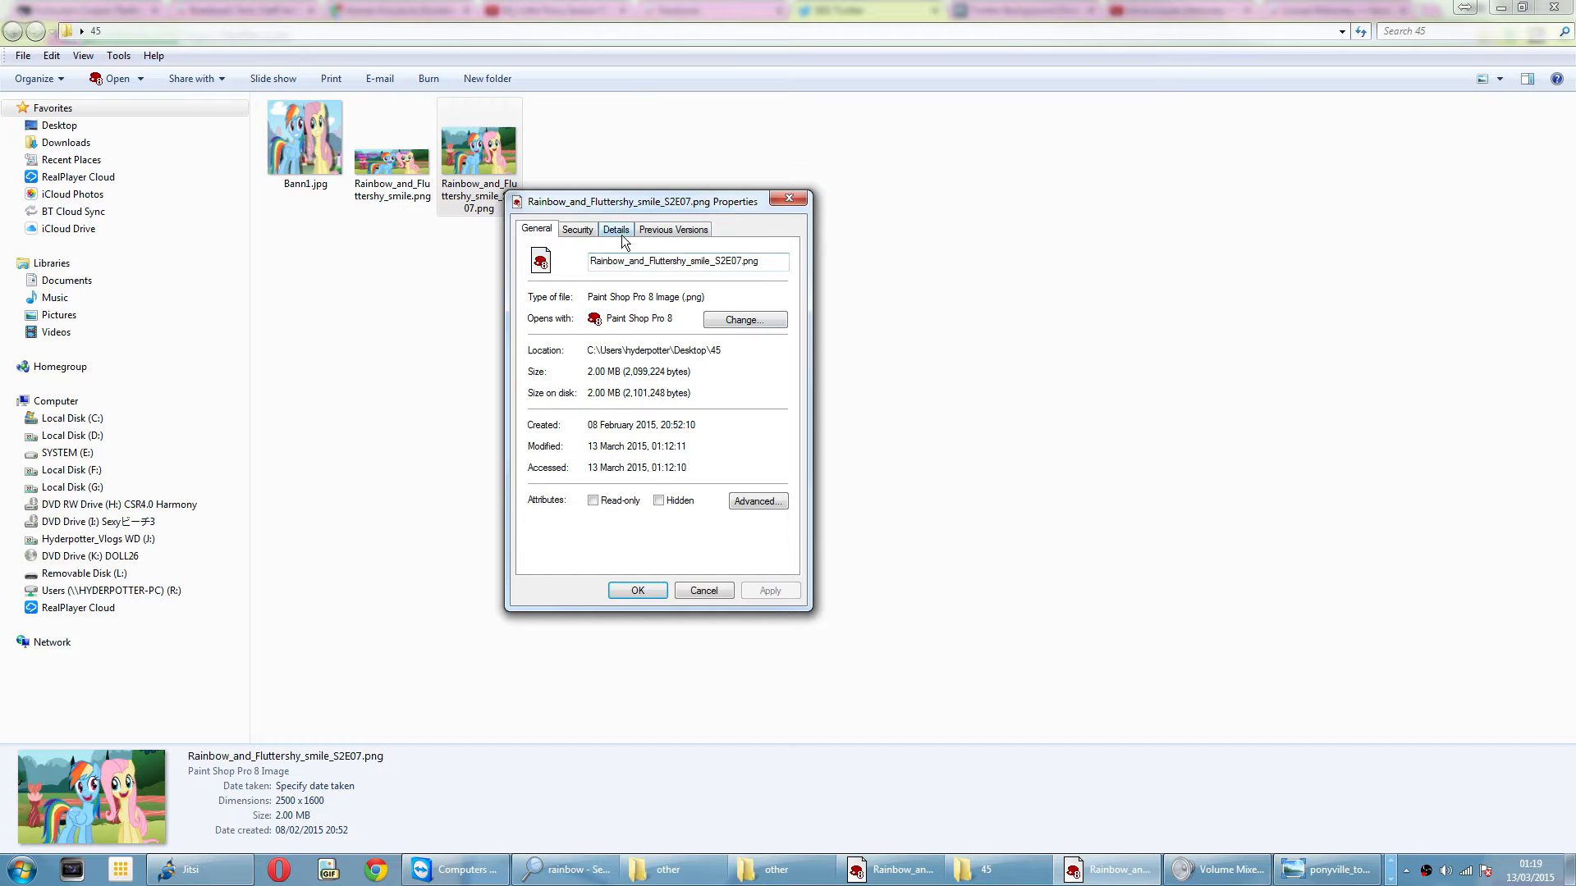
click(615, 230)
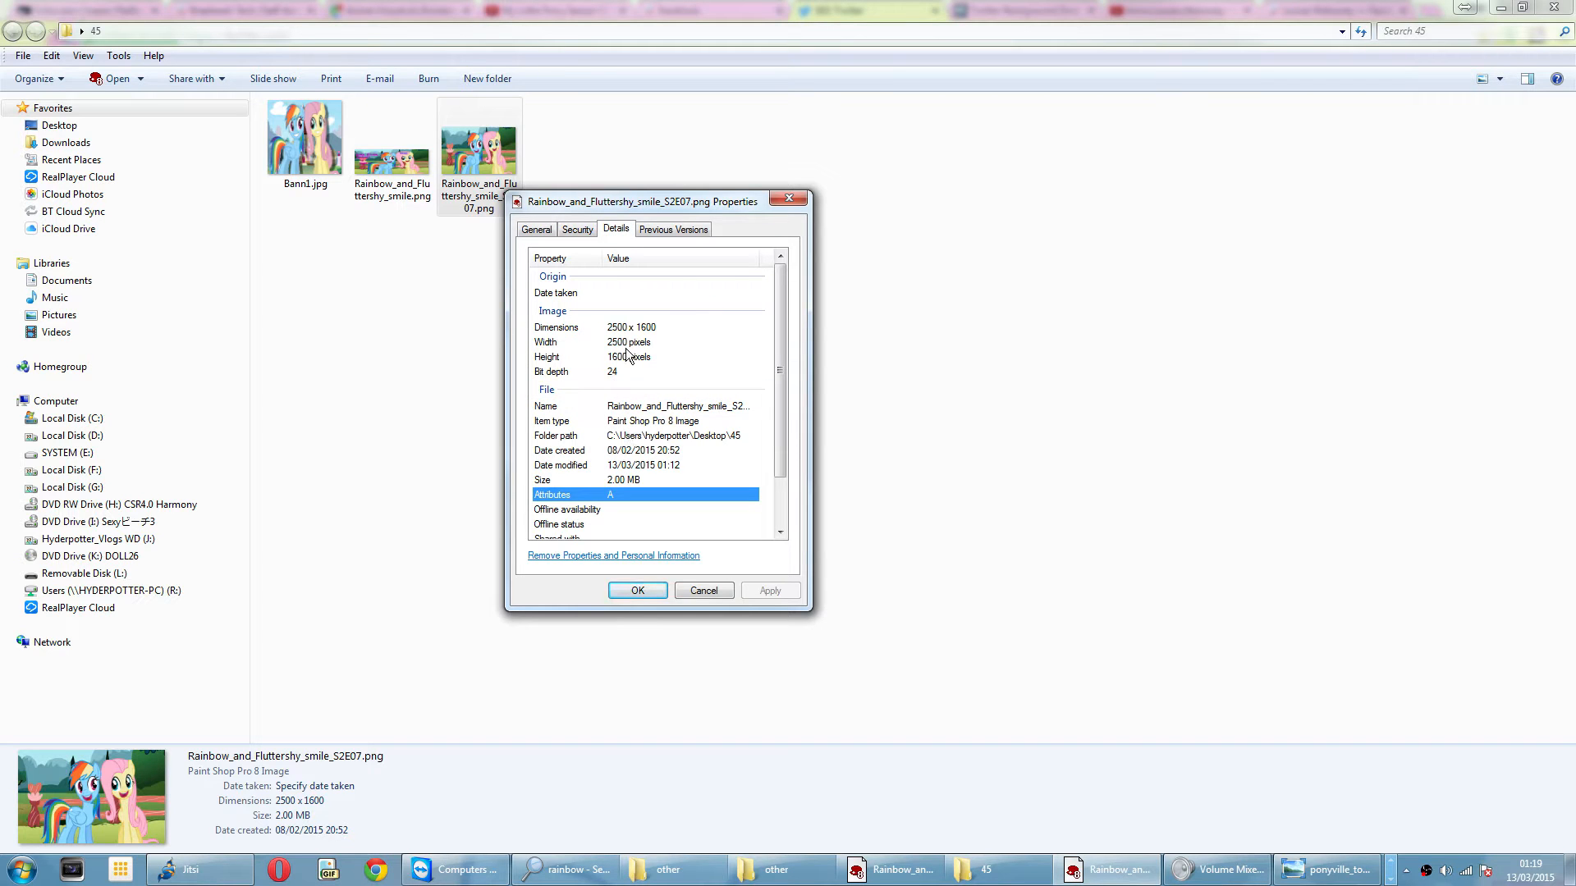
mouse_move(854, 238)
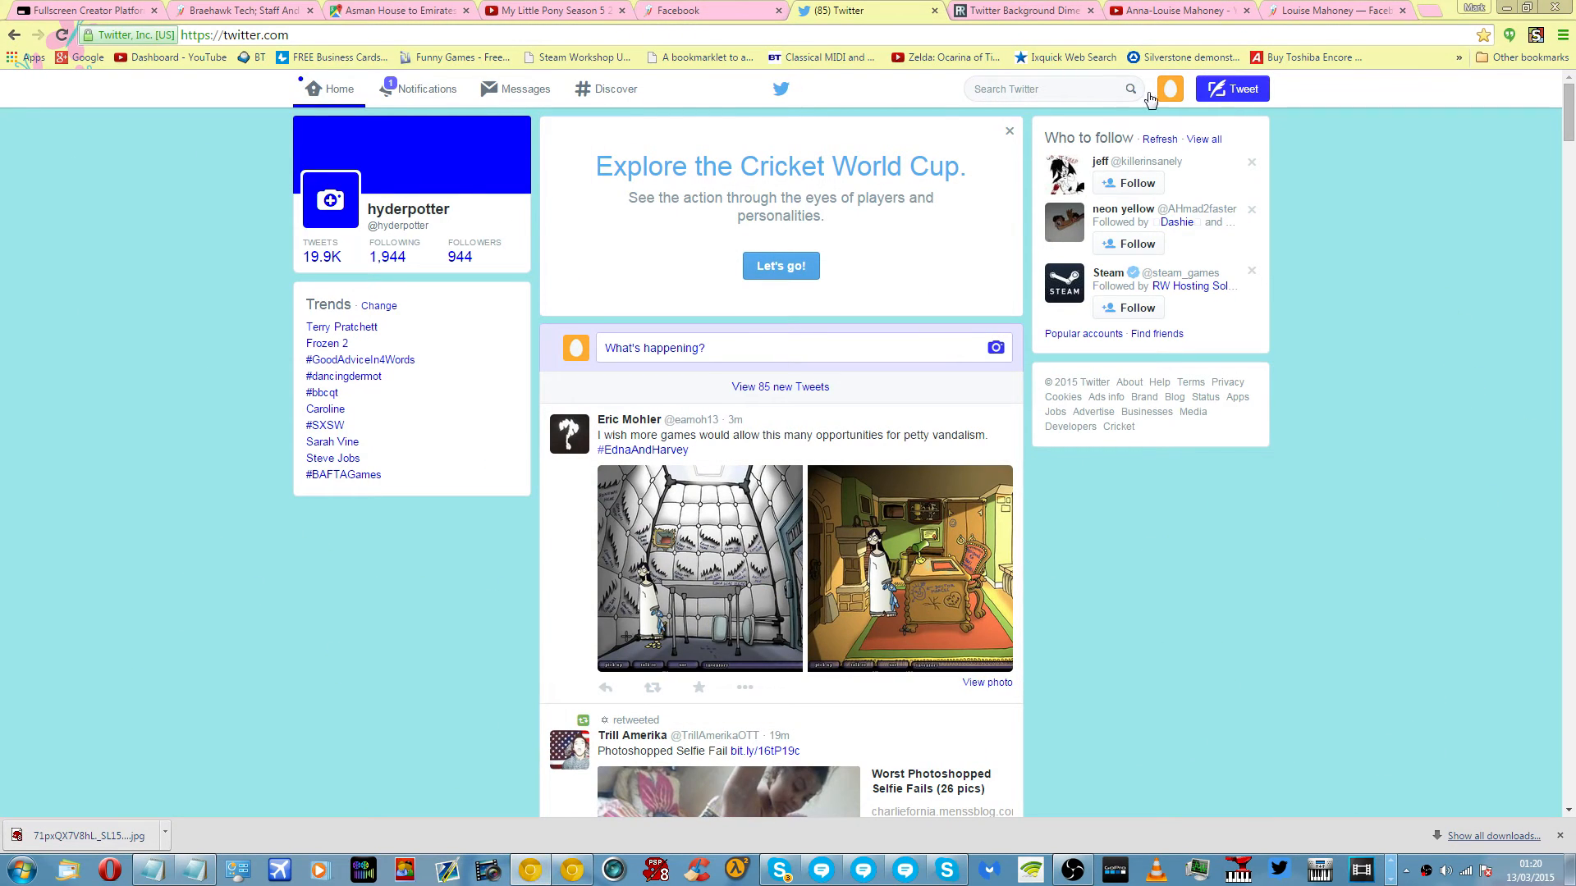
Go to the hyderpotter profile page with its plain blue header and empty avatar.
click(1168, 89)
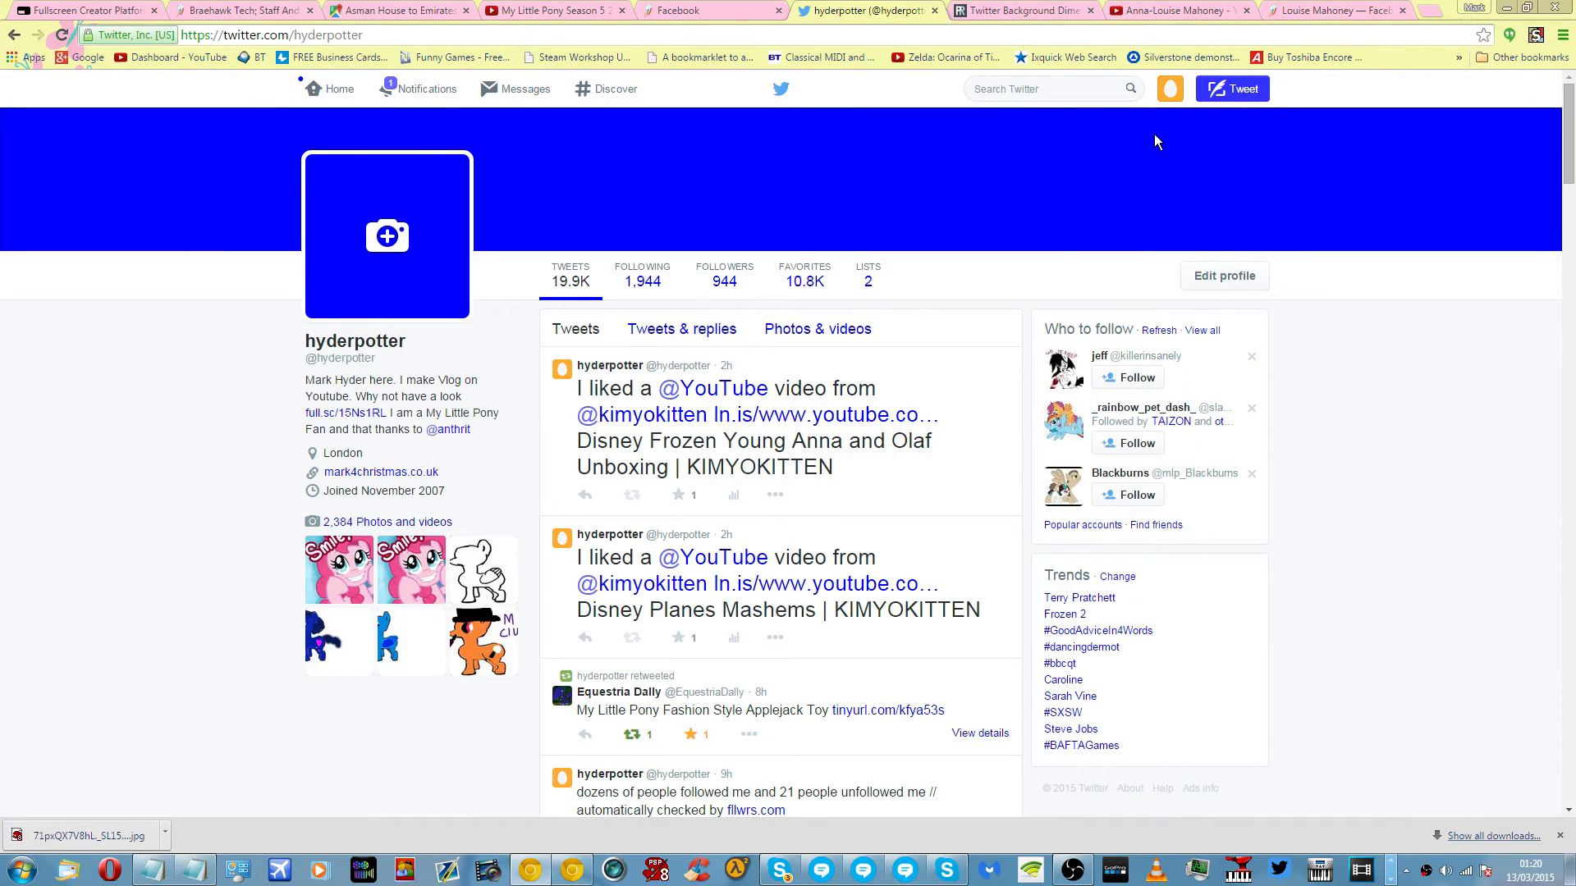
mouse_move(560, 212)
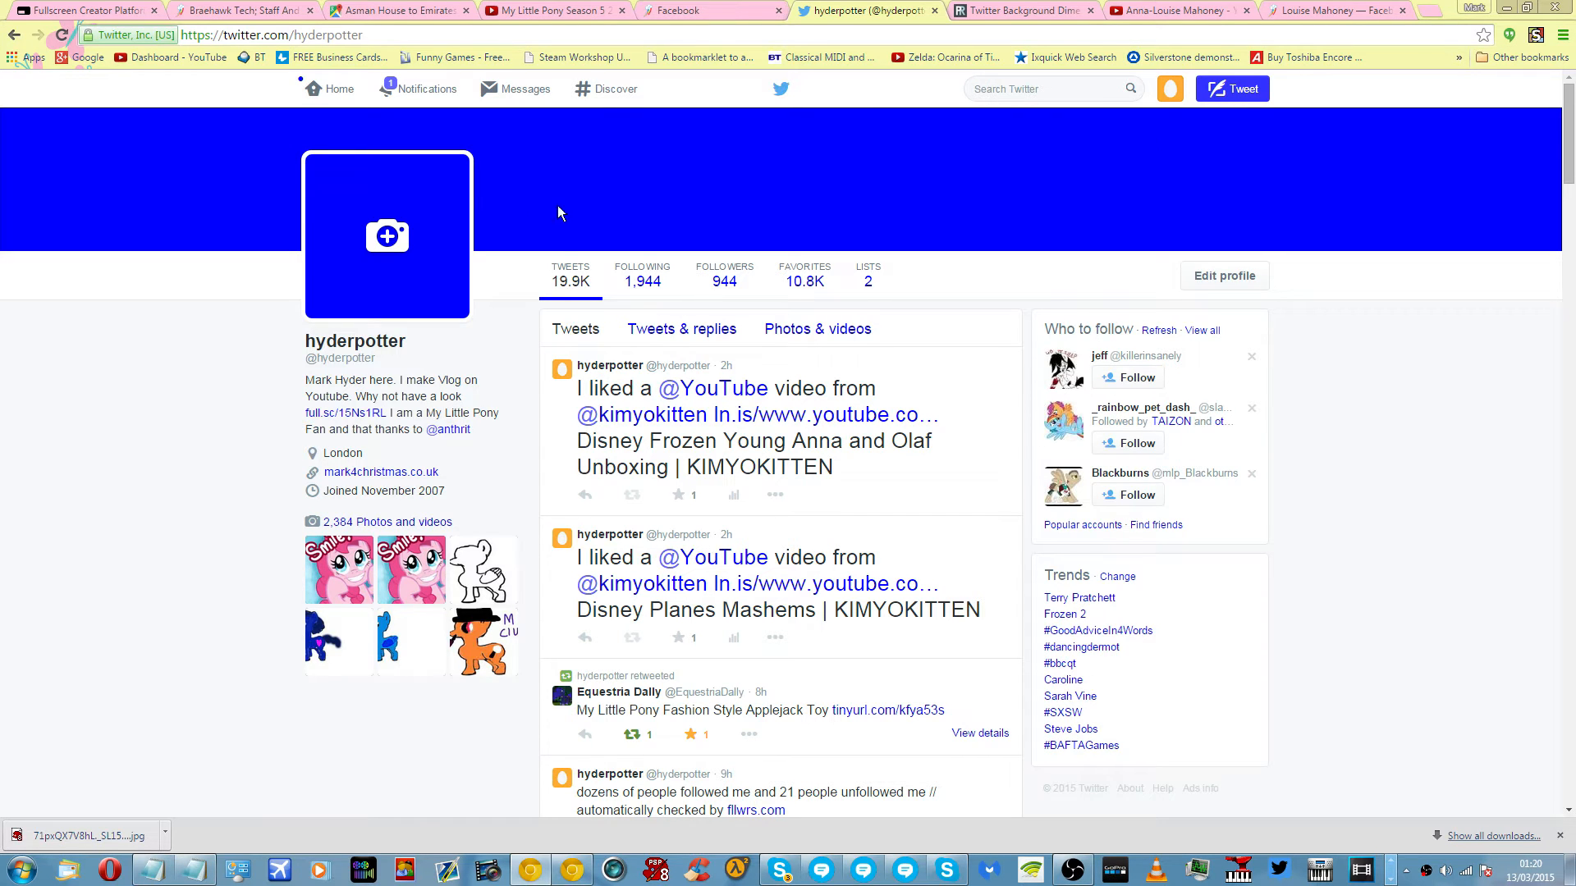
mouse_move(388, 236)
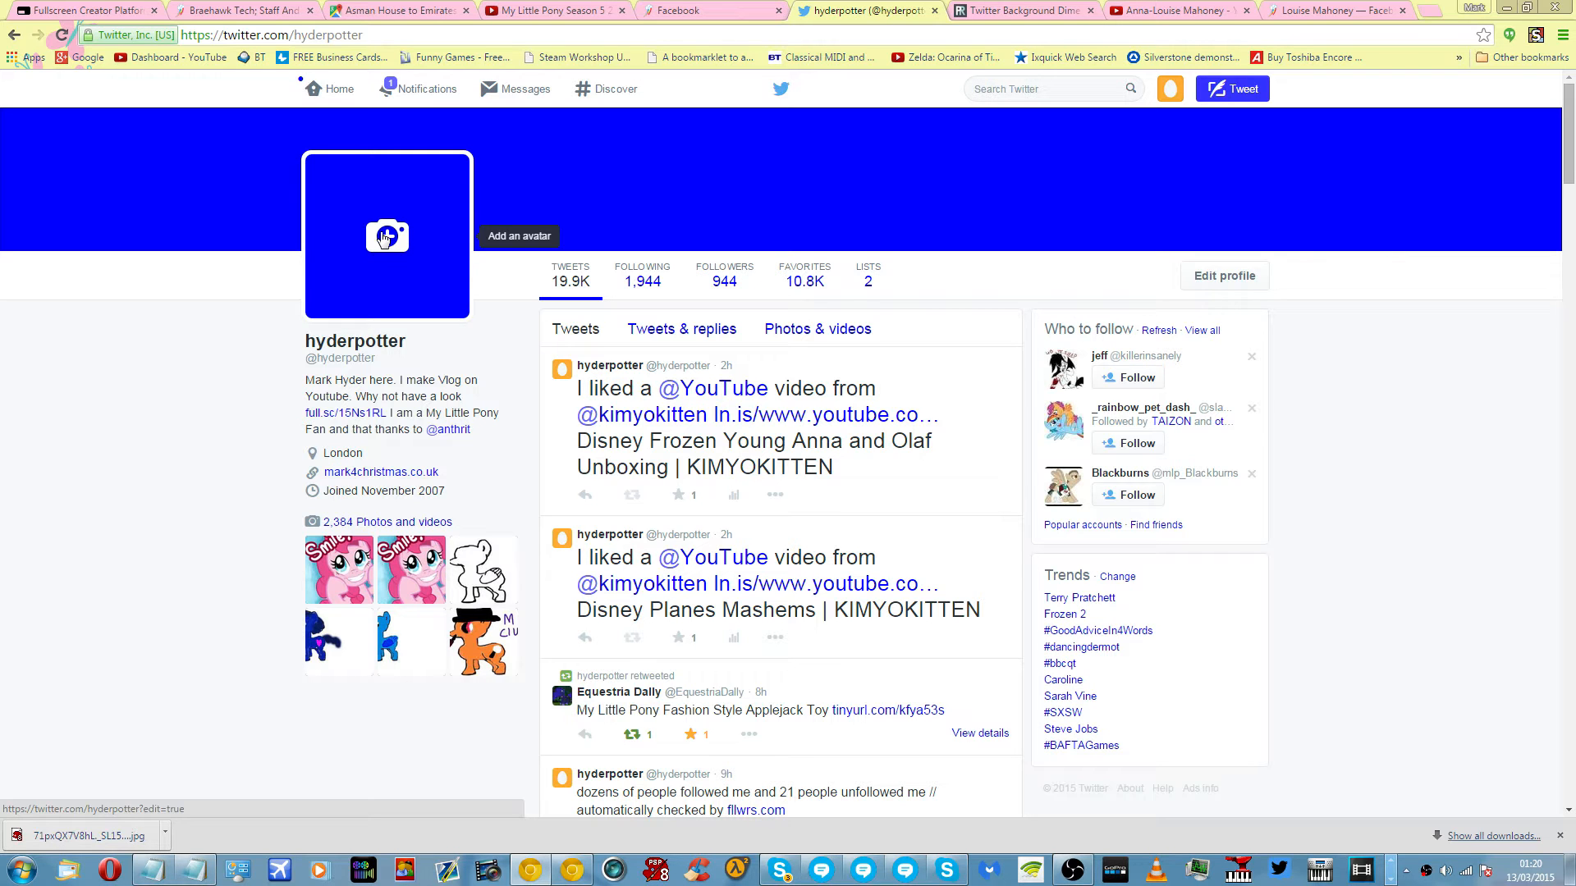
mouse_move(683, 182)
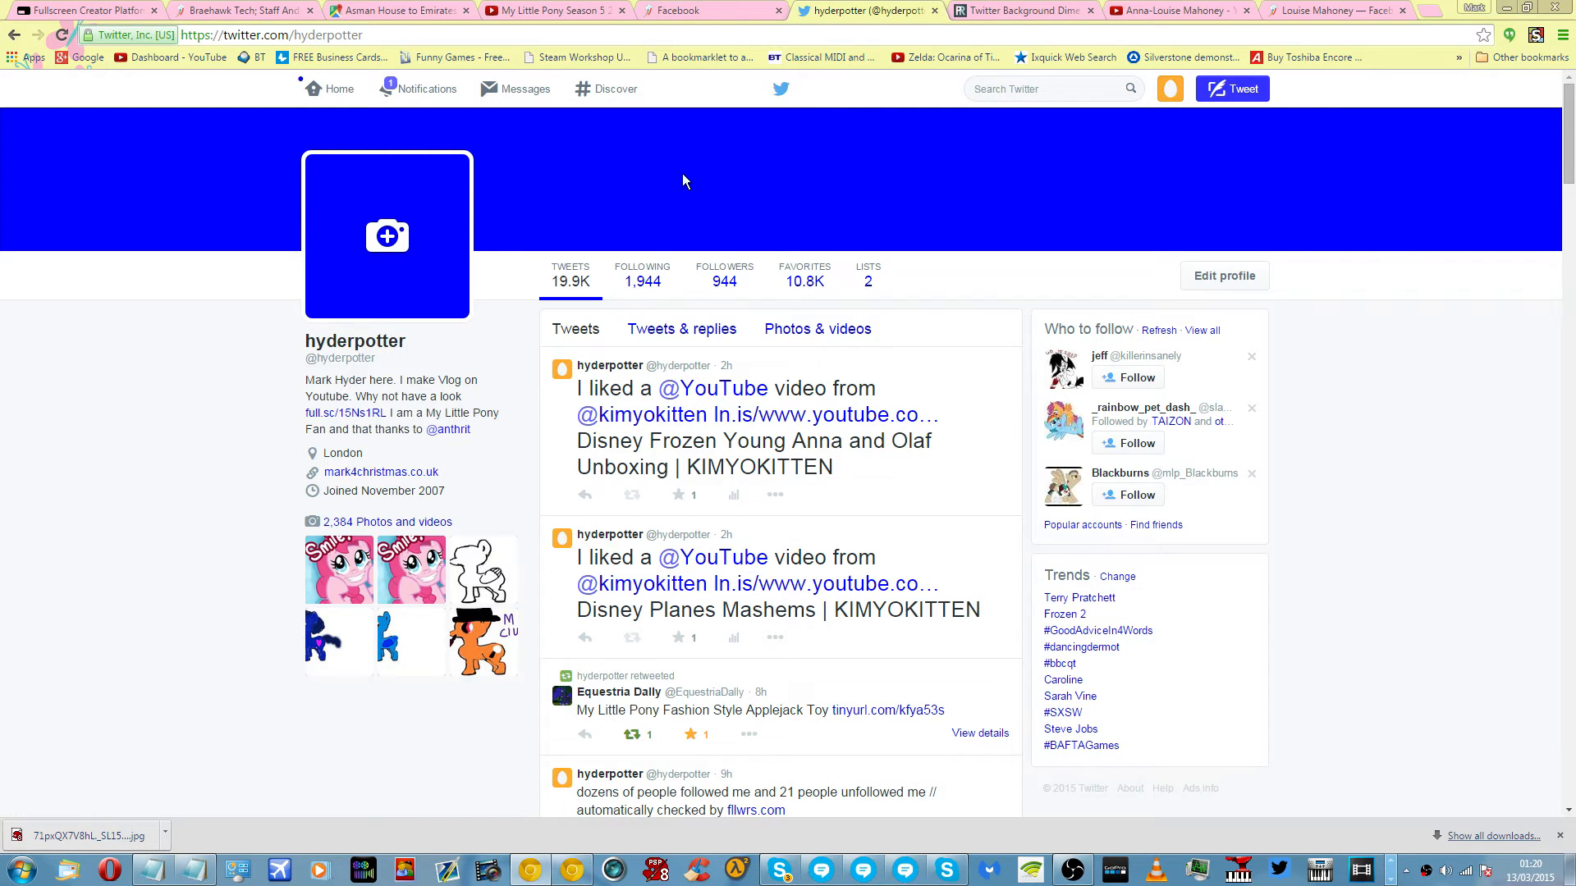
mouse_move(960, 186)
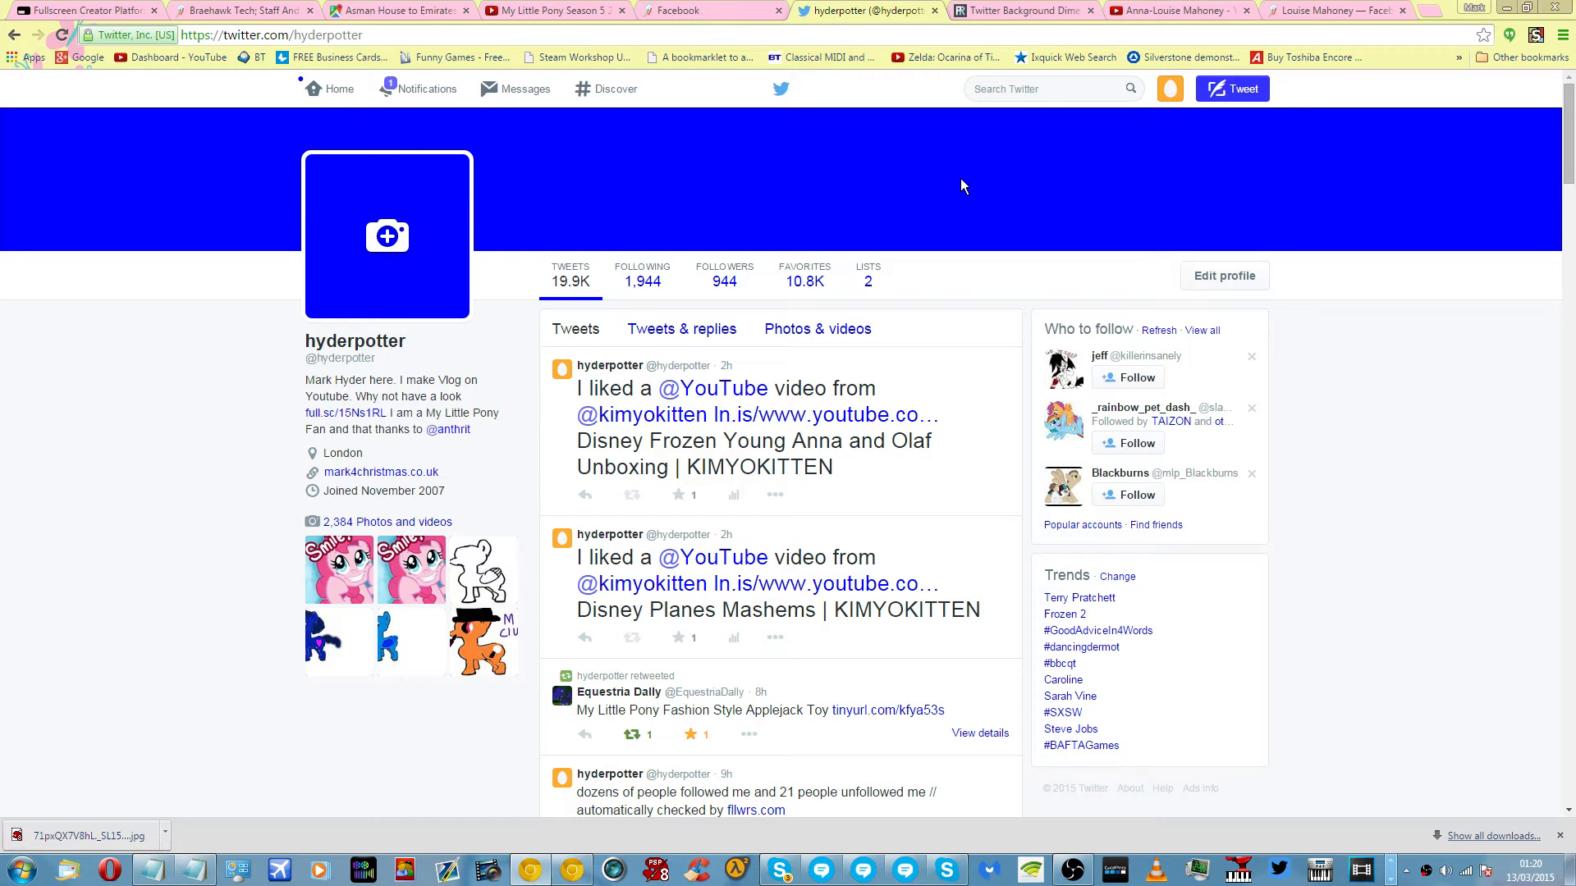
scroll(down, 3)
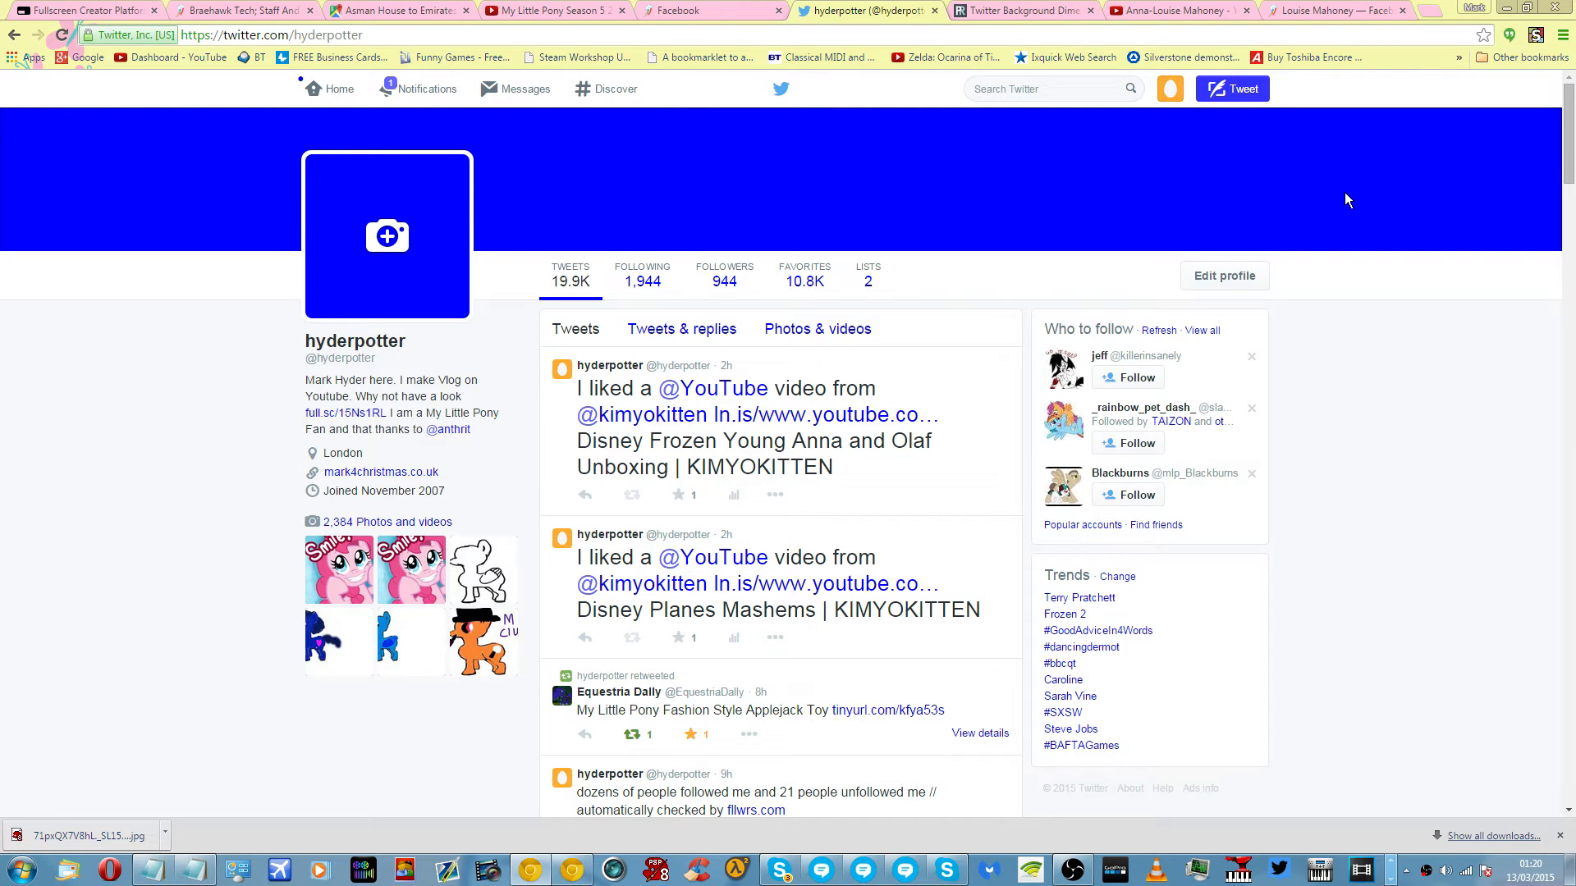
Enter profile edit mode and bring up the profile photo choices.
click(1223, 275)
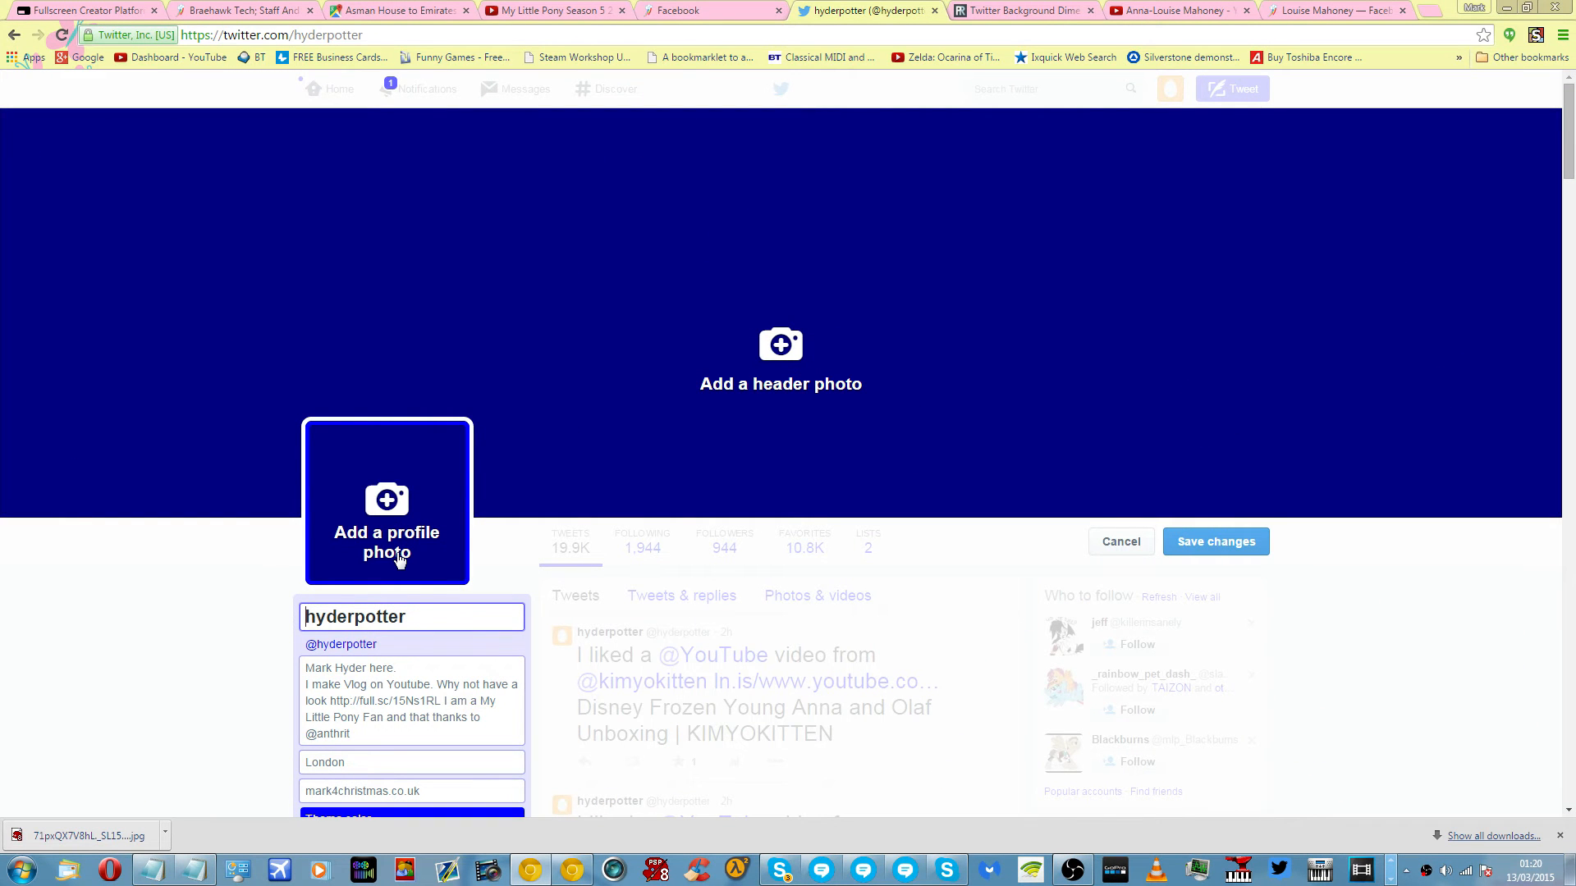
mouse_move(719, 453)
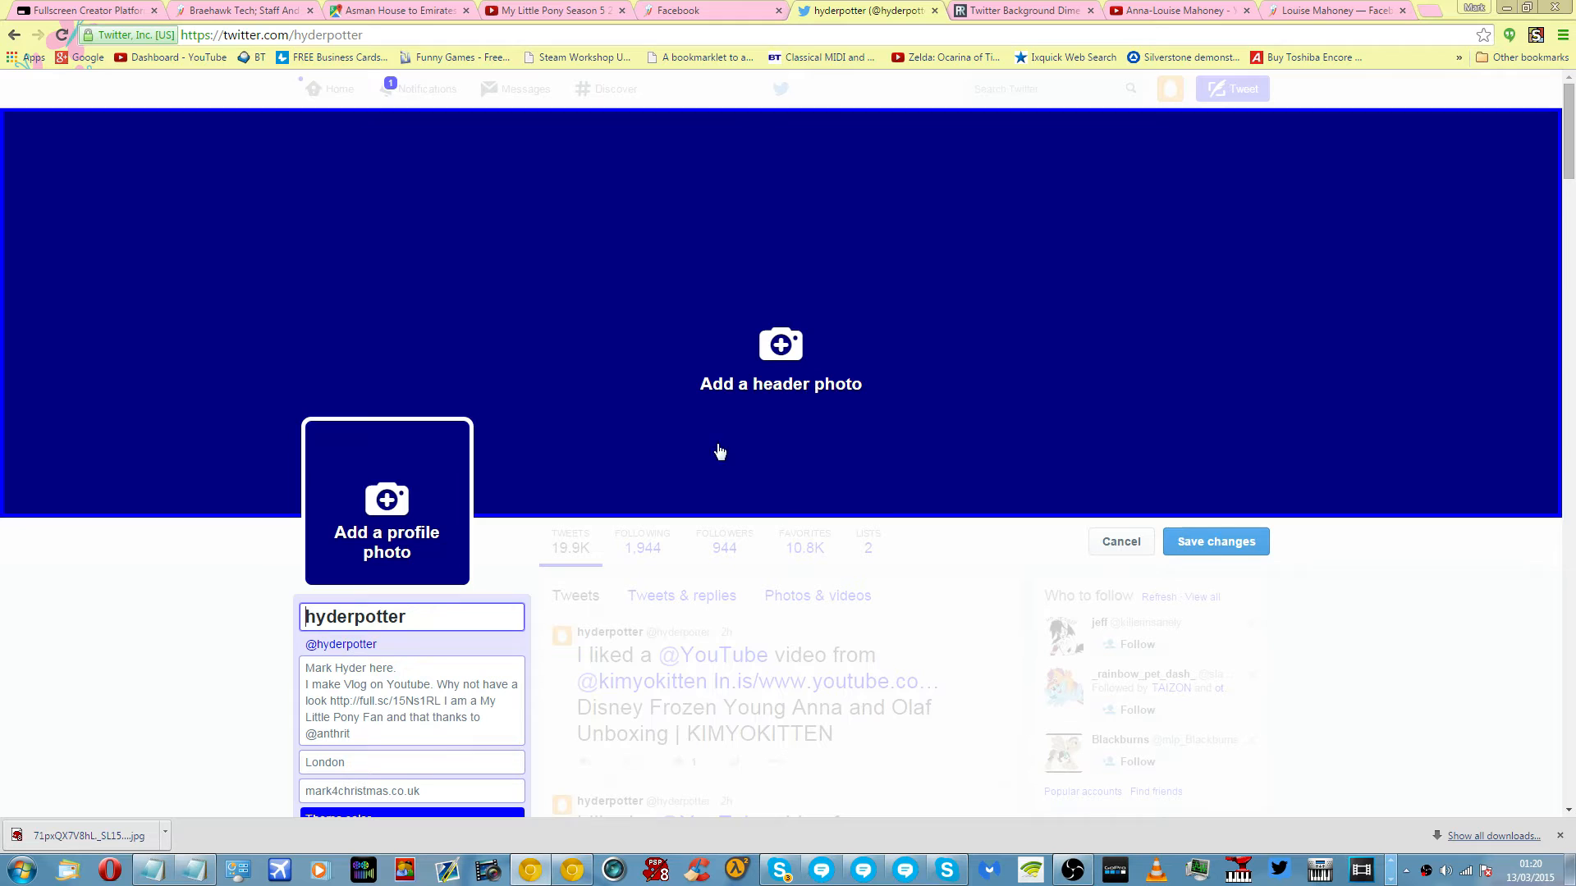
click(385, 499)
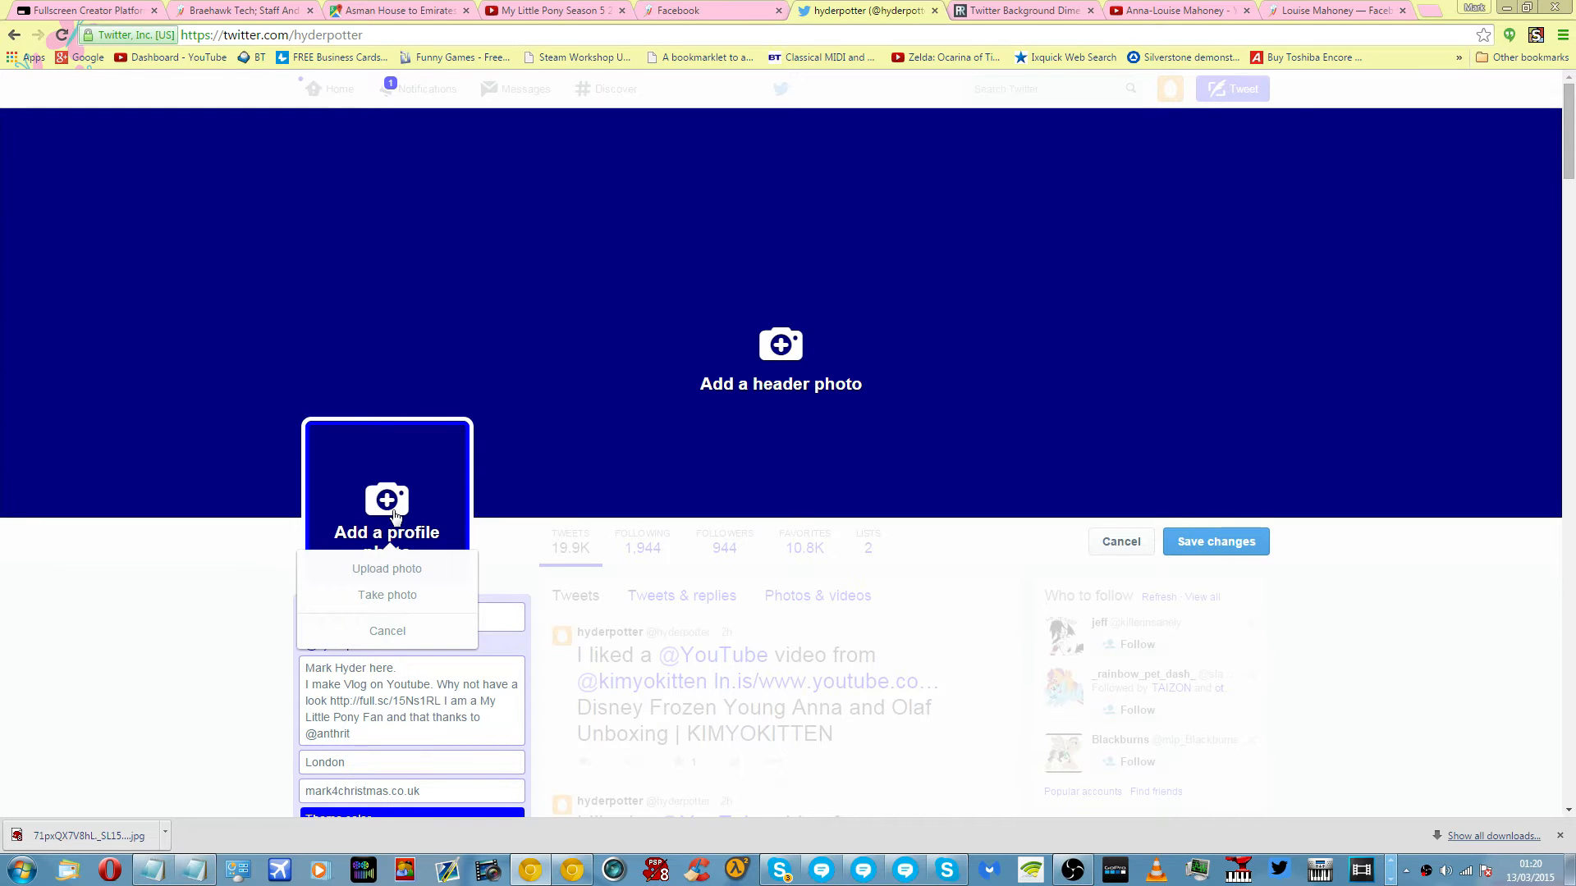
mouse_move(387, 595)
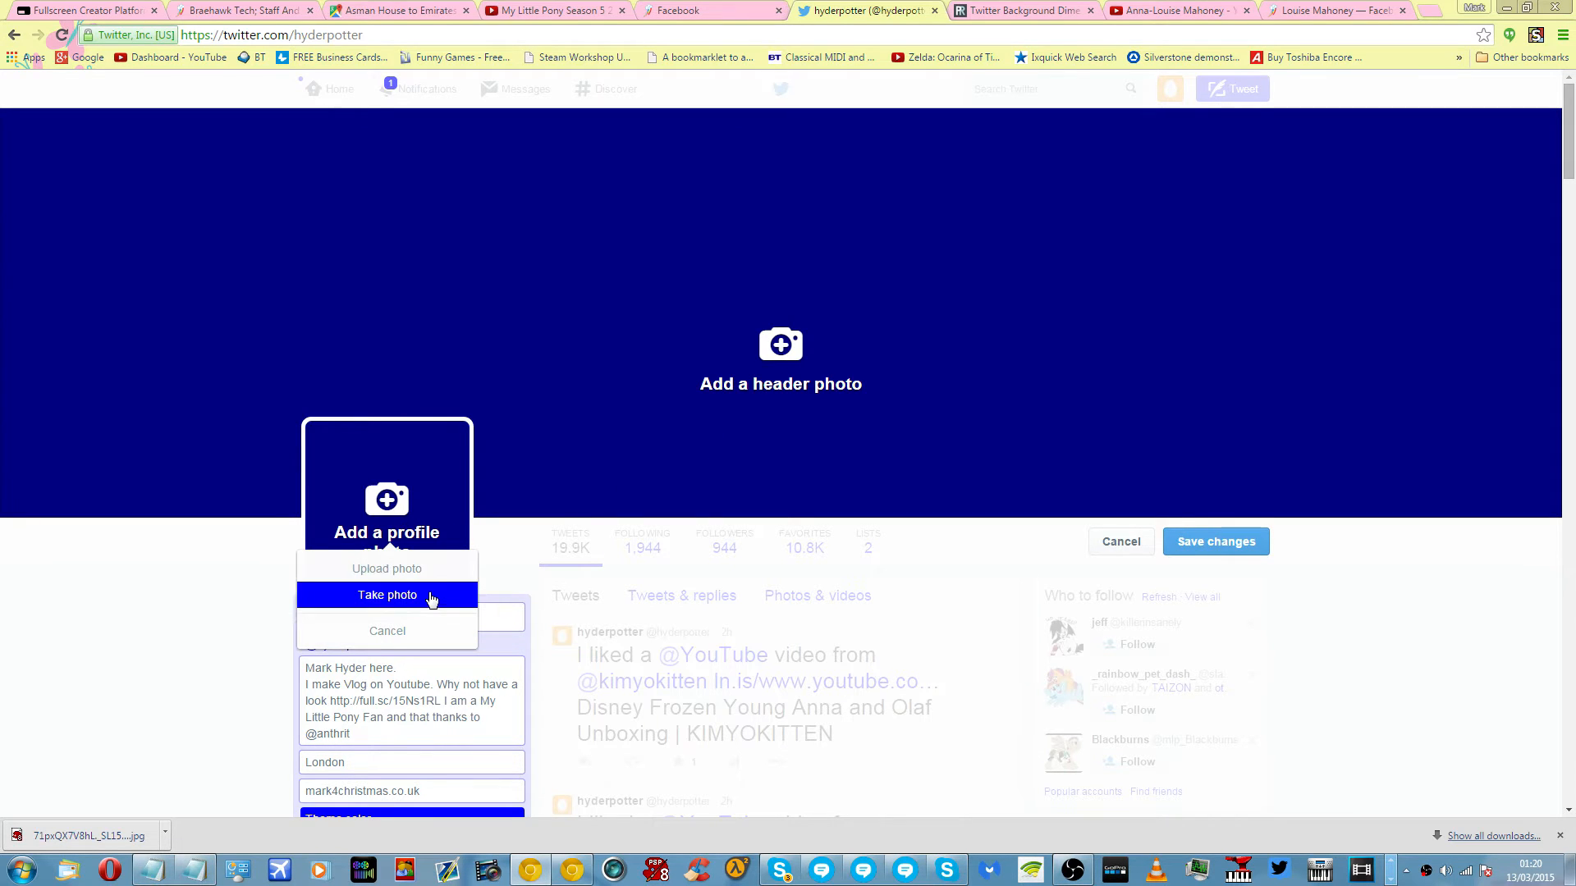
mouse_move(385, 570)
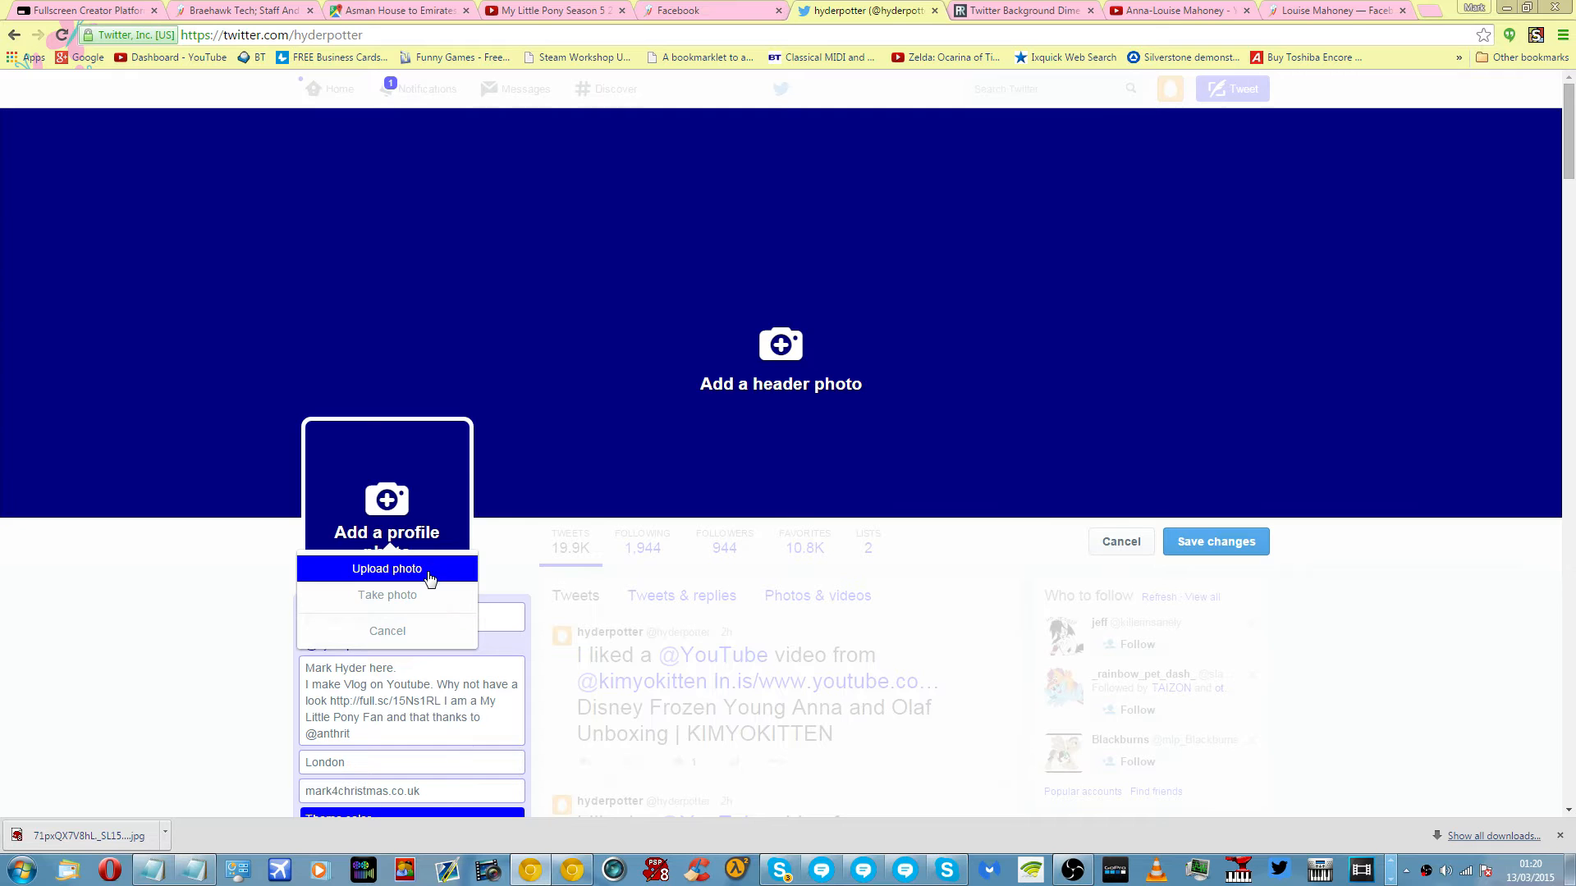
click(386, 570)
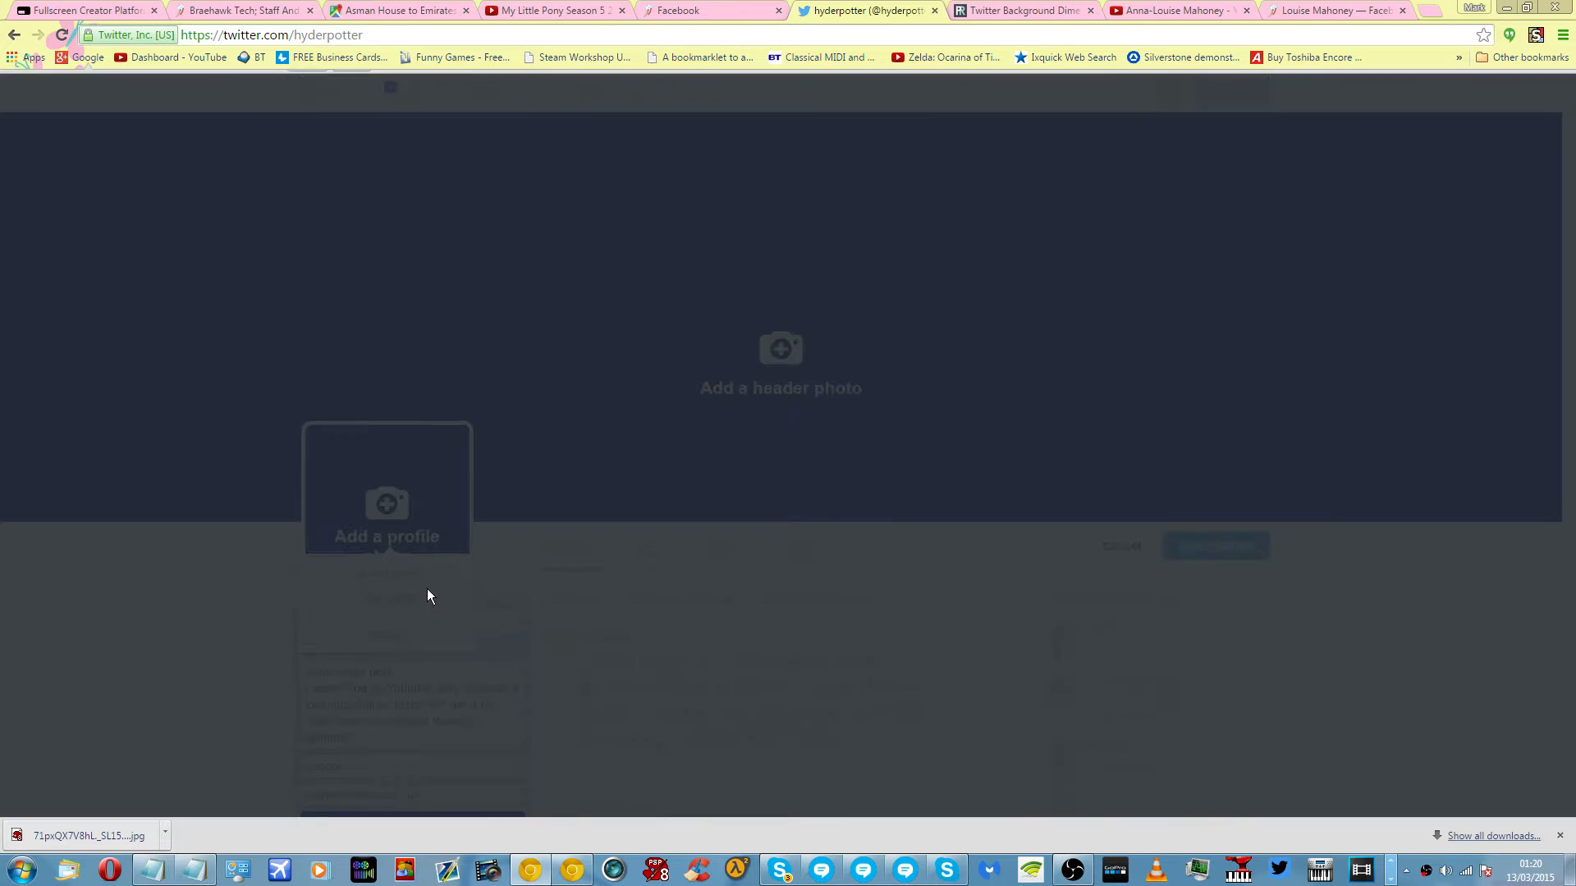
Cancel the 'Smile!' webcam prompt and choose Upload photo from file instead.
click(386, 516)
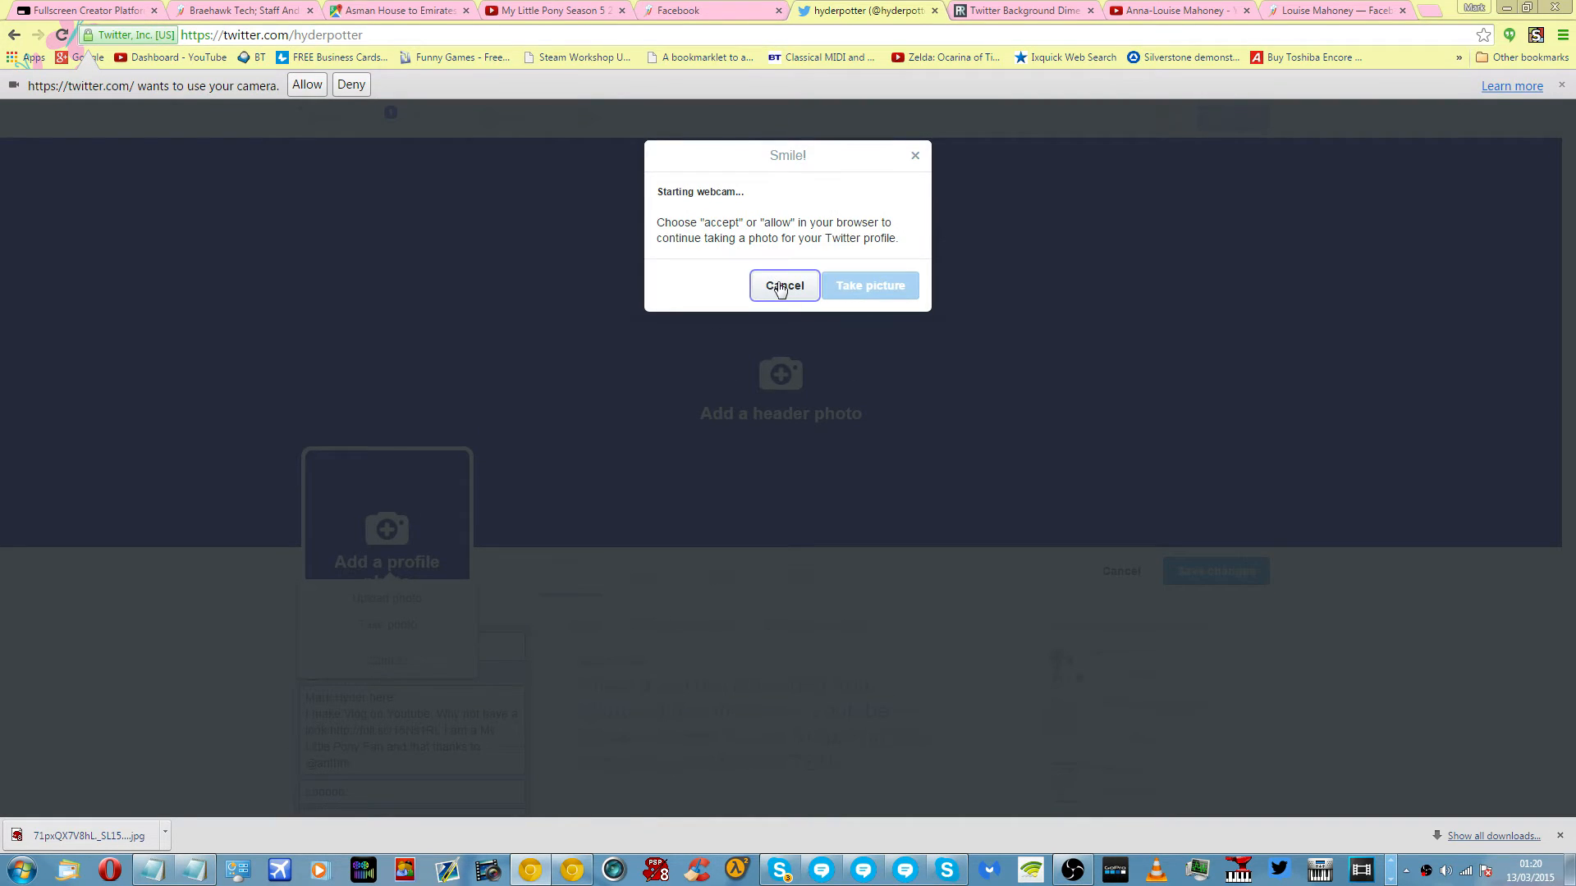
click(783, 285)
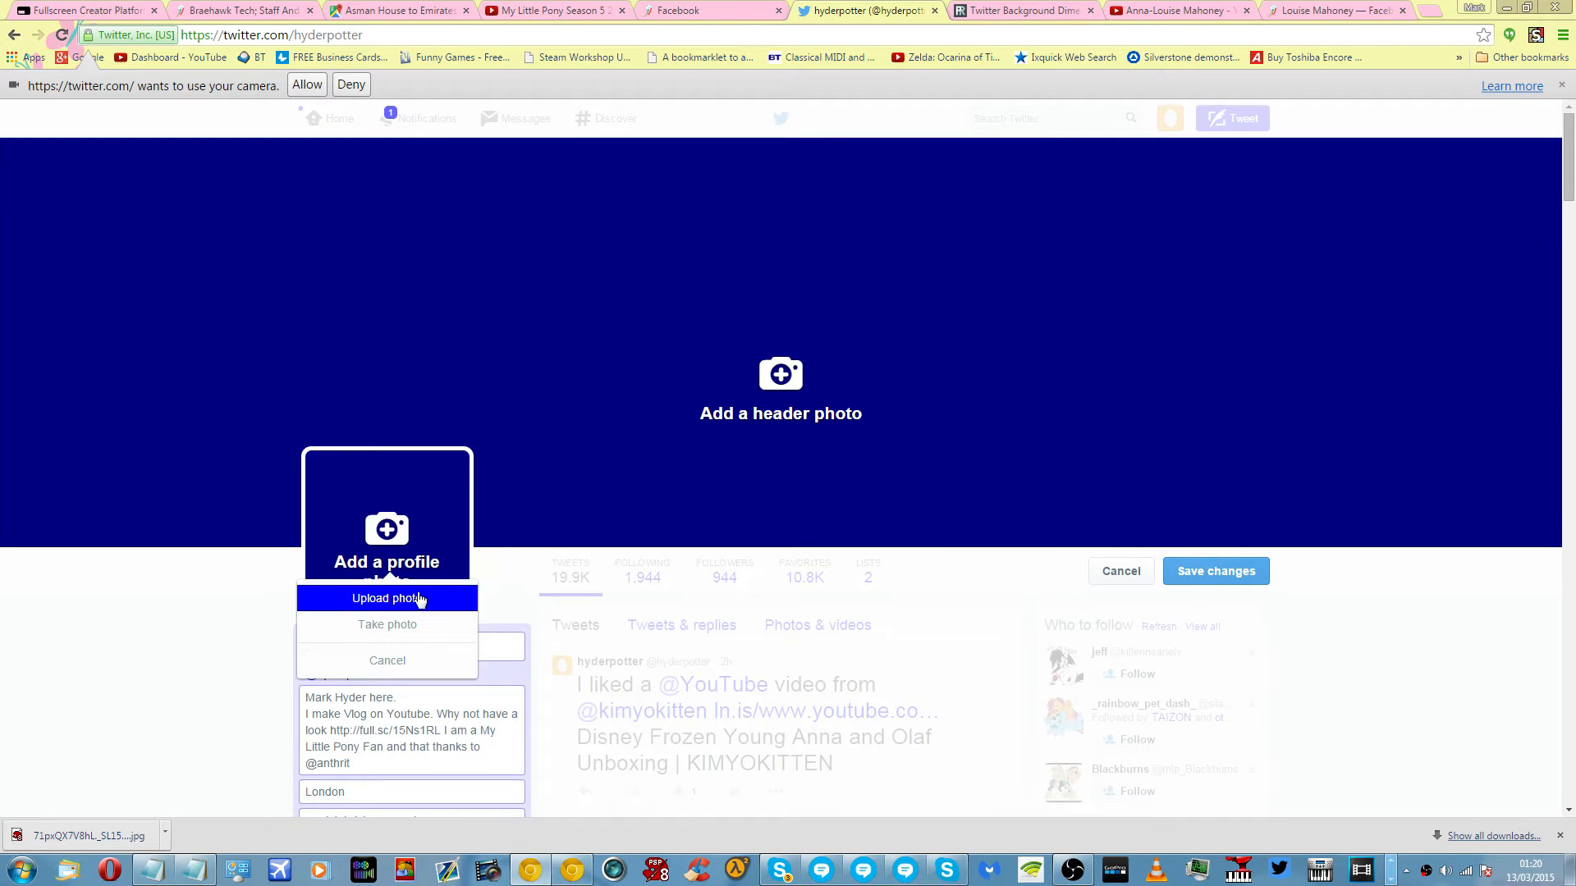
click(387, 598)
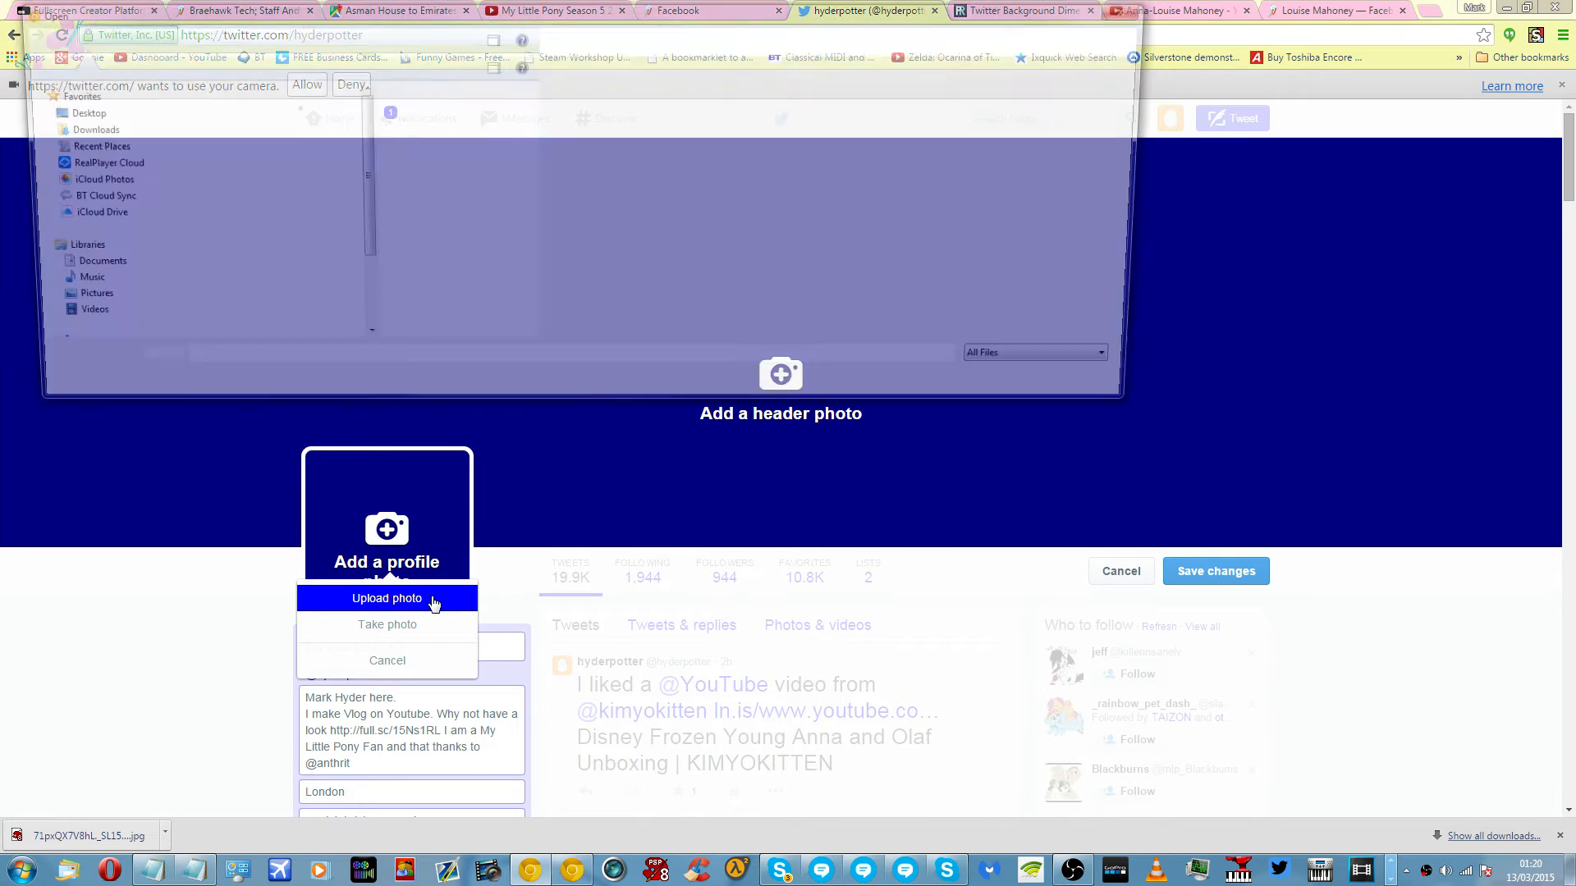
Load Bann1.jpg, adjust its zoom in the crop dialog, and apply it as the profile photo.
click(387, 597)
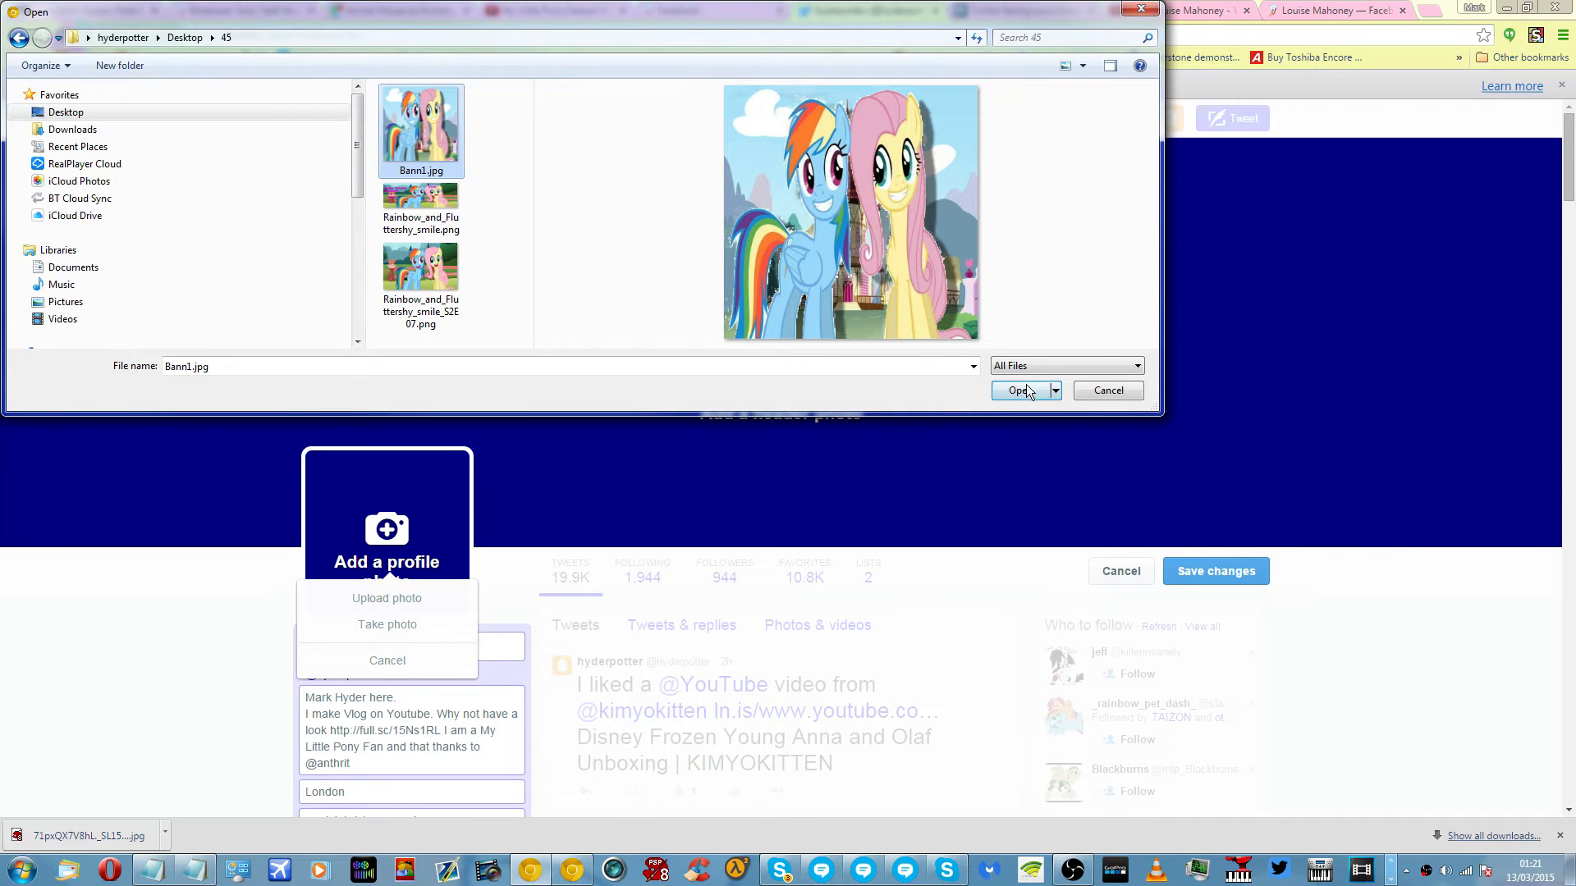
click(1017, 391)
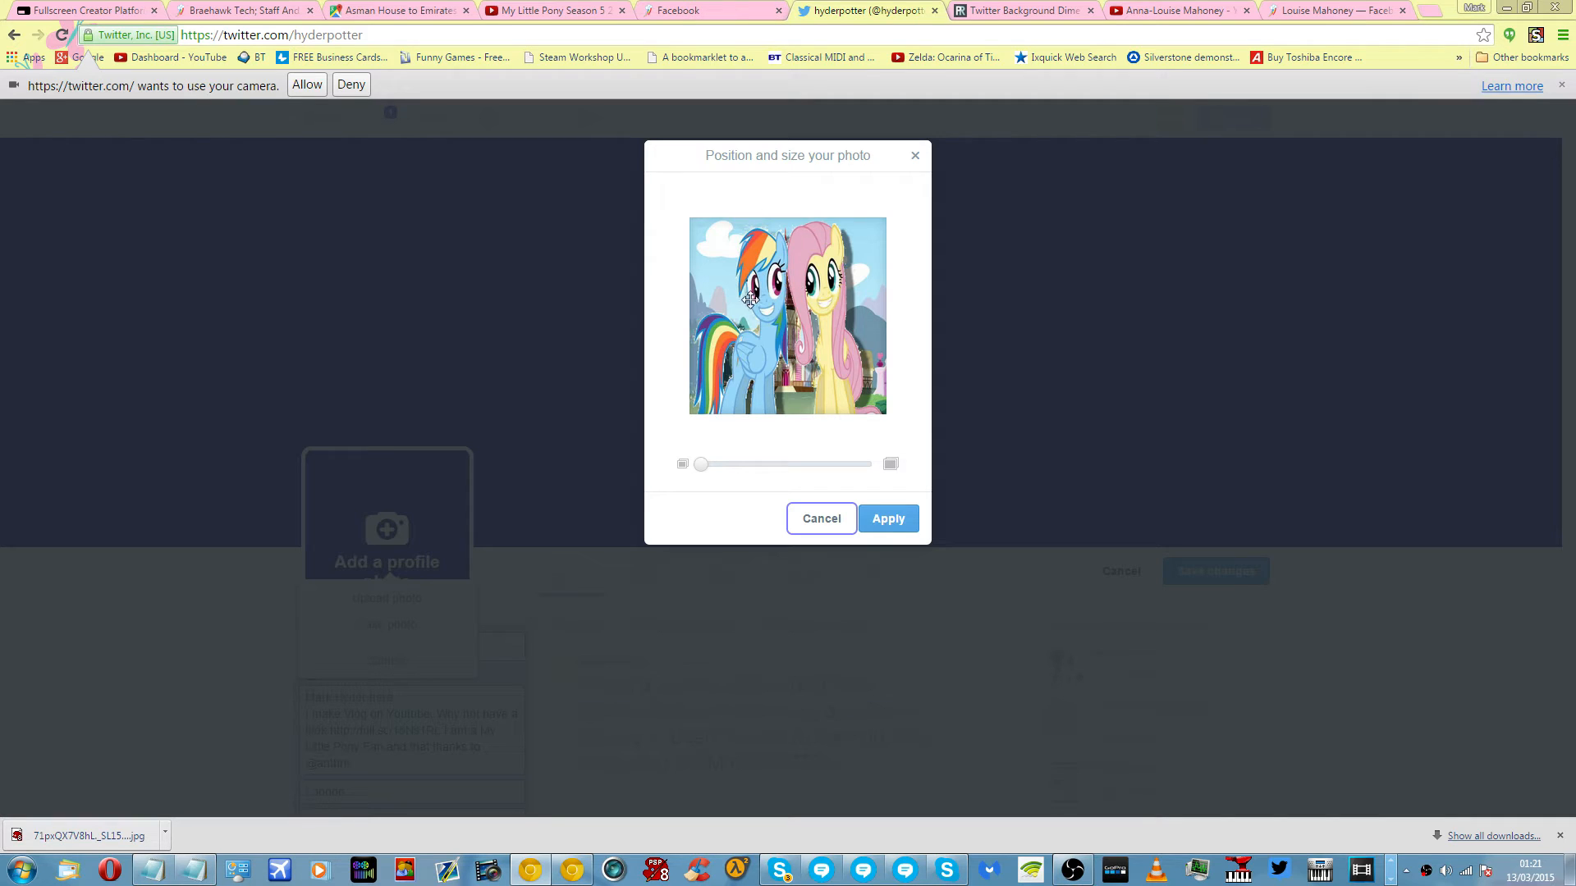
drag(701, 463, 794, 463)
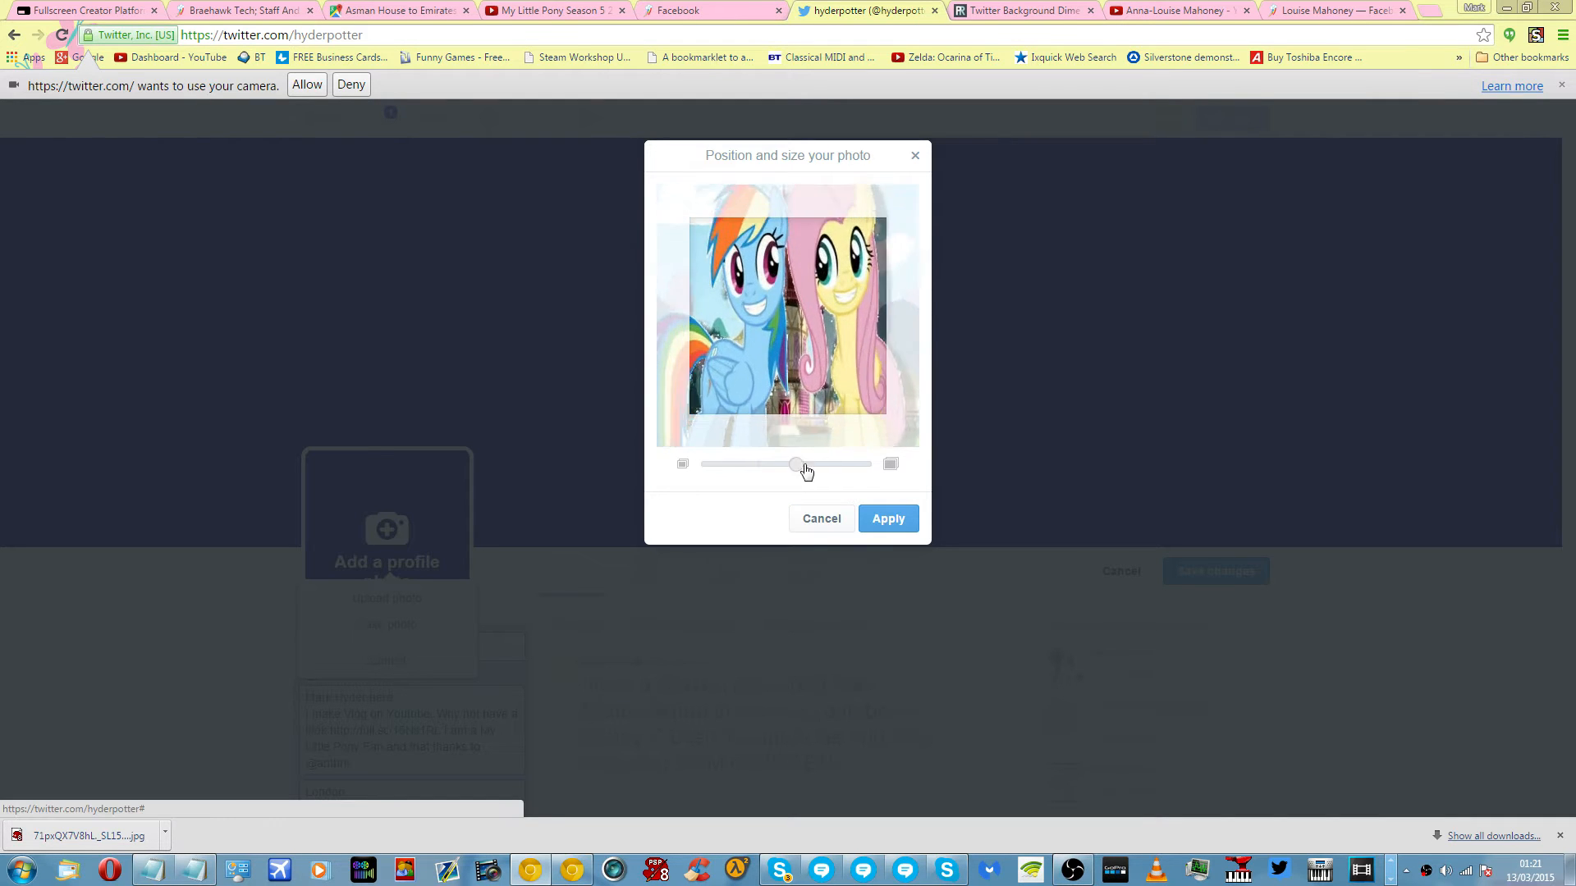
drag(794, 463, 701, 463)
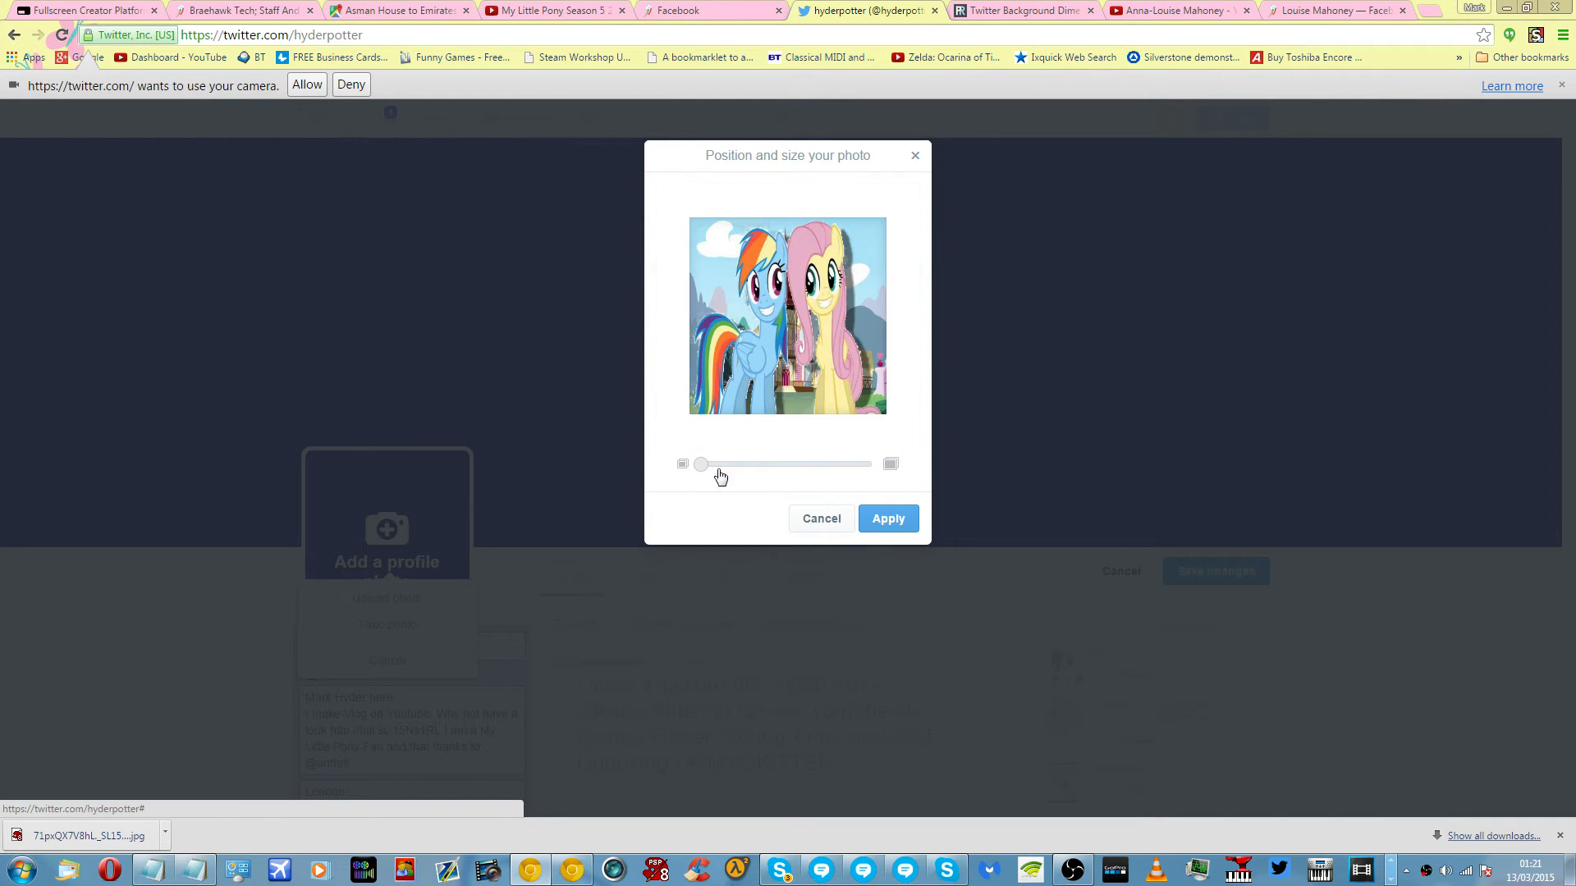
drag(701, 463, 717, 463)
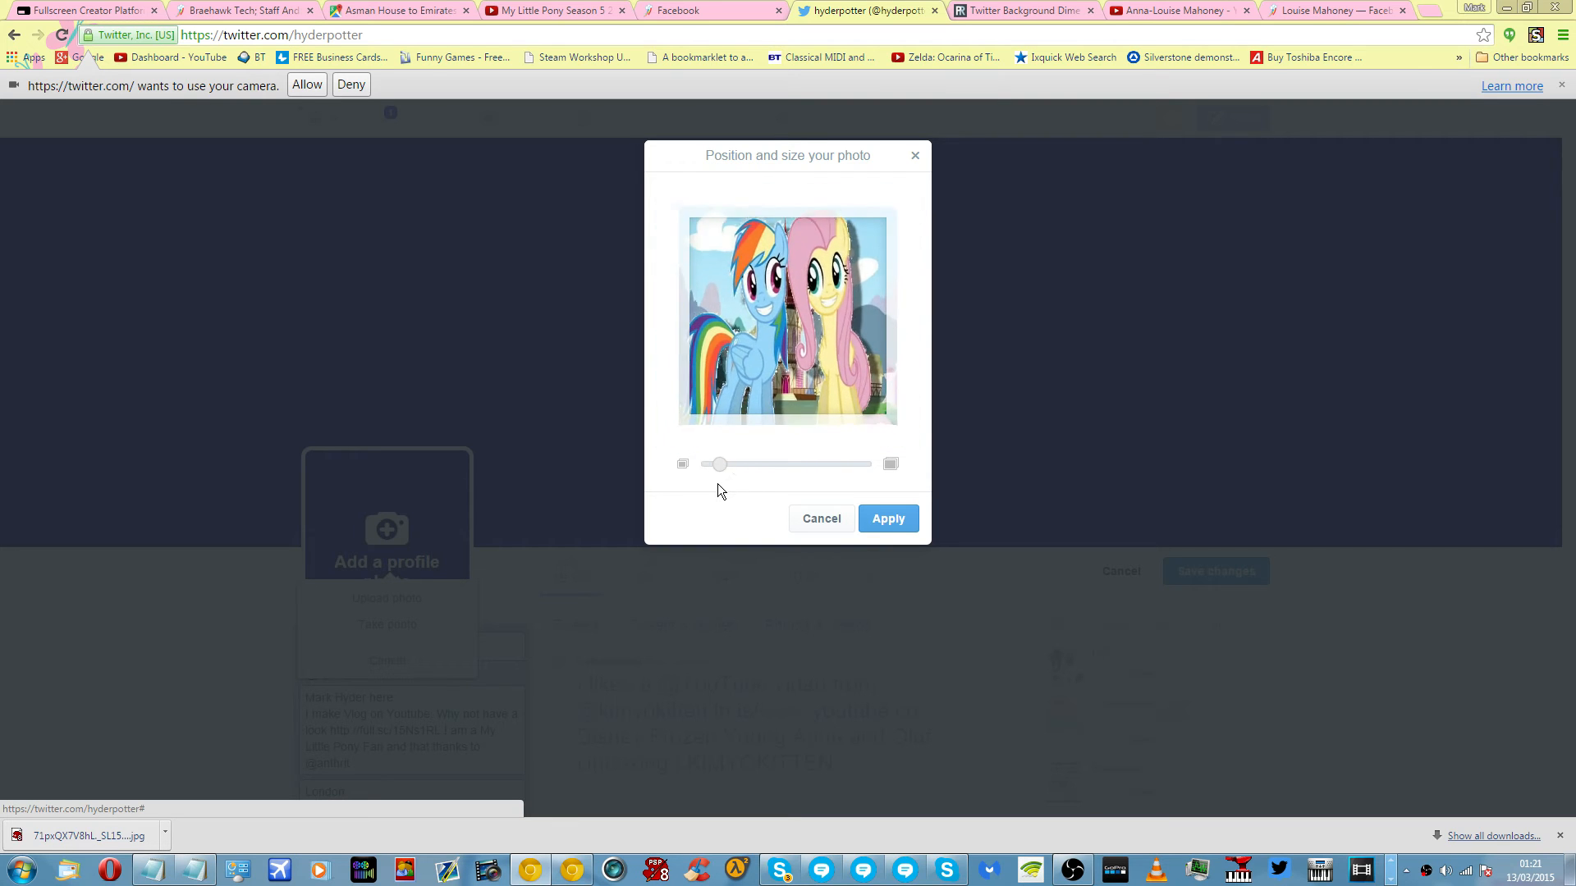
click(888, 519)
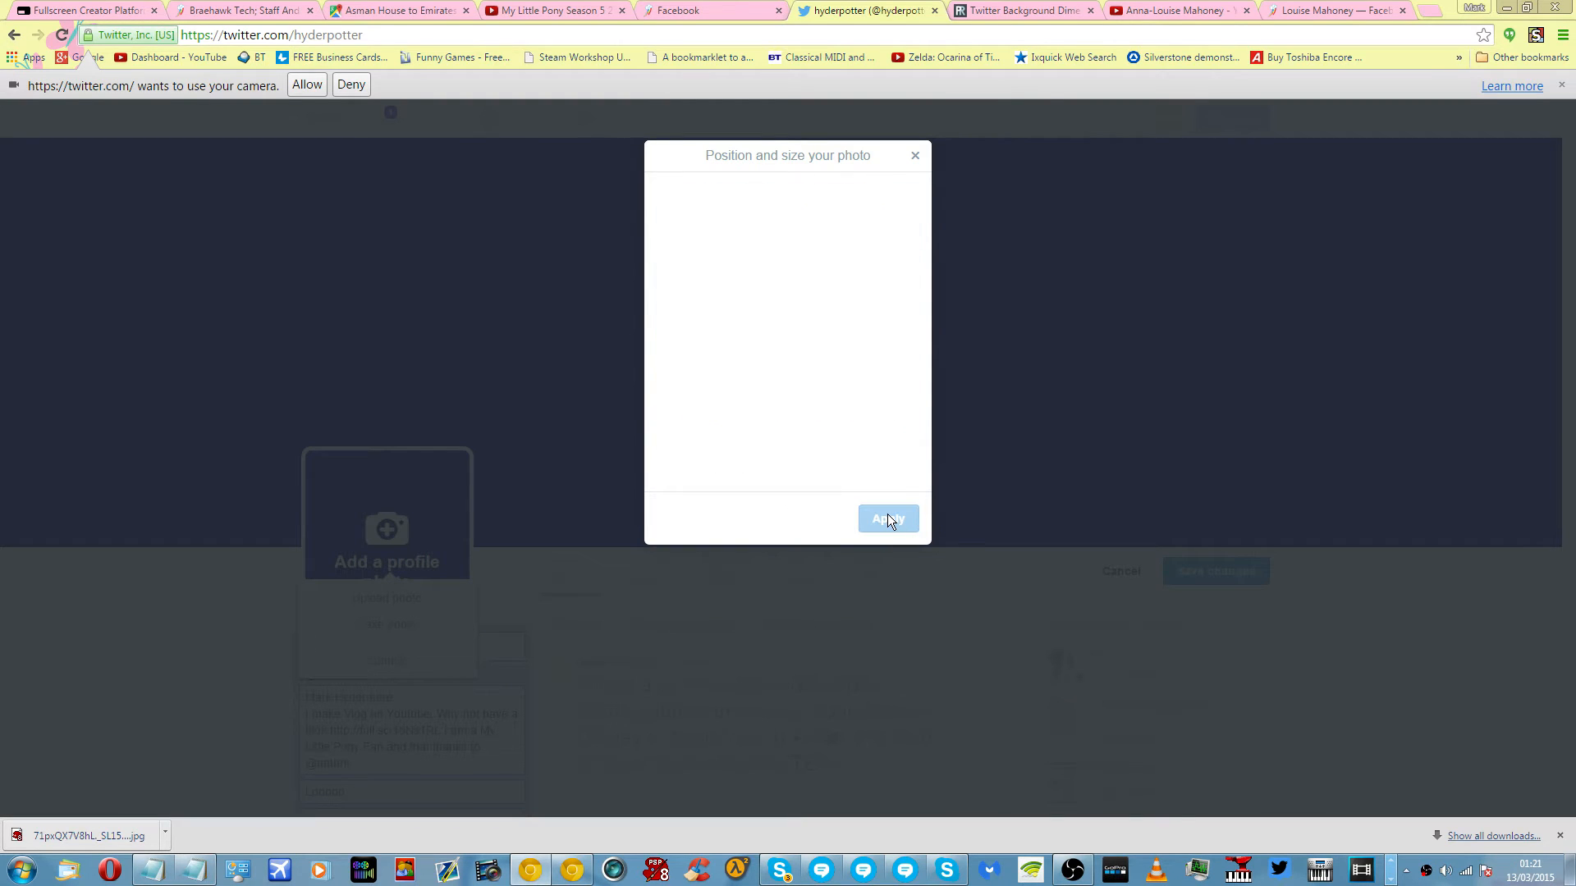
click(886, 519)
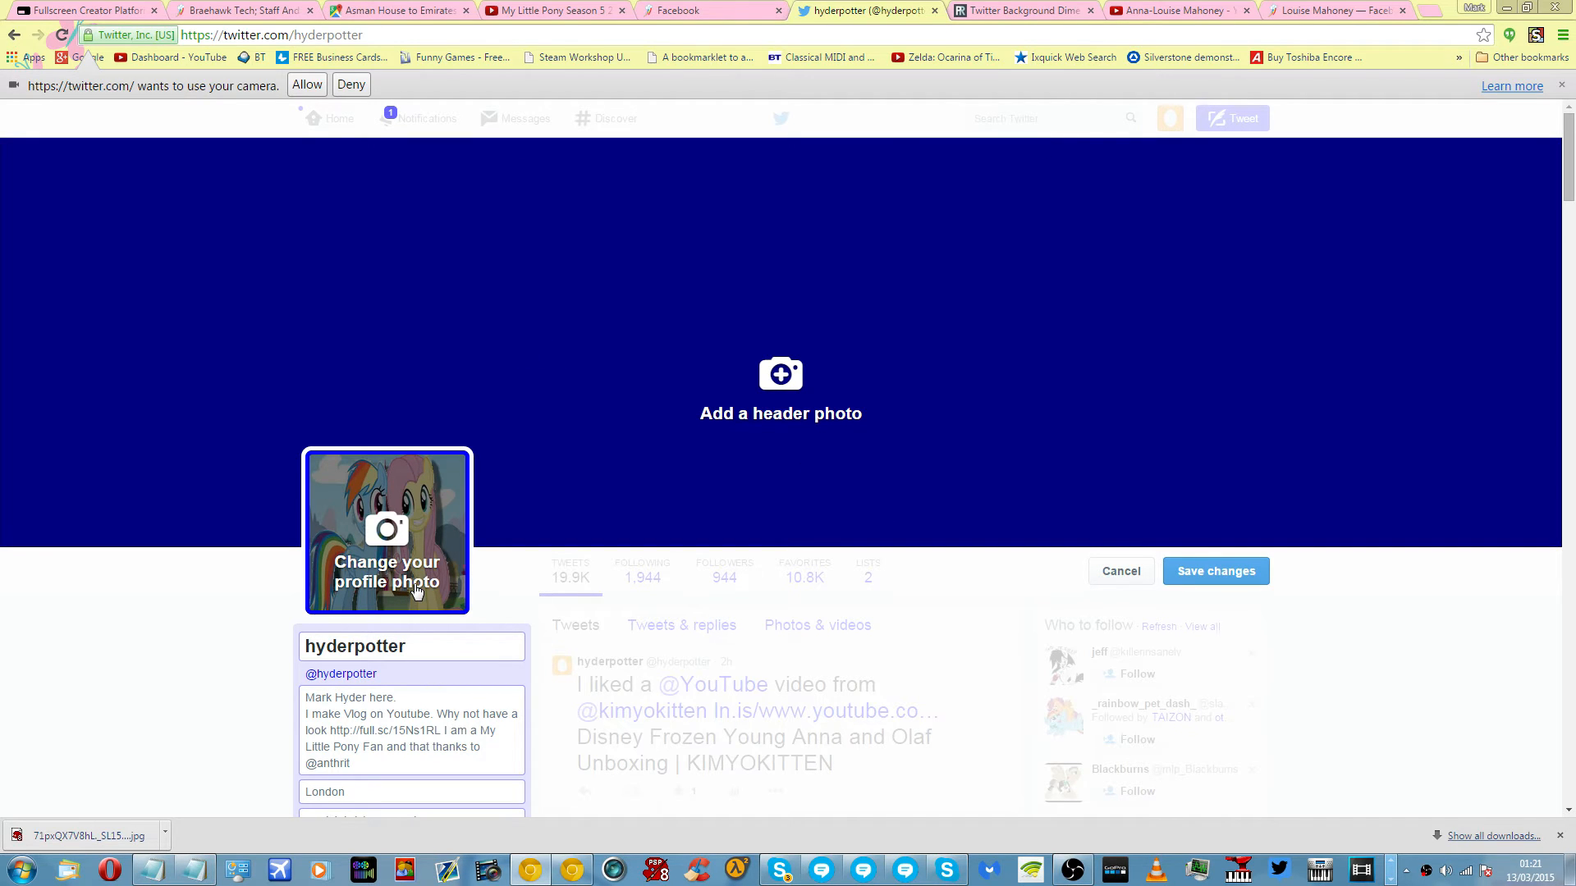
mouse_move(416, 521)
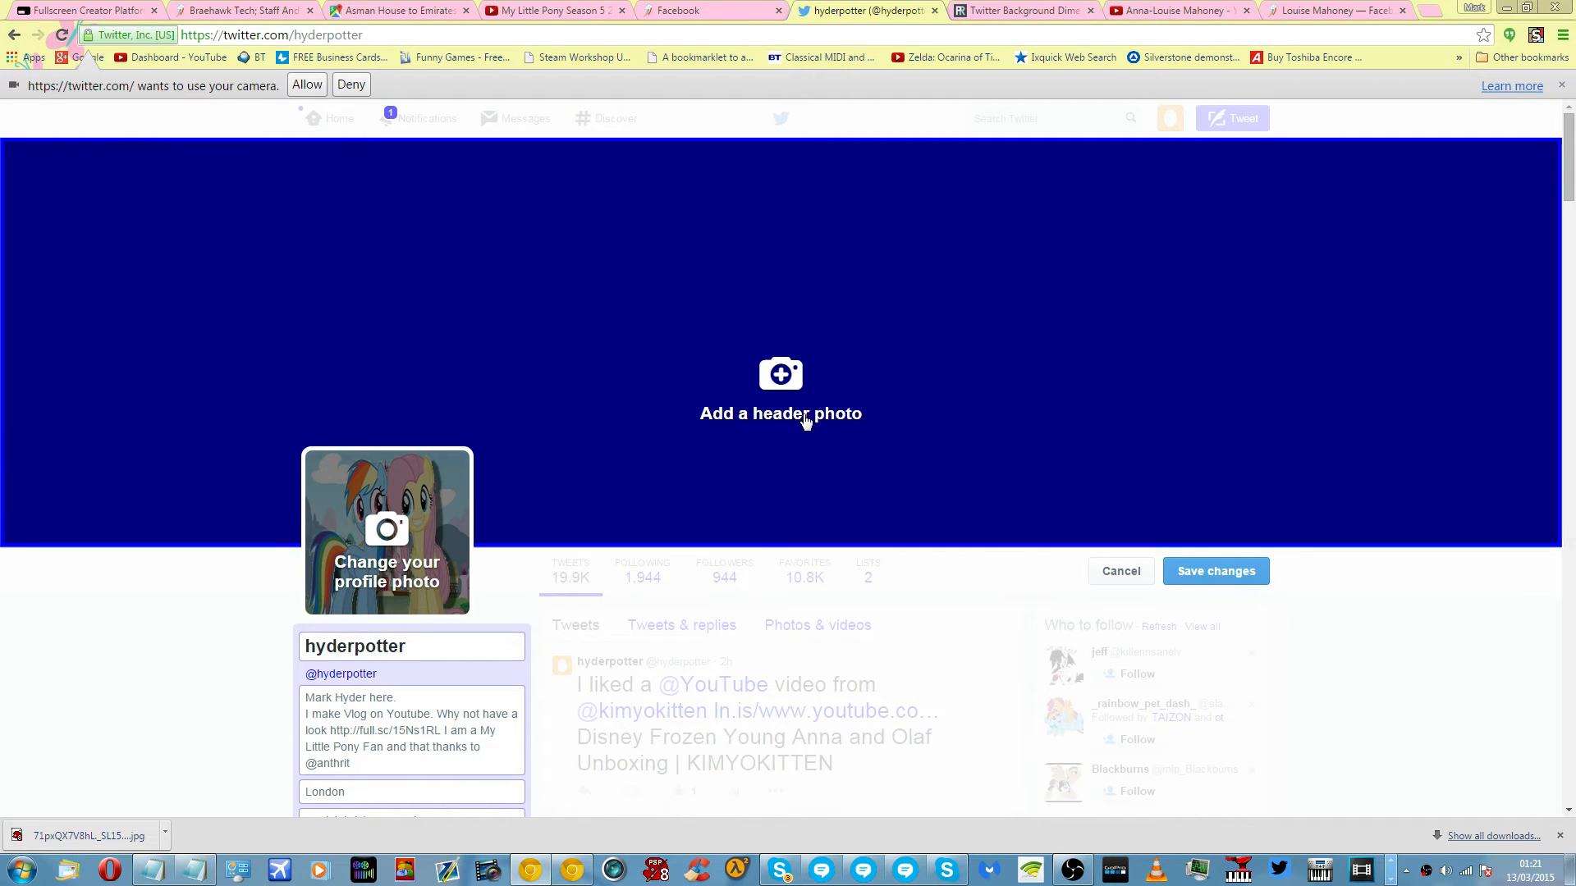
Start adding a header photo and pick Rainbow_and_Fluttershy_smile.png in the Open dialog.
click(781, 414)
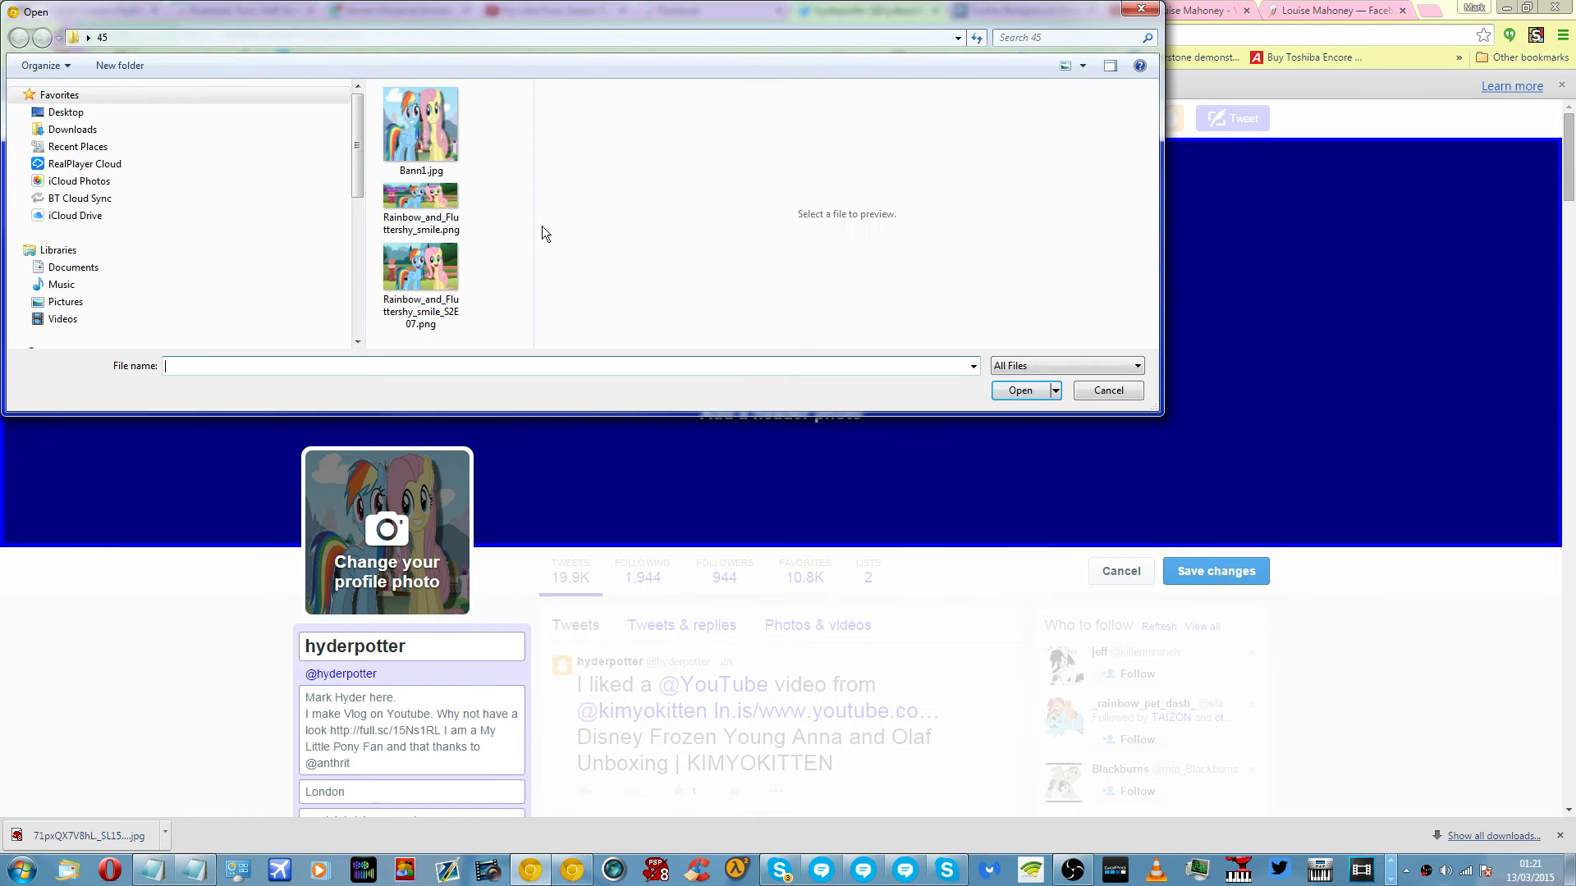
click(420, 208)
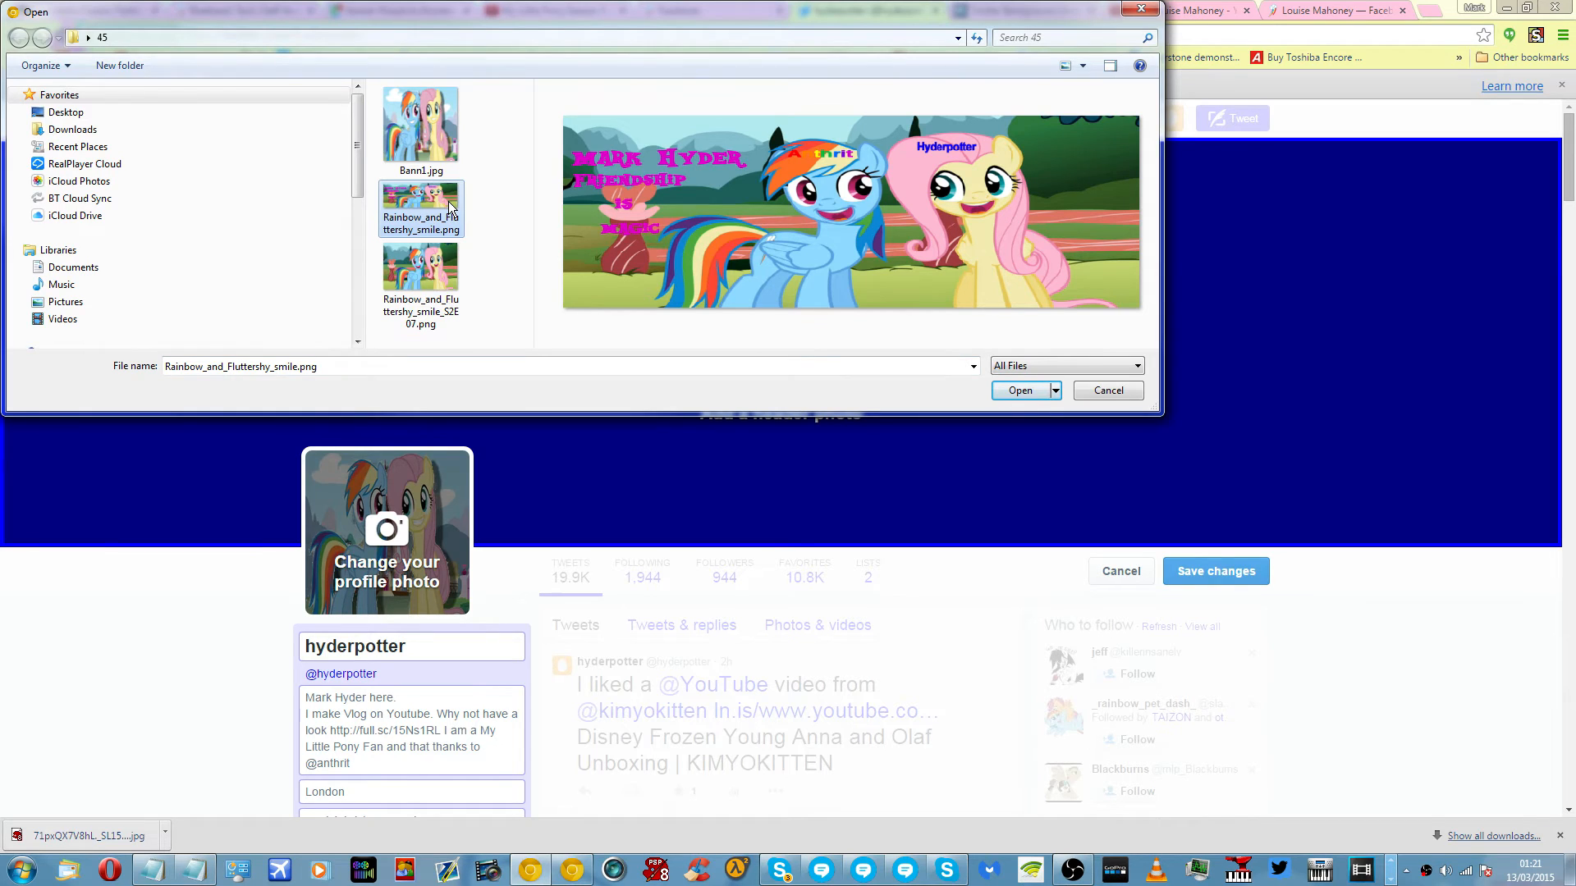
mouse_move(711, 172)
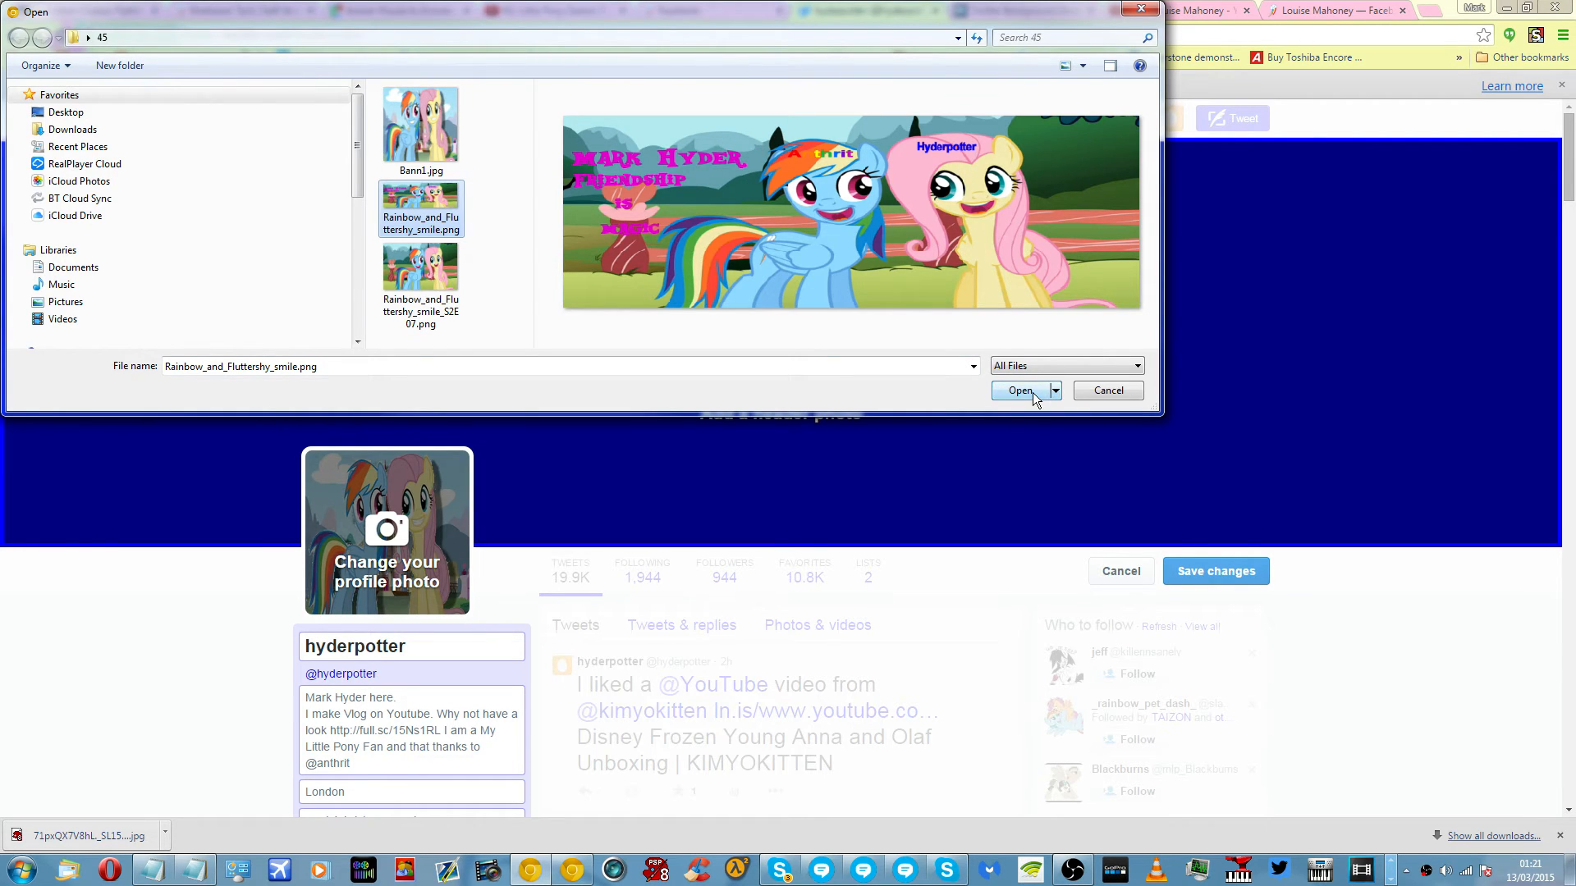
Load the banner into the header and try the scale slider, returning to original scale.
click(1019, 390)
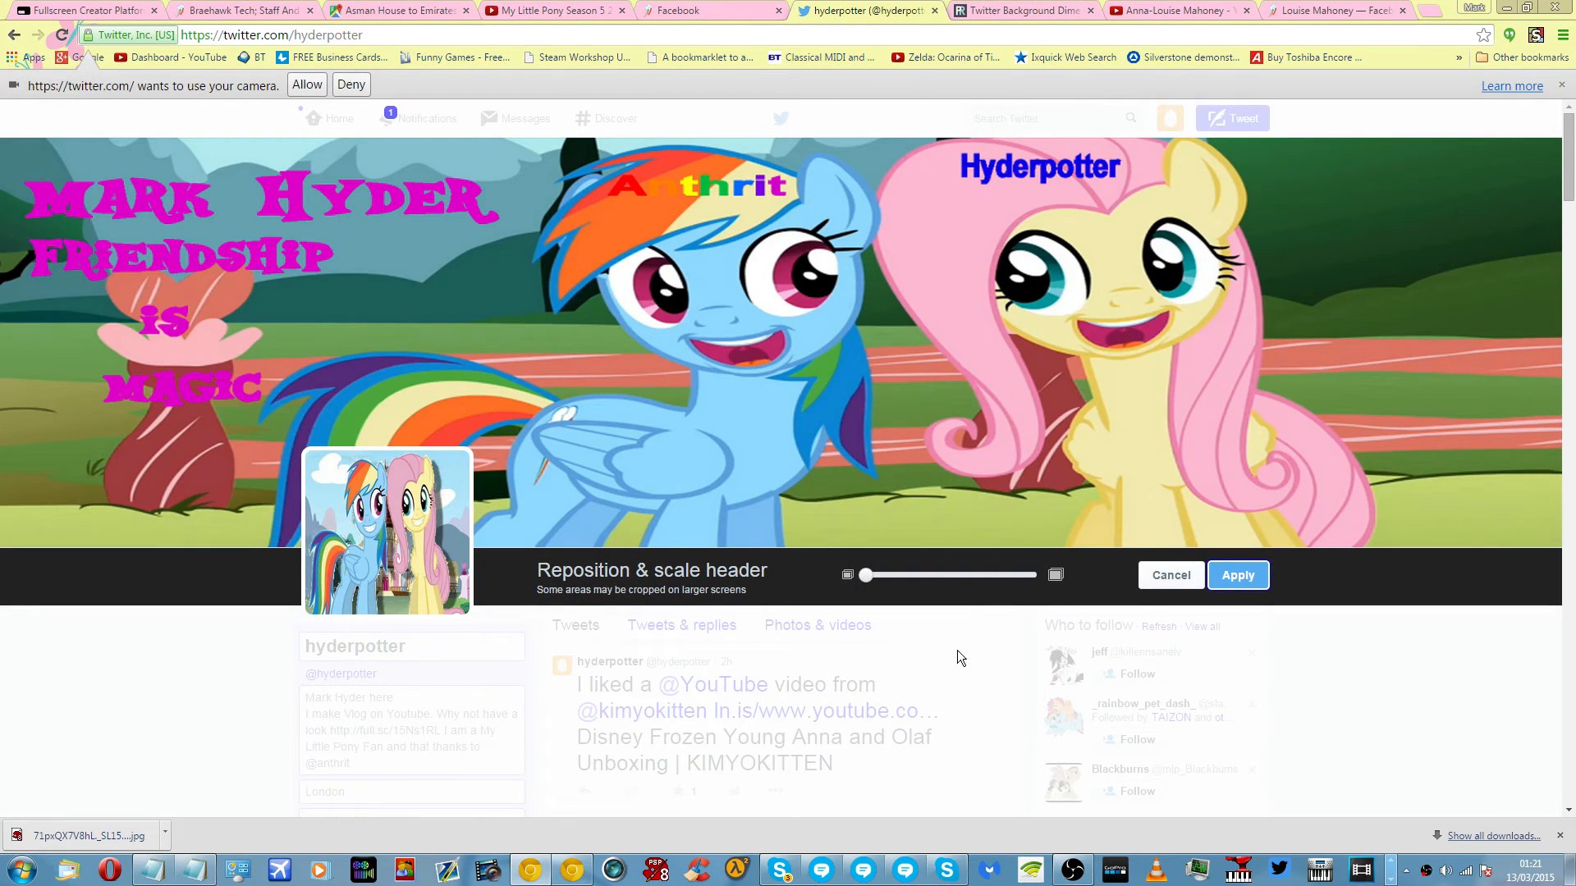
drag(866, 574, 884, 574)
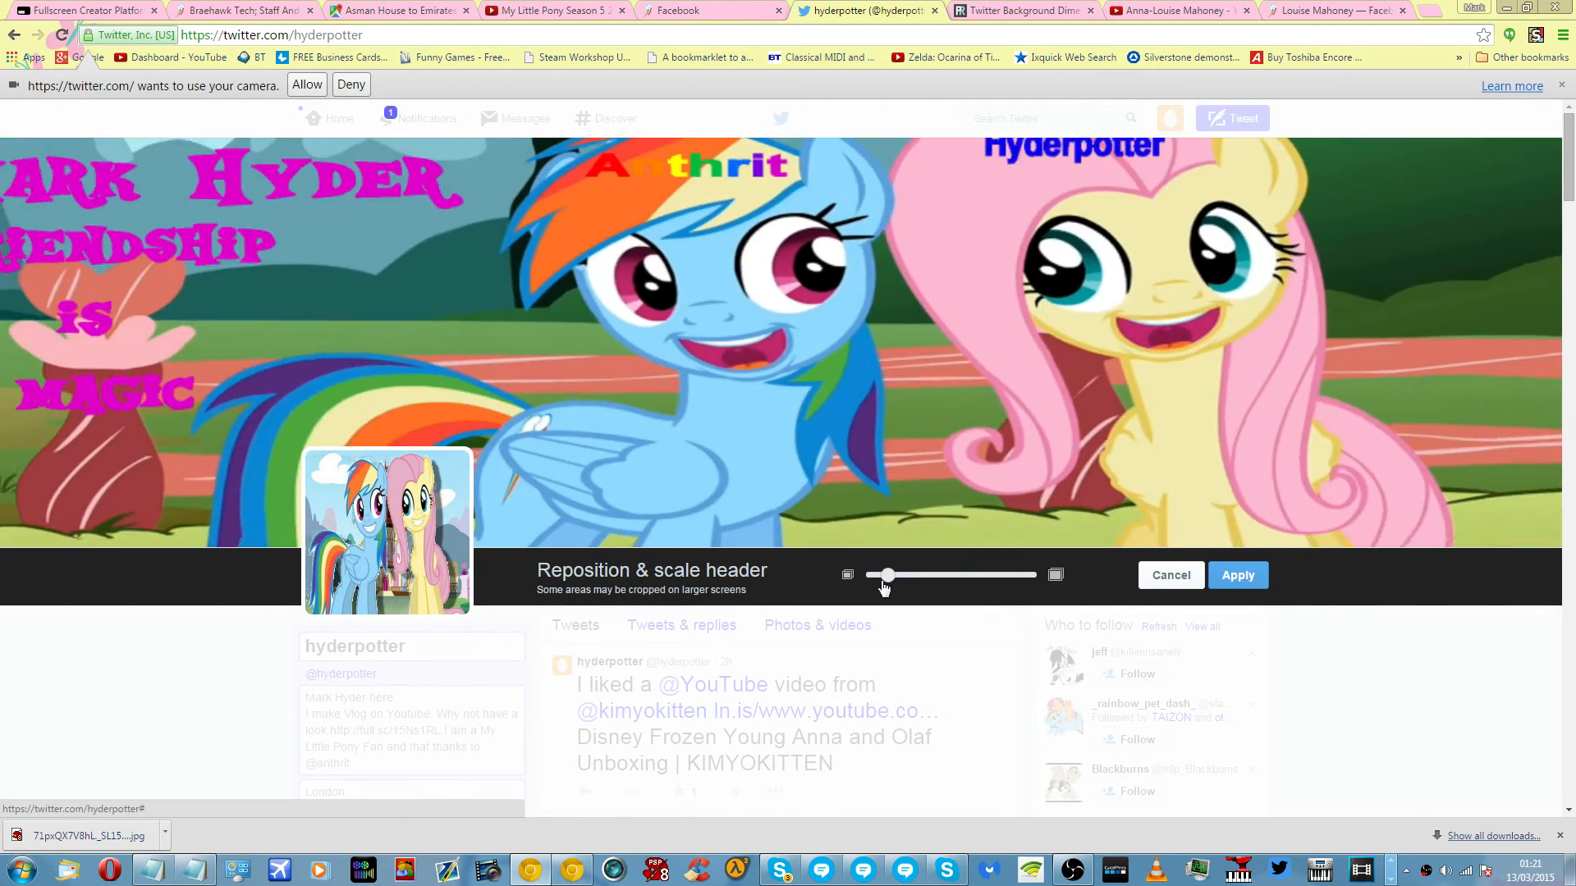
drag(884, 575, 910, 575)
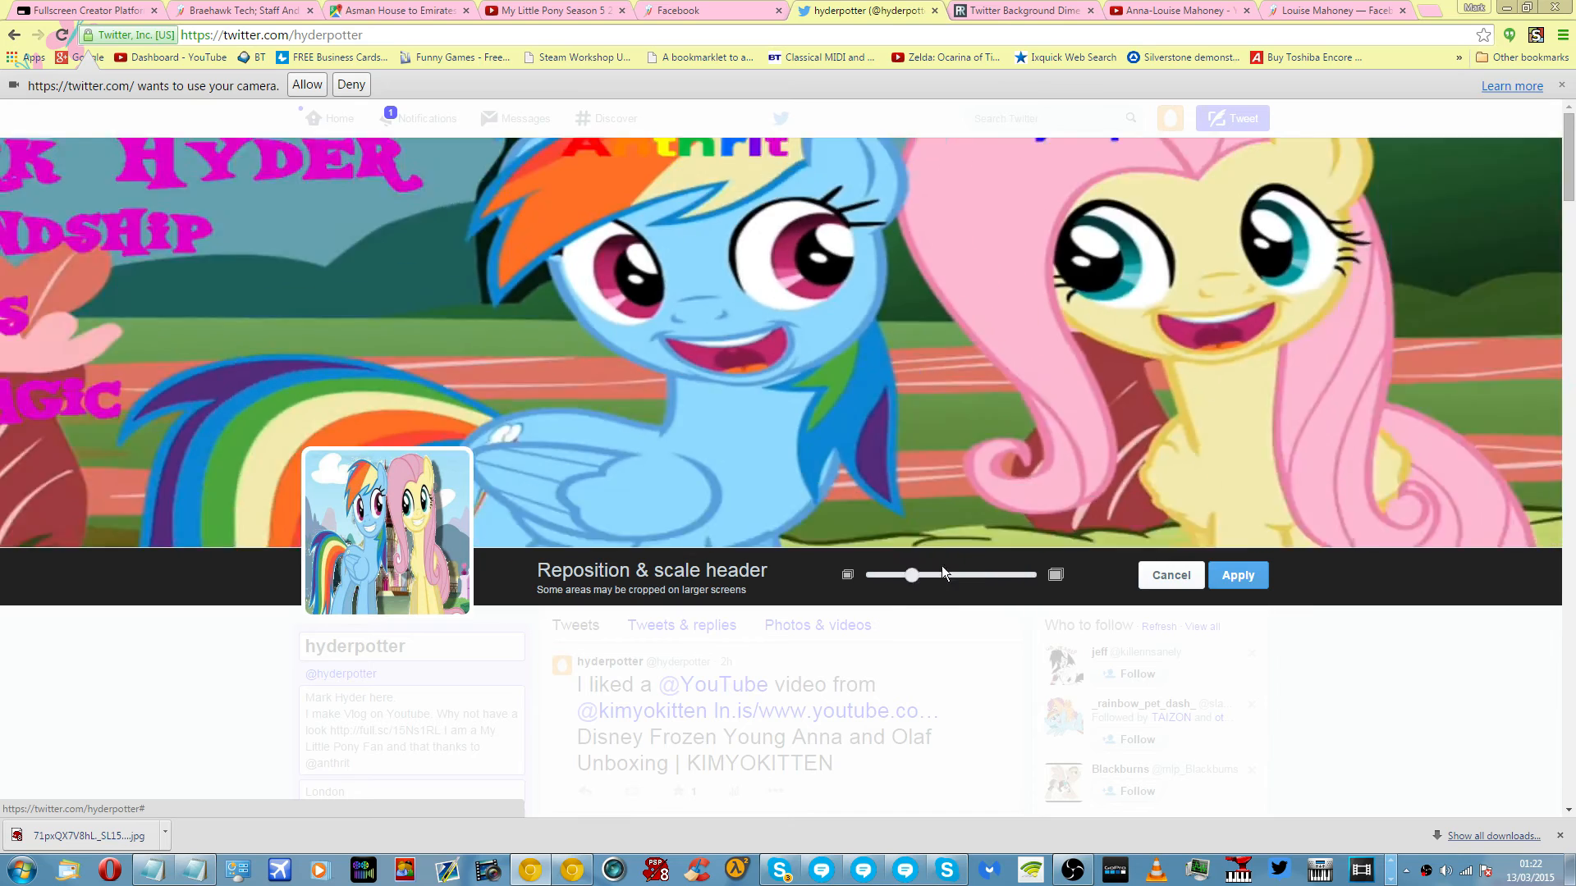
drag(909, 575, 867, 575)
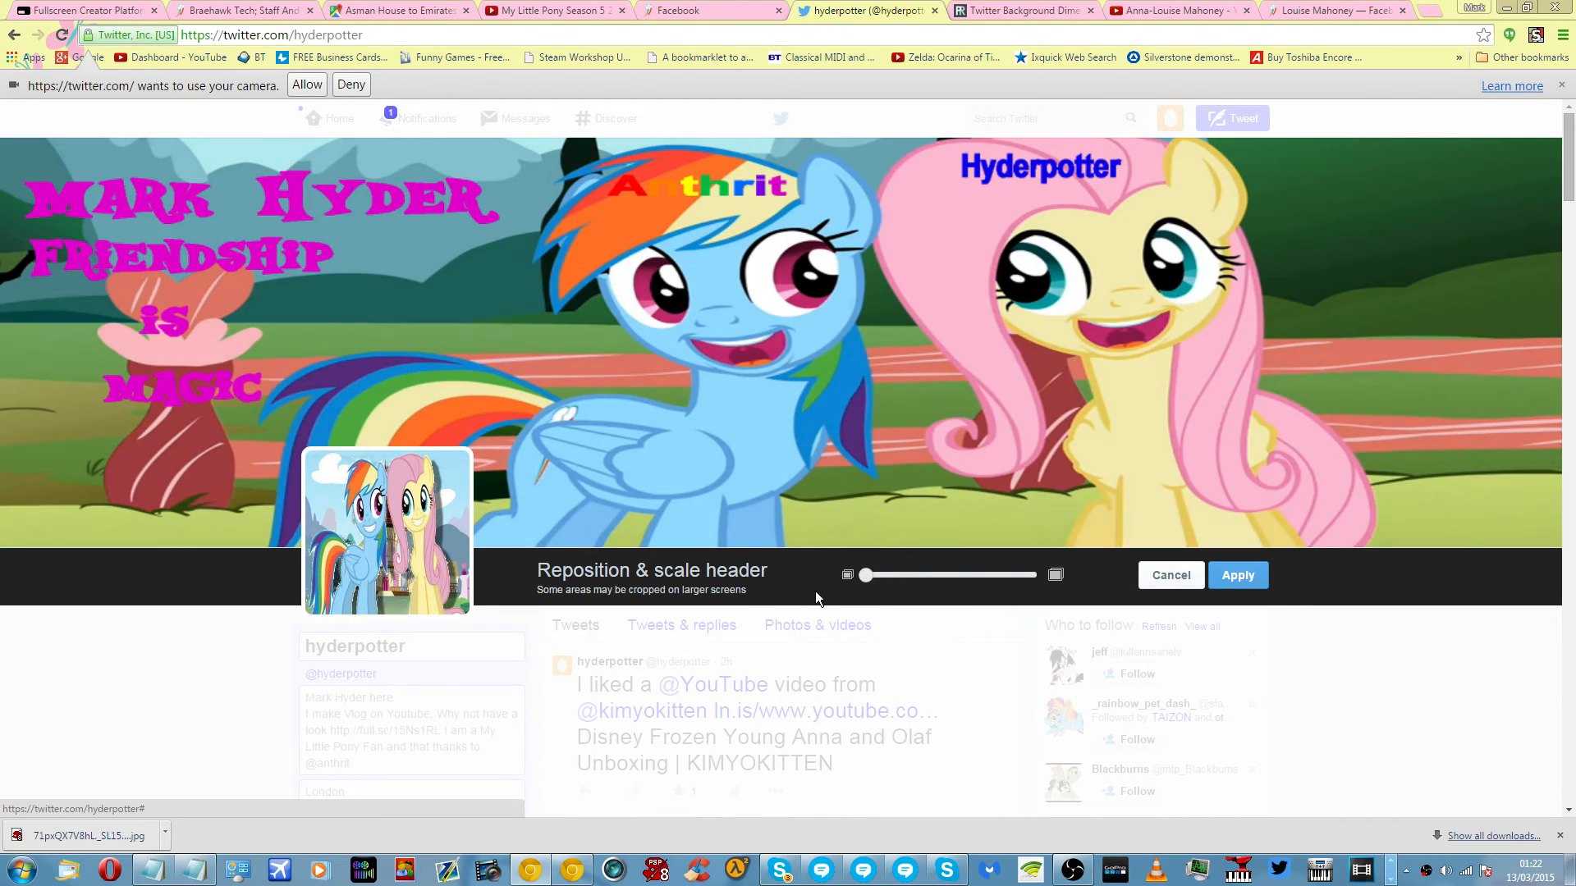
mouse_move(1237, 575)
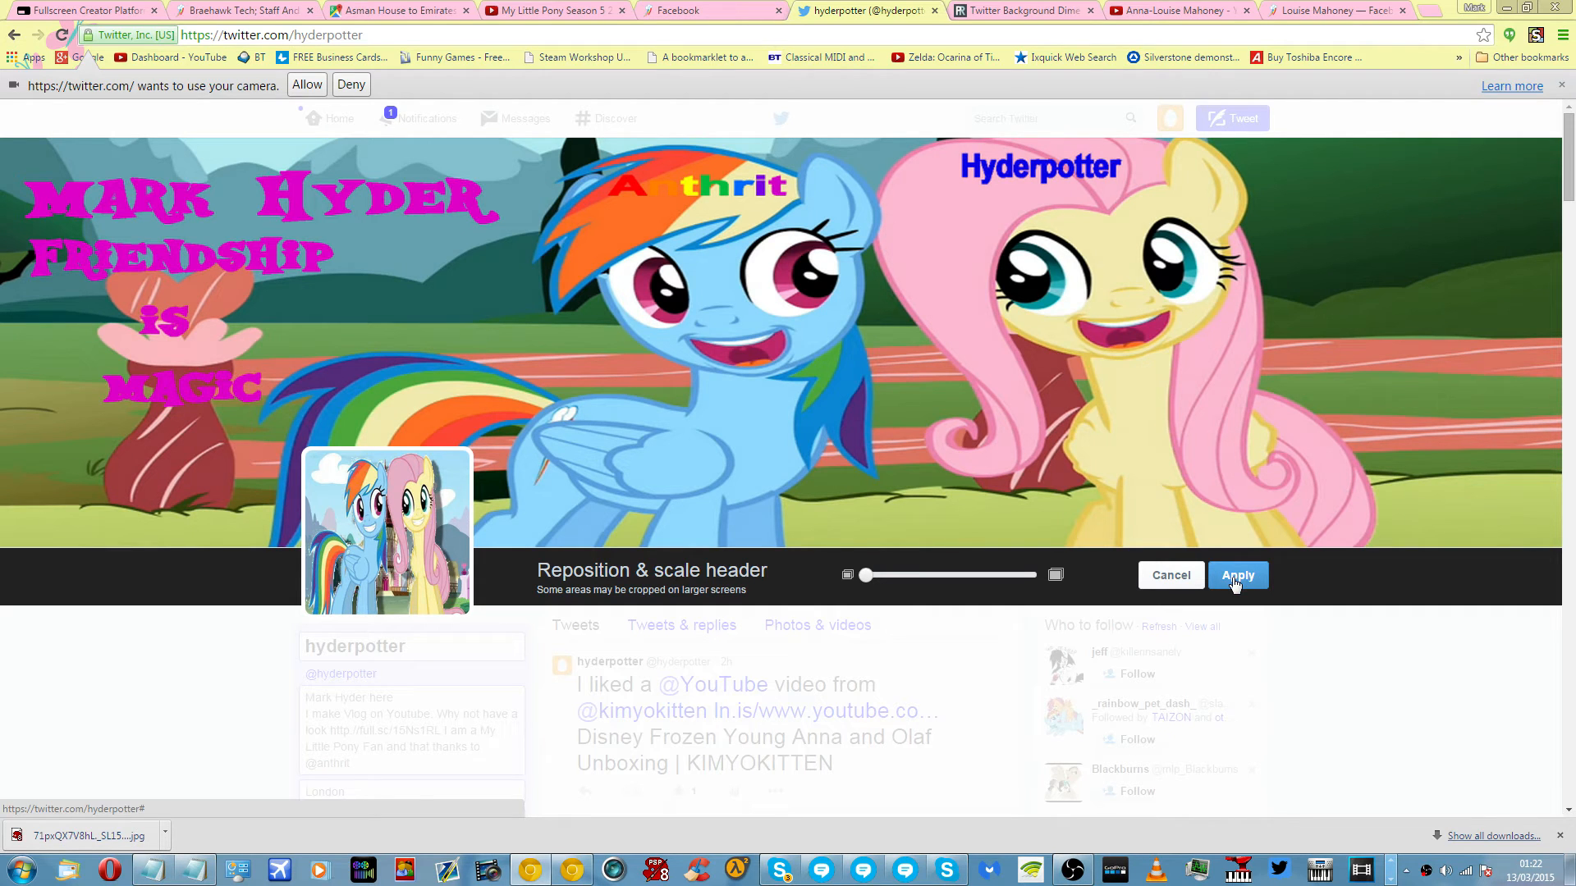
Apply the pony banner as the header and save the profile changes.
click(1238, 574)
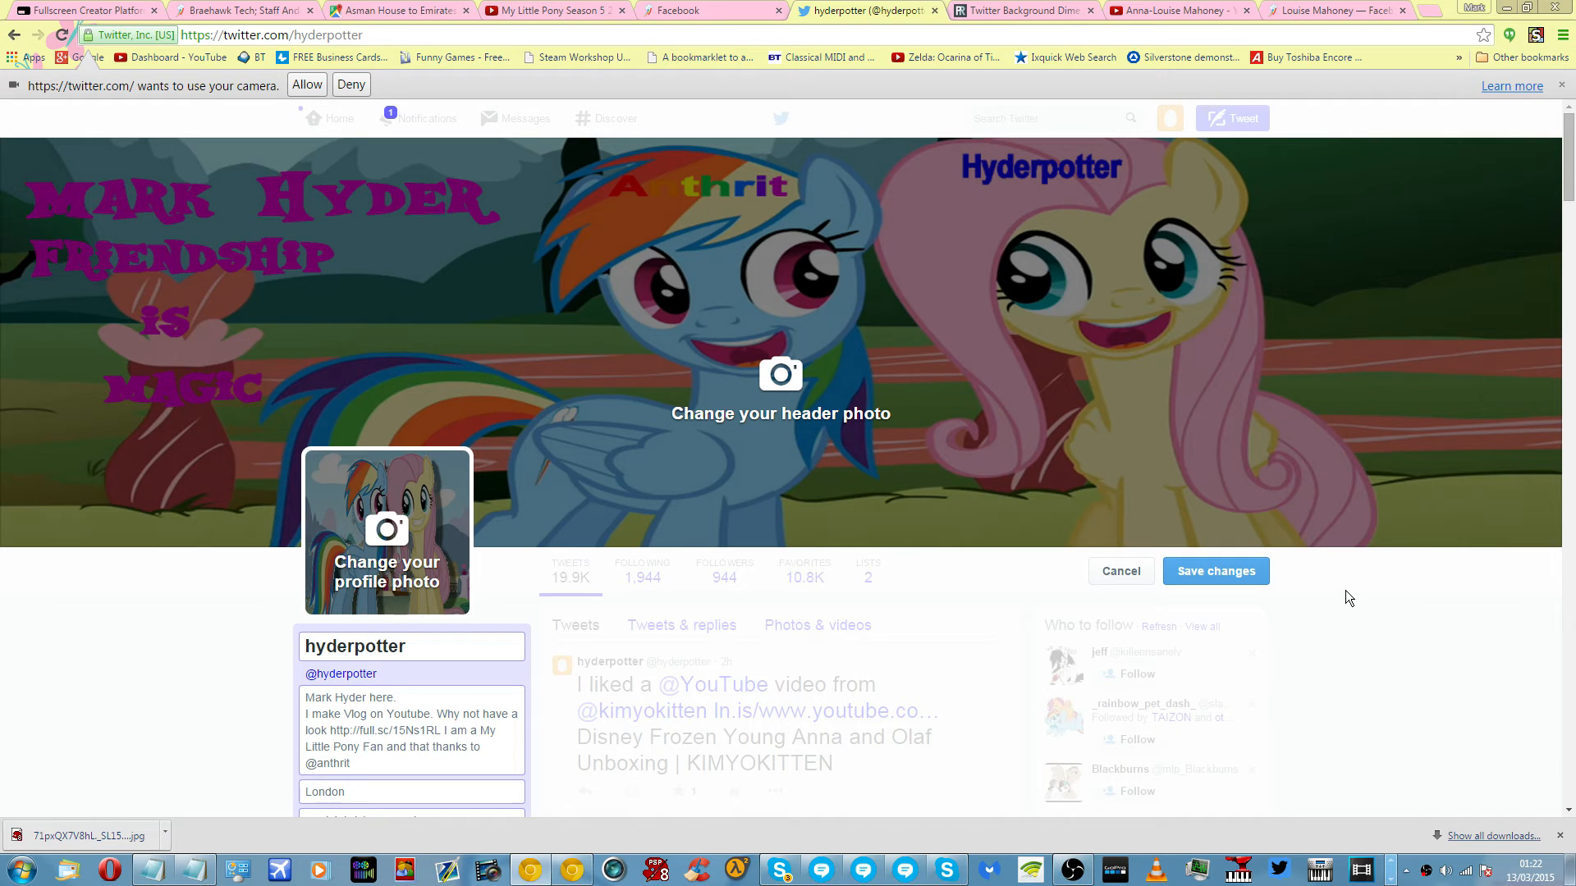
click(1214, 572)
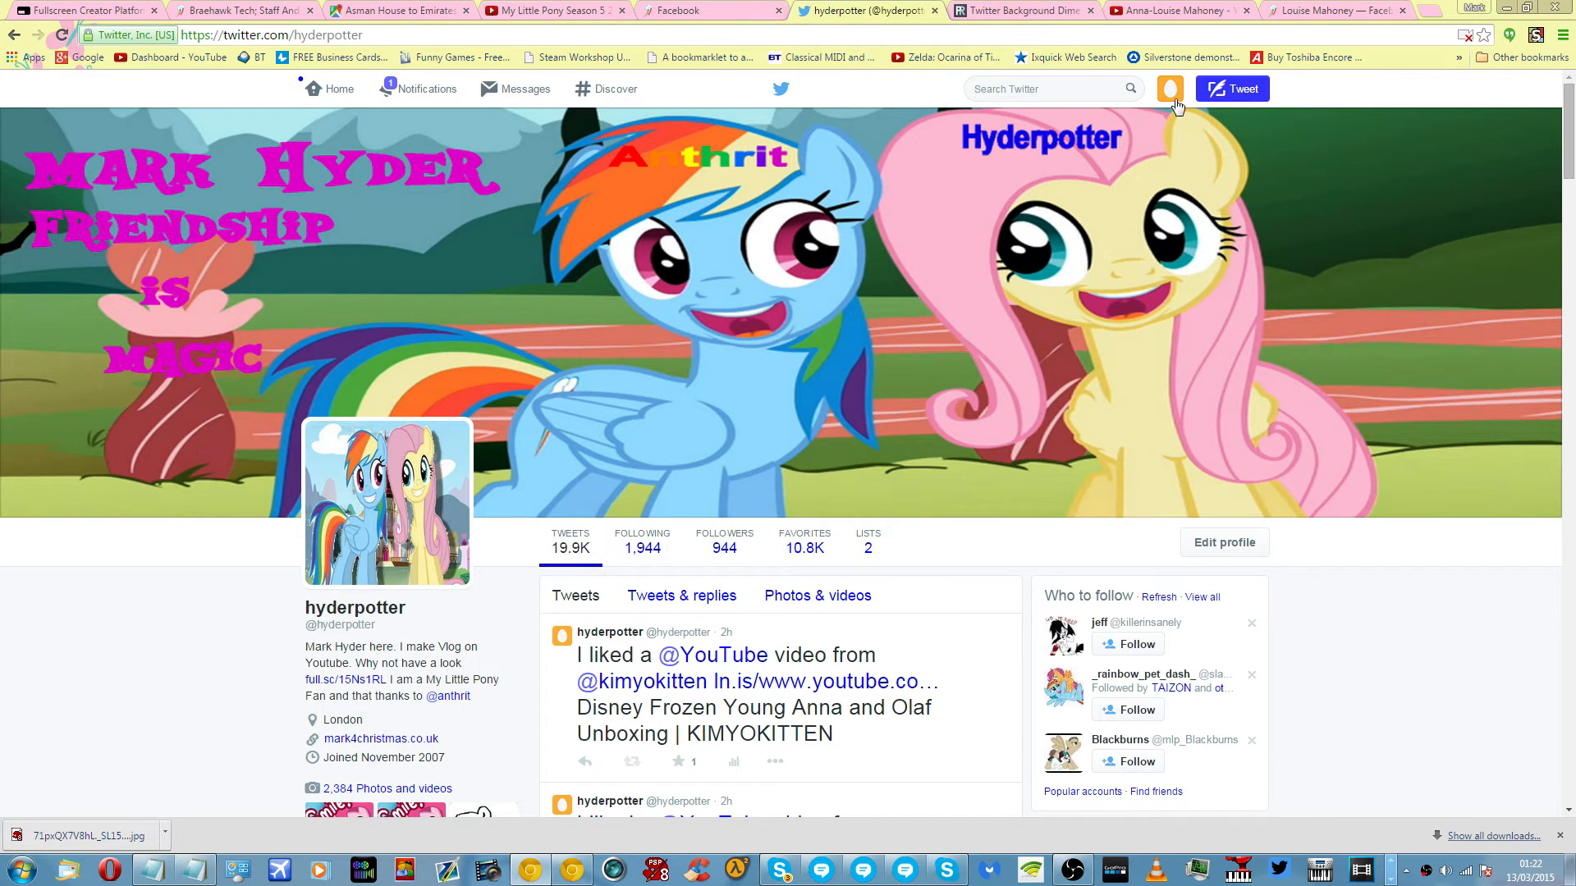
mouse_move(1169, 88)
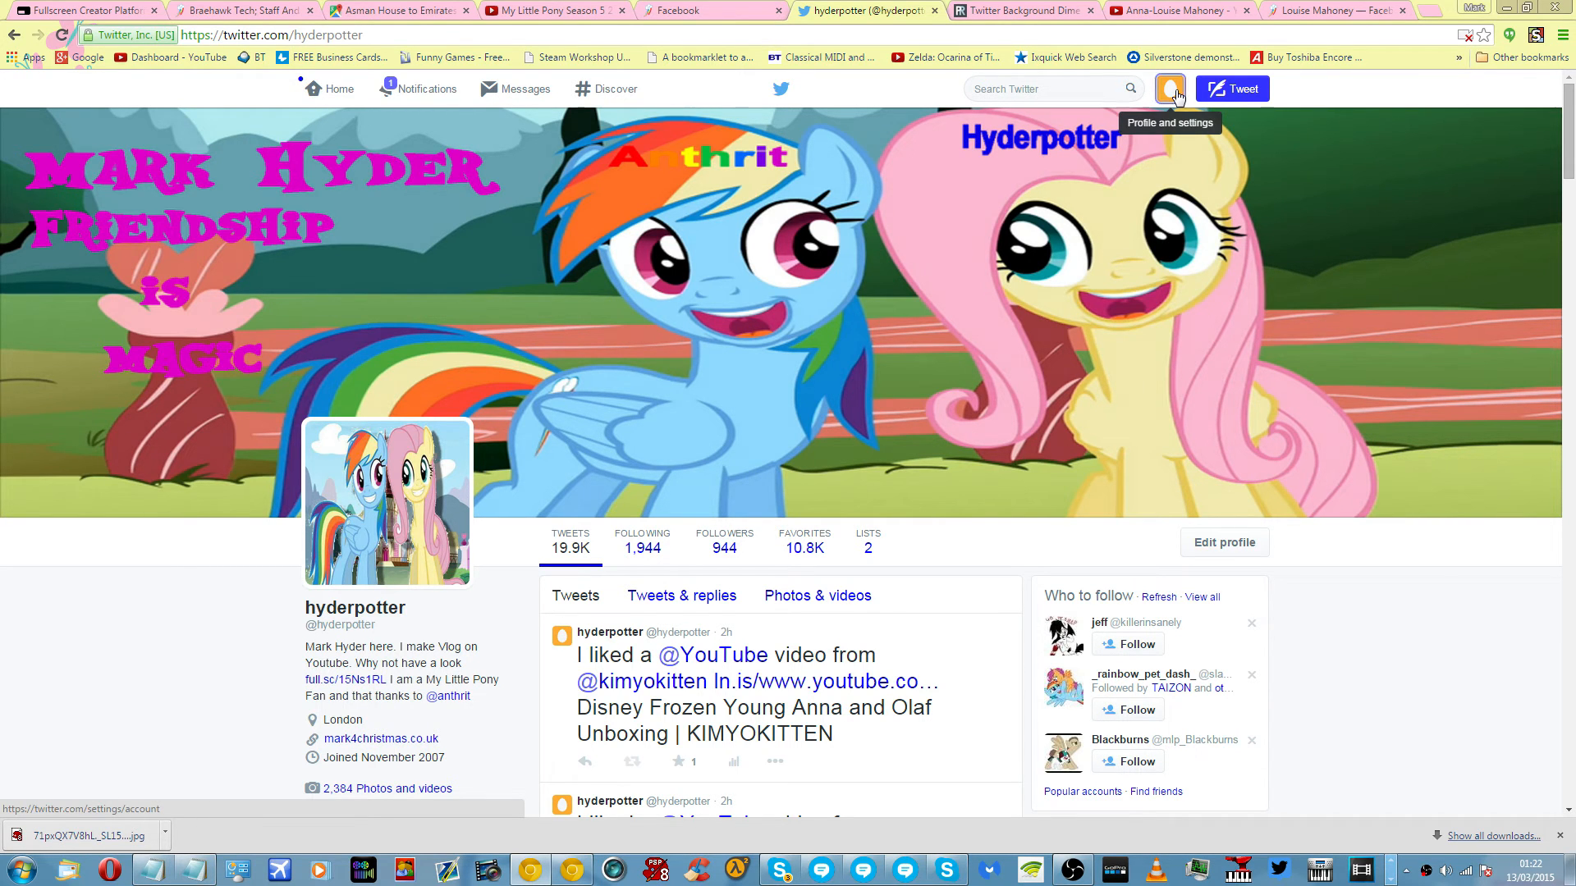
Go through the account menu to Settings and select the Design section.
click(1169, 89)
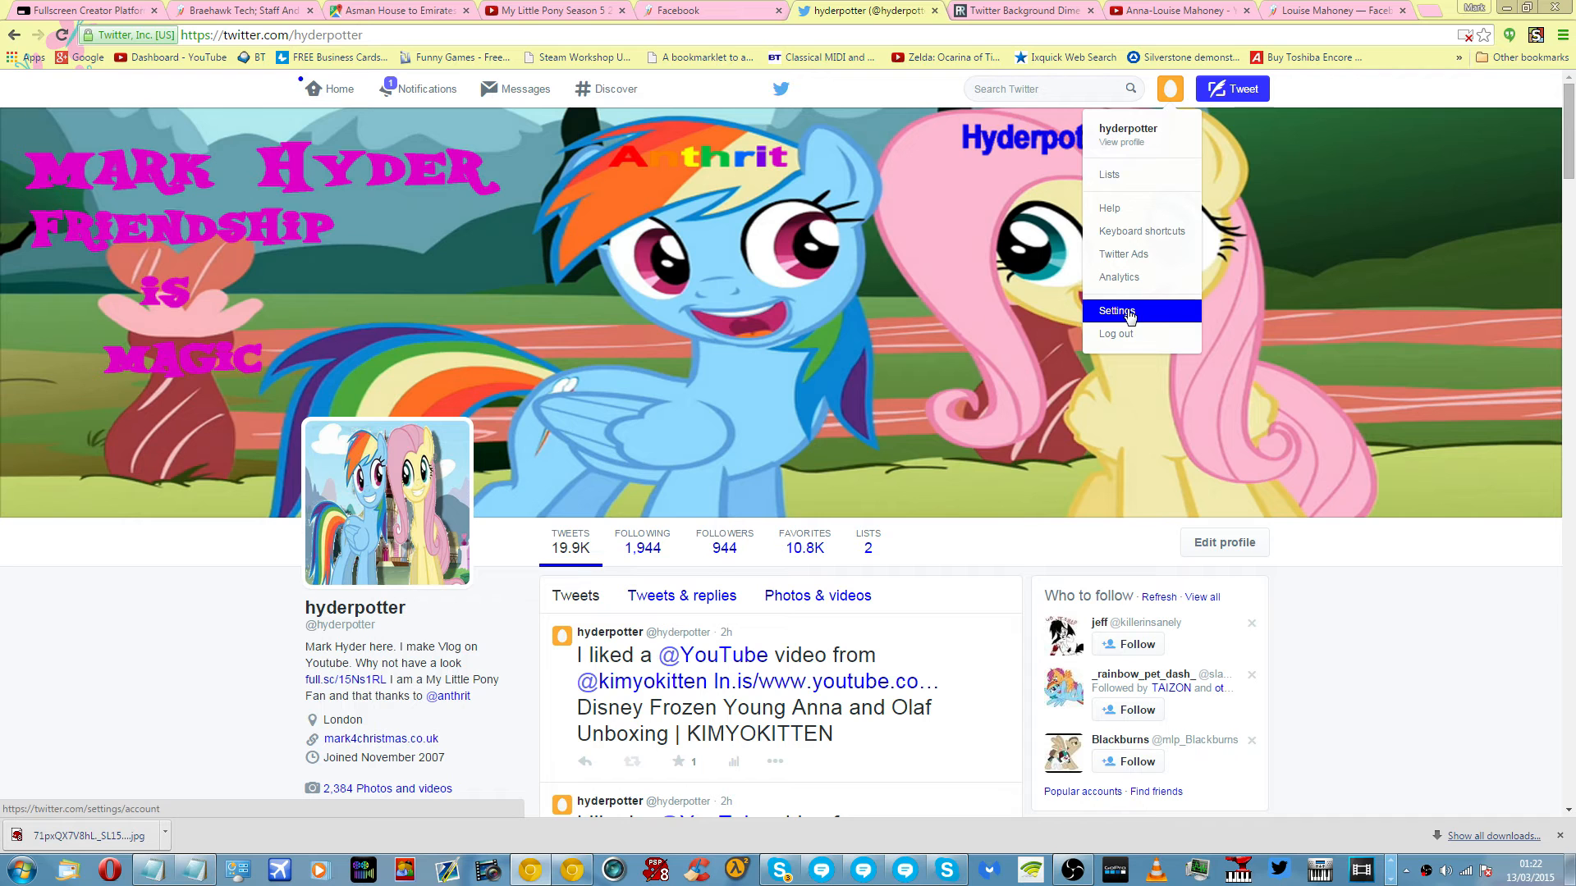
click(1116, 310)
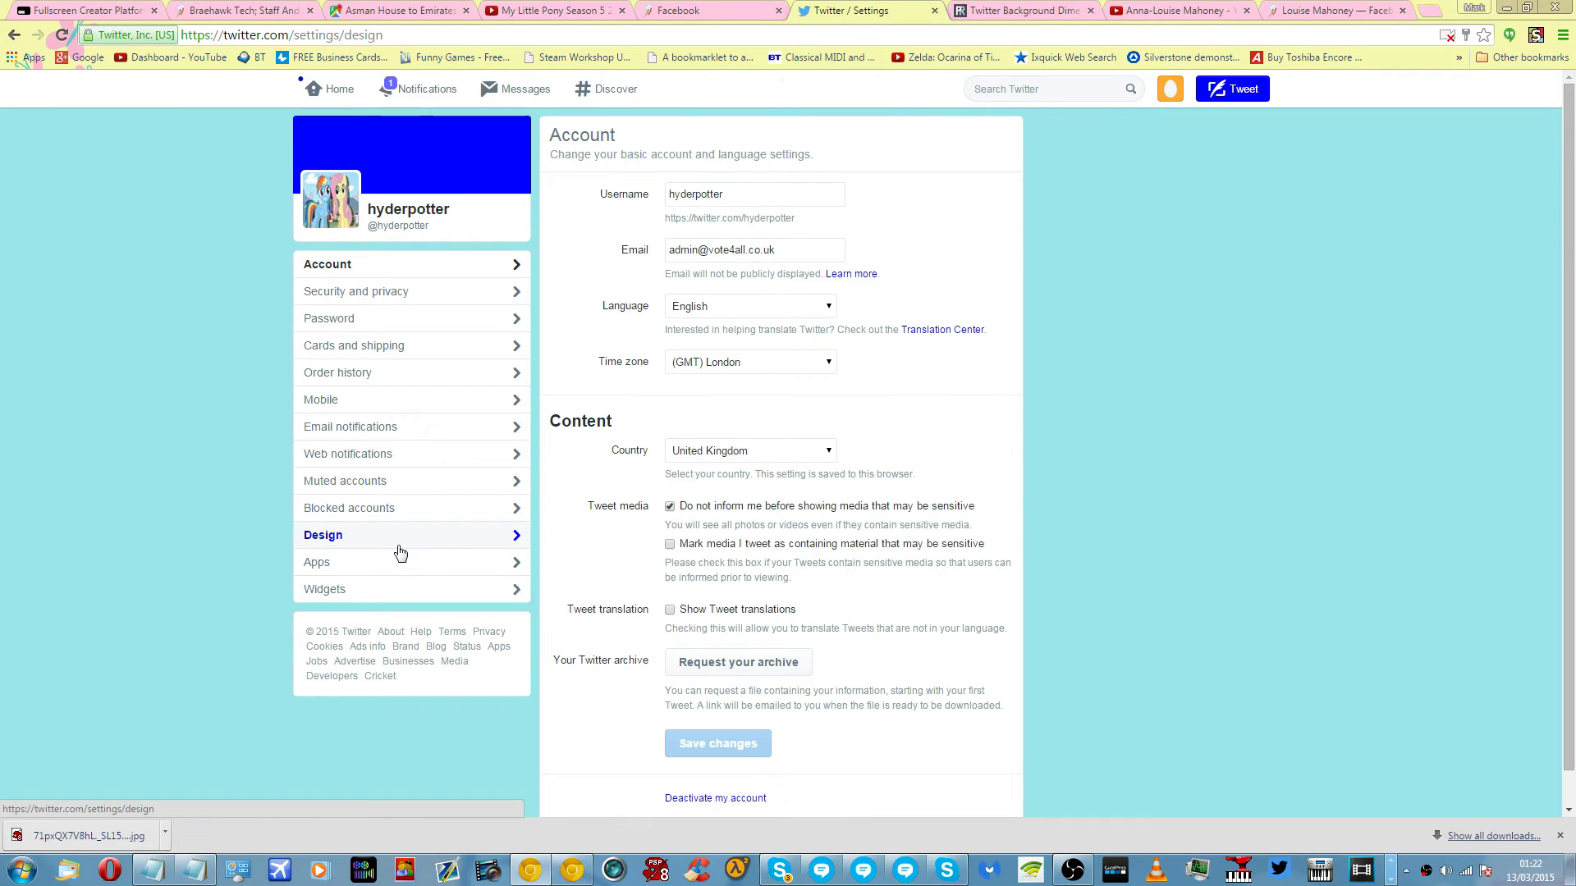
click(324, 535)
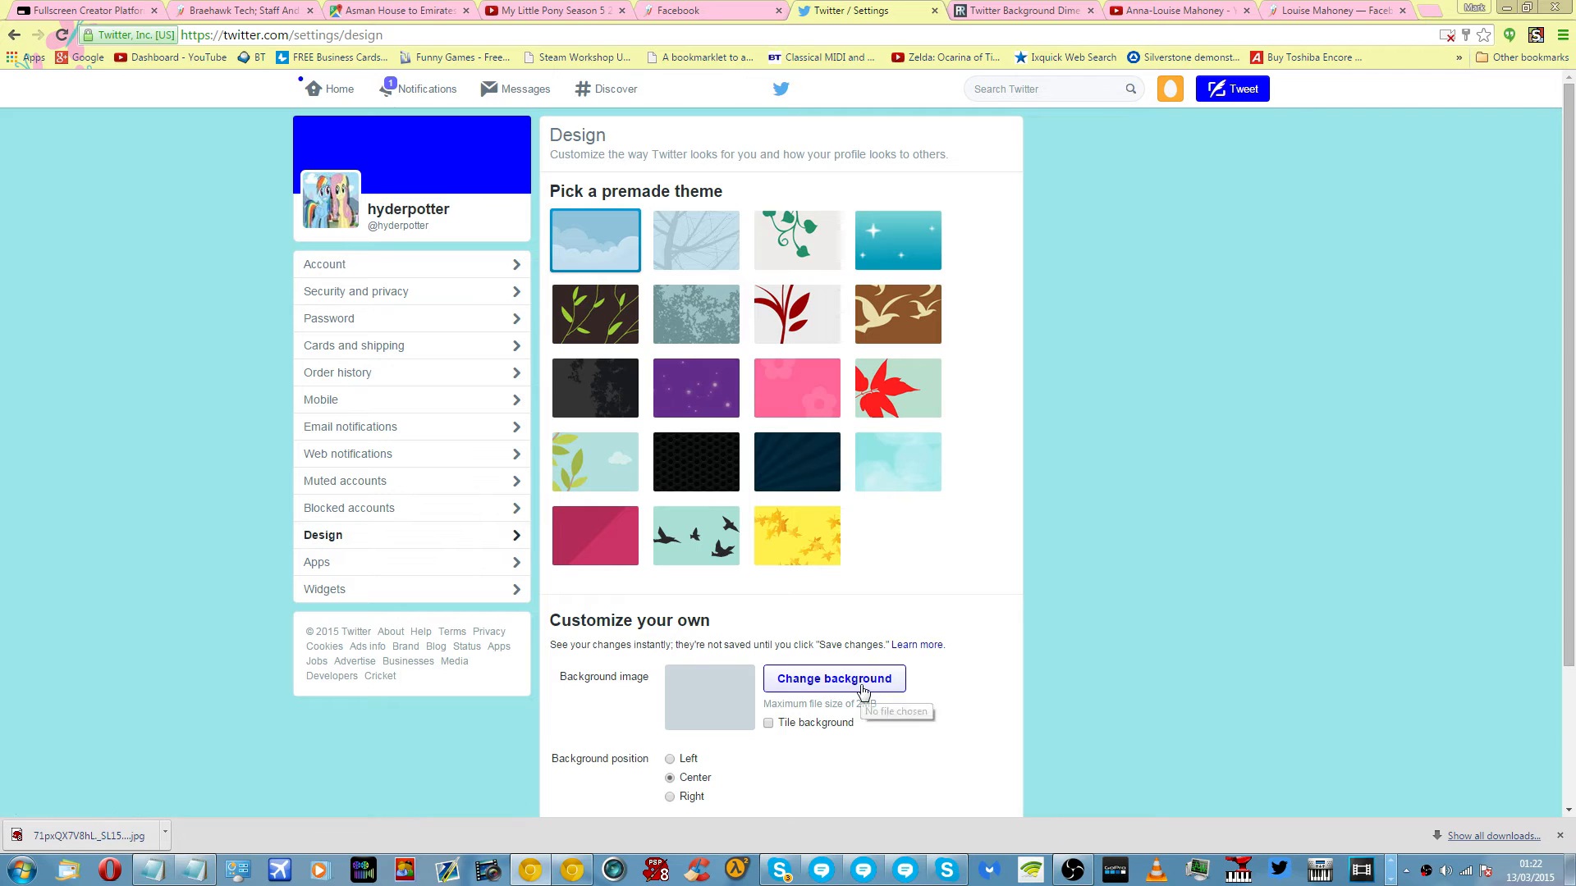
Load Rainbow_and_Fluttershy_smile_S2E07.png as the custom background image.
click(833, 678)
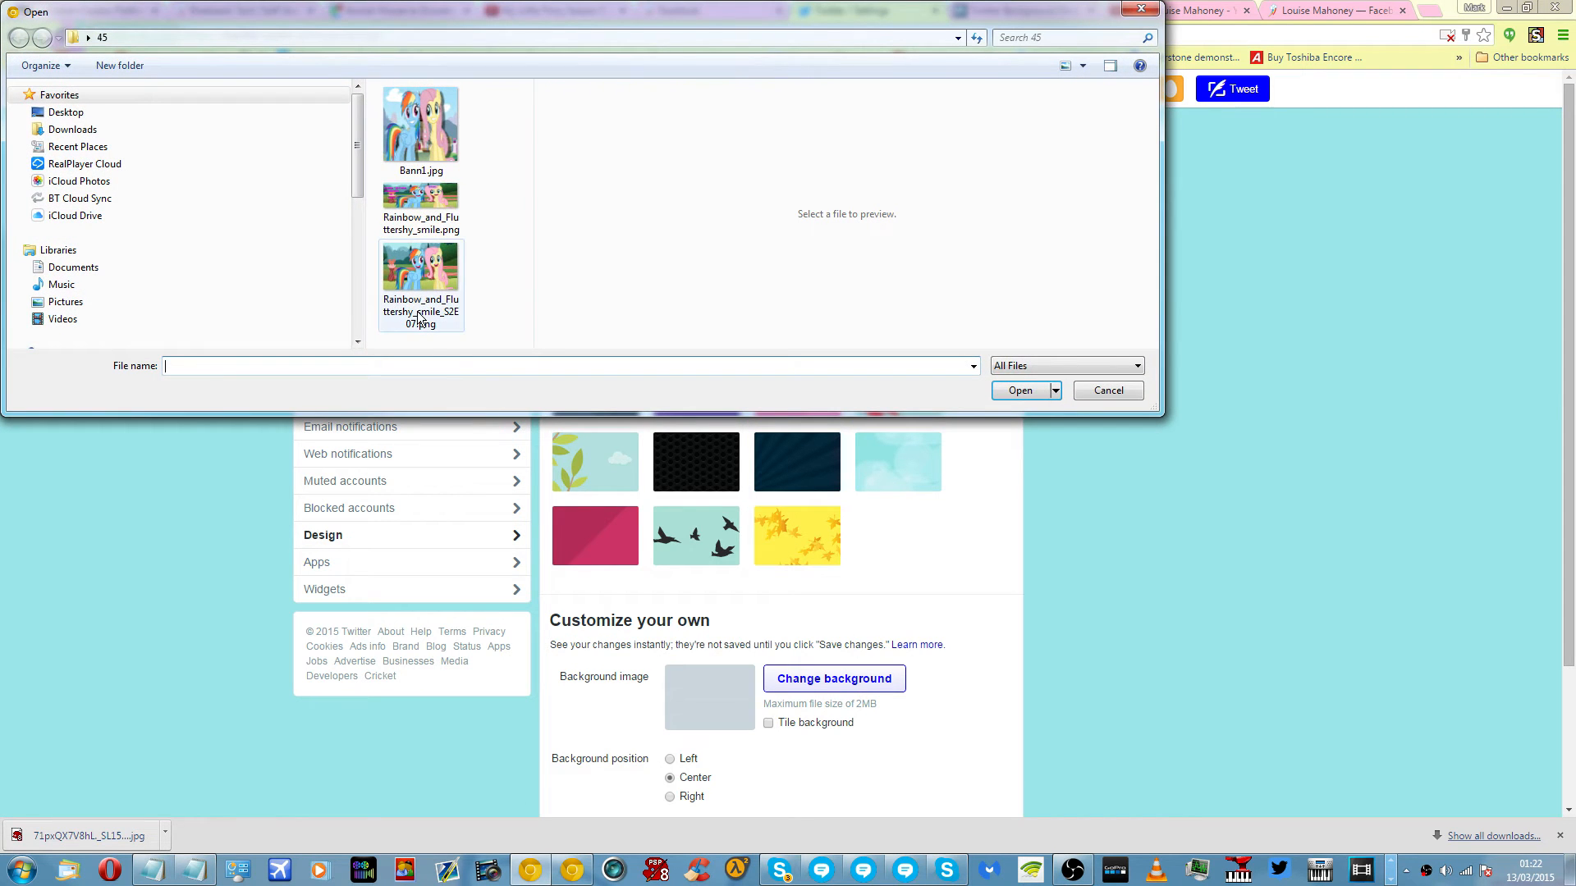
click(420, 268)
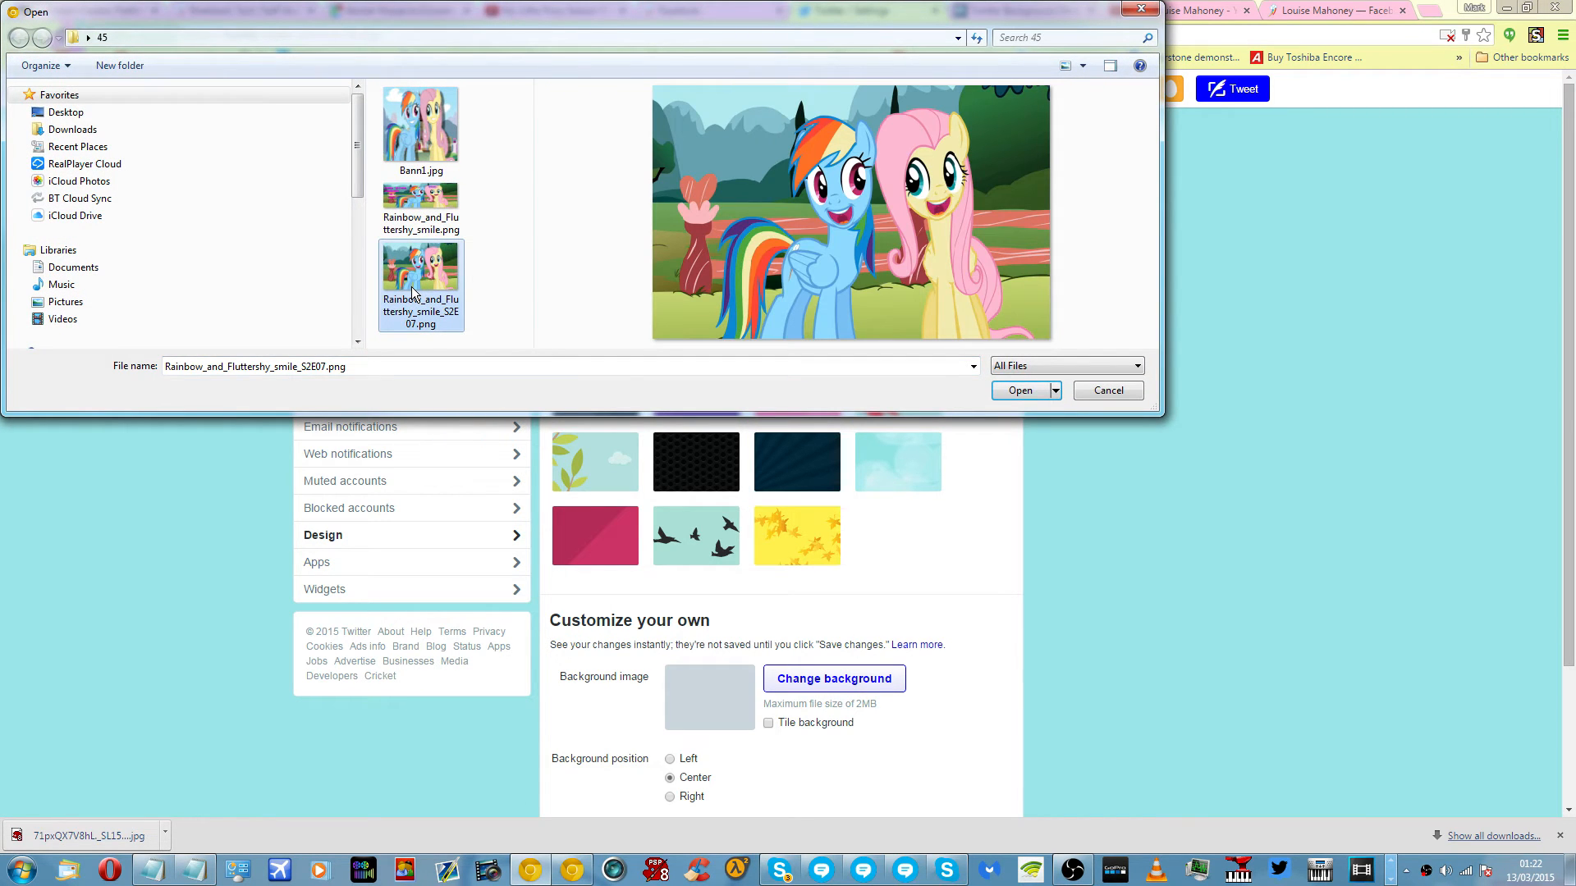
click(1018, 391)
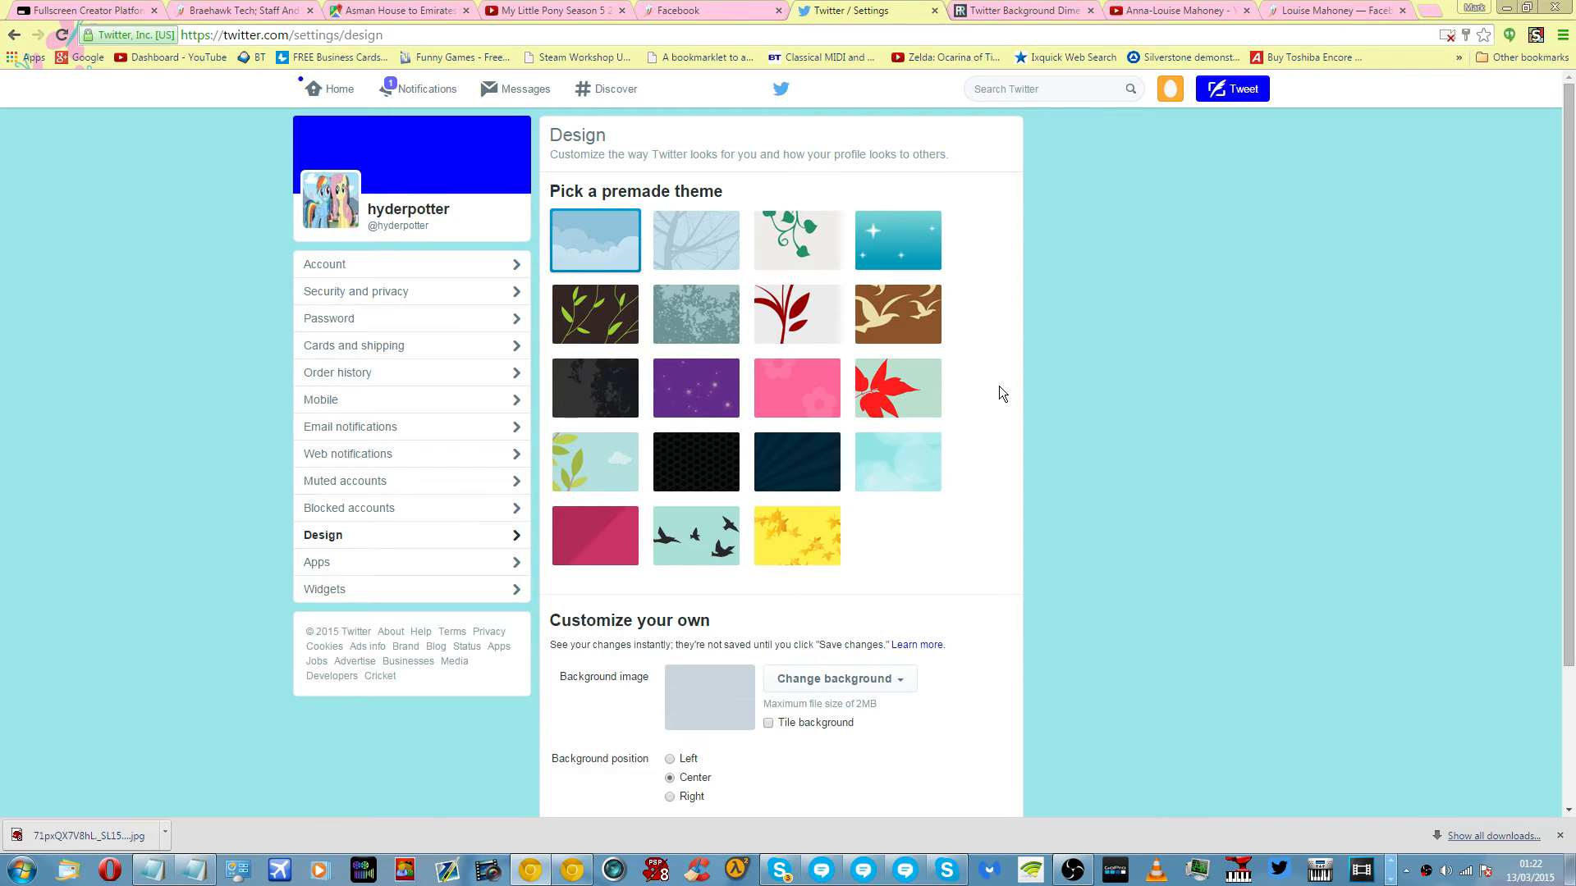
scroll(down, 3)
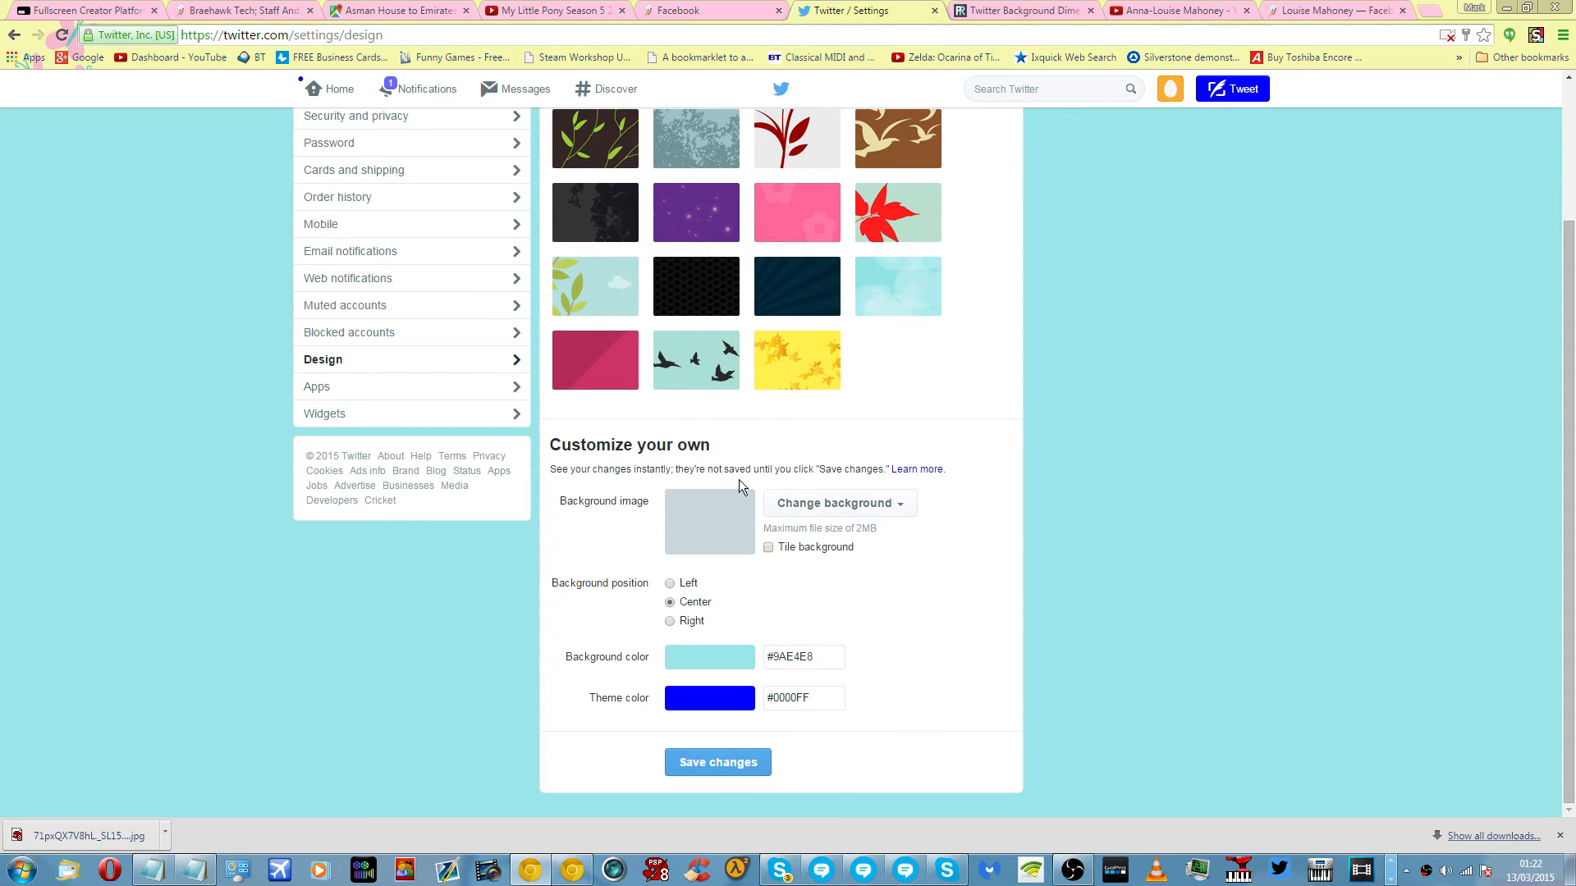
Repeatedly try Save changes; the image is rejected for exceeding 2.0 MiB.
click(717, 761)
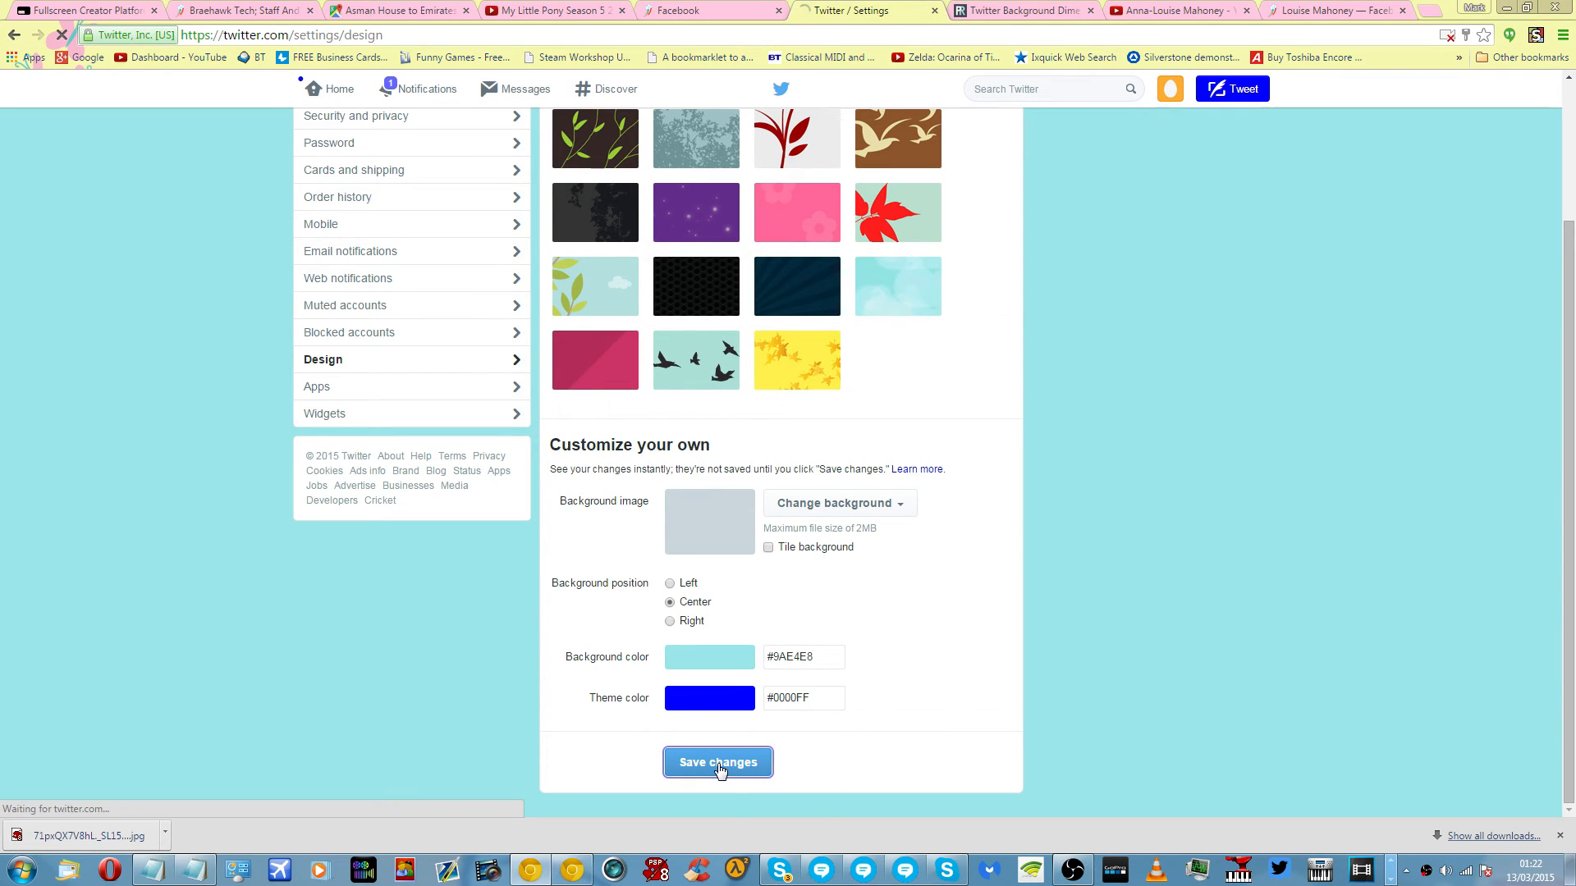
click(718, 762)
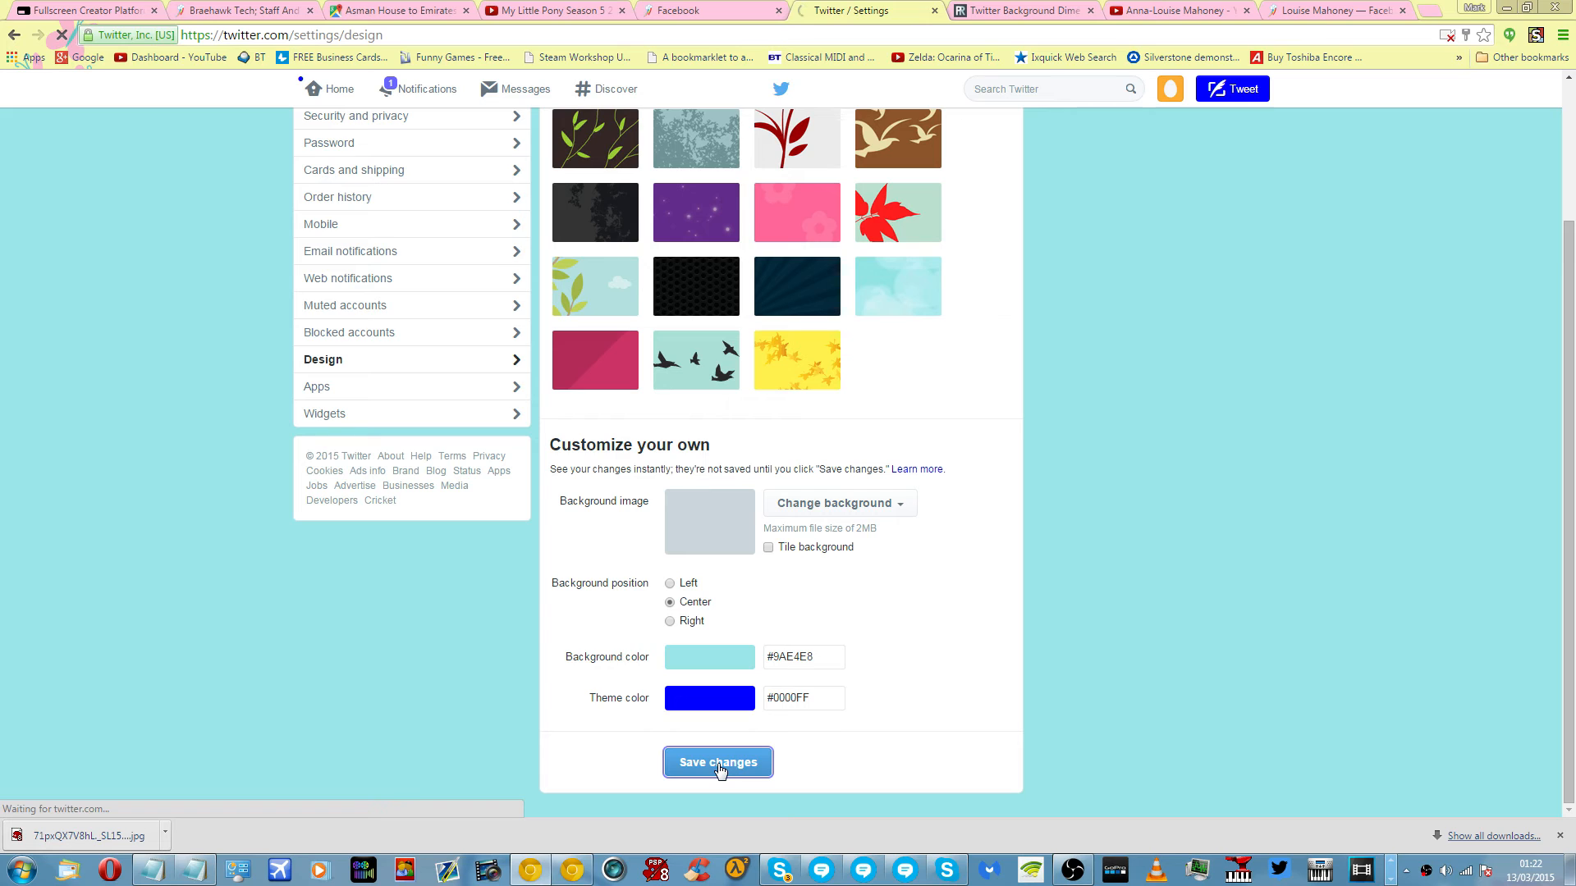
click(718, 762)
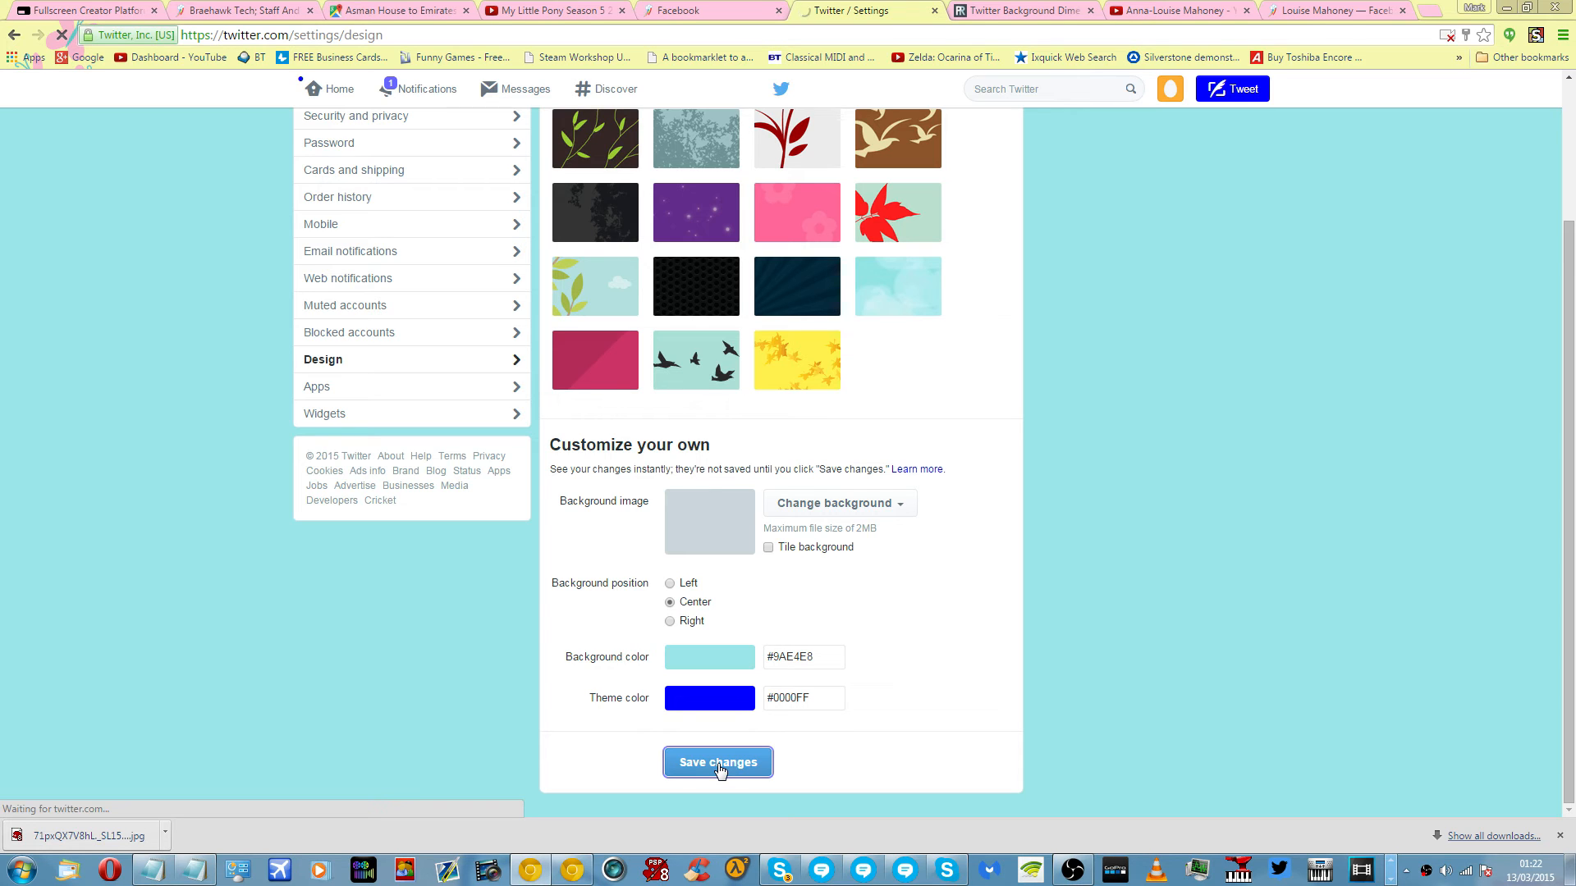
click(717, 761)
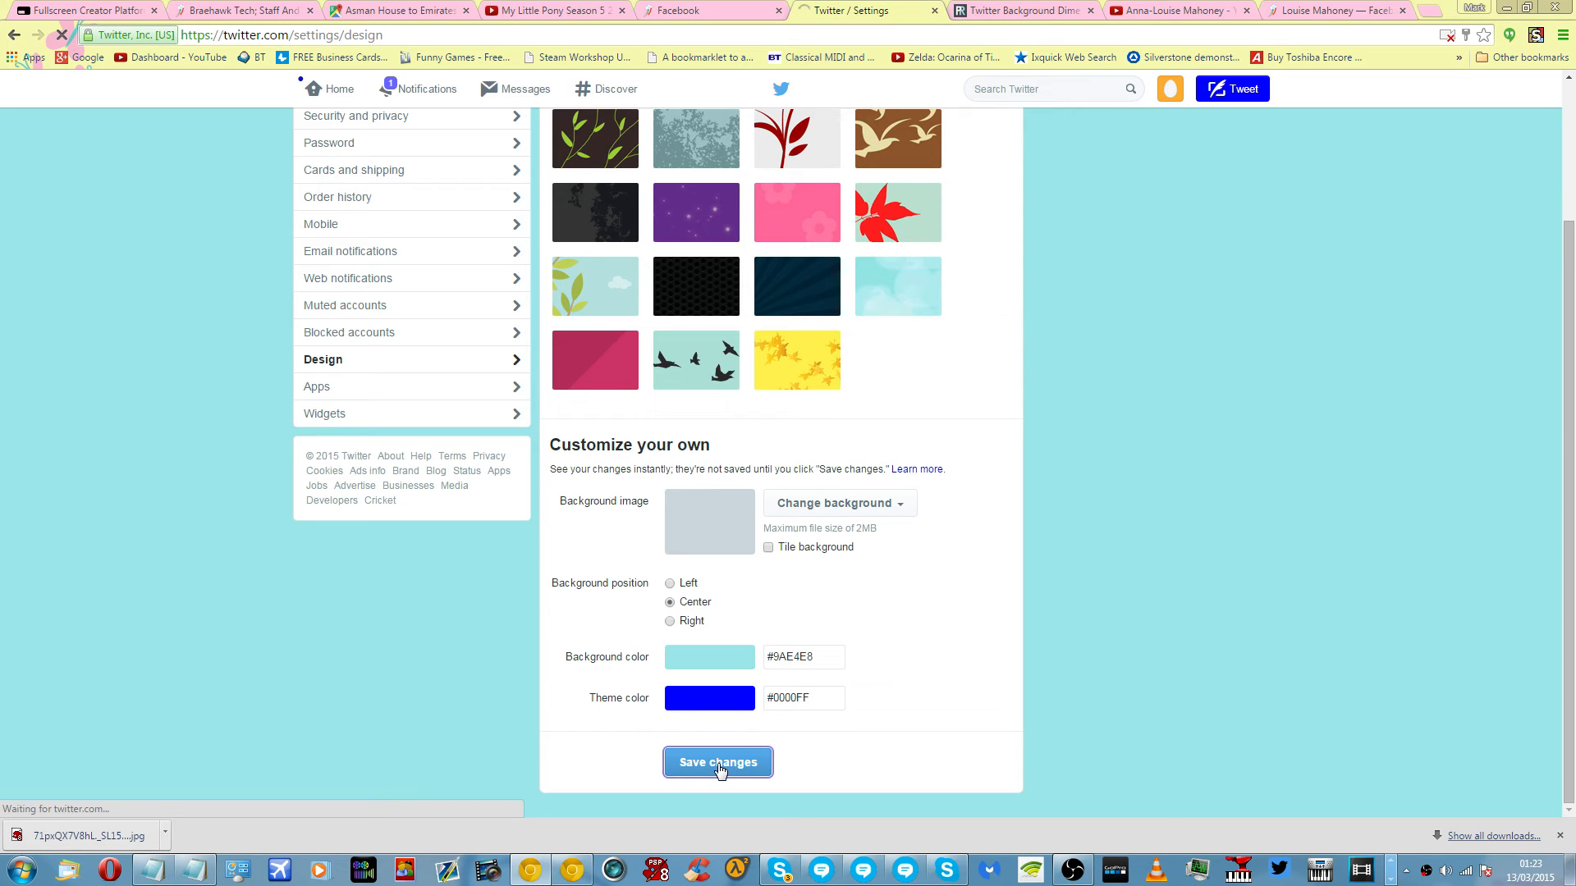
click(717, 762)
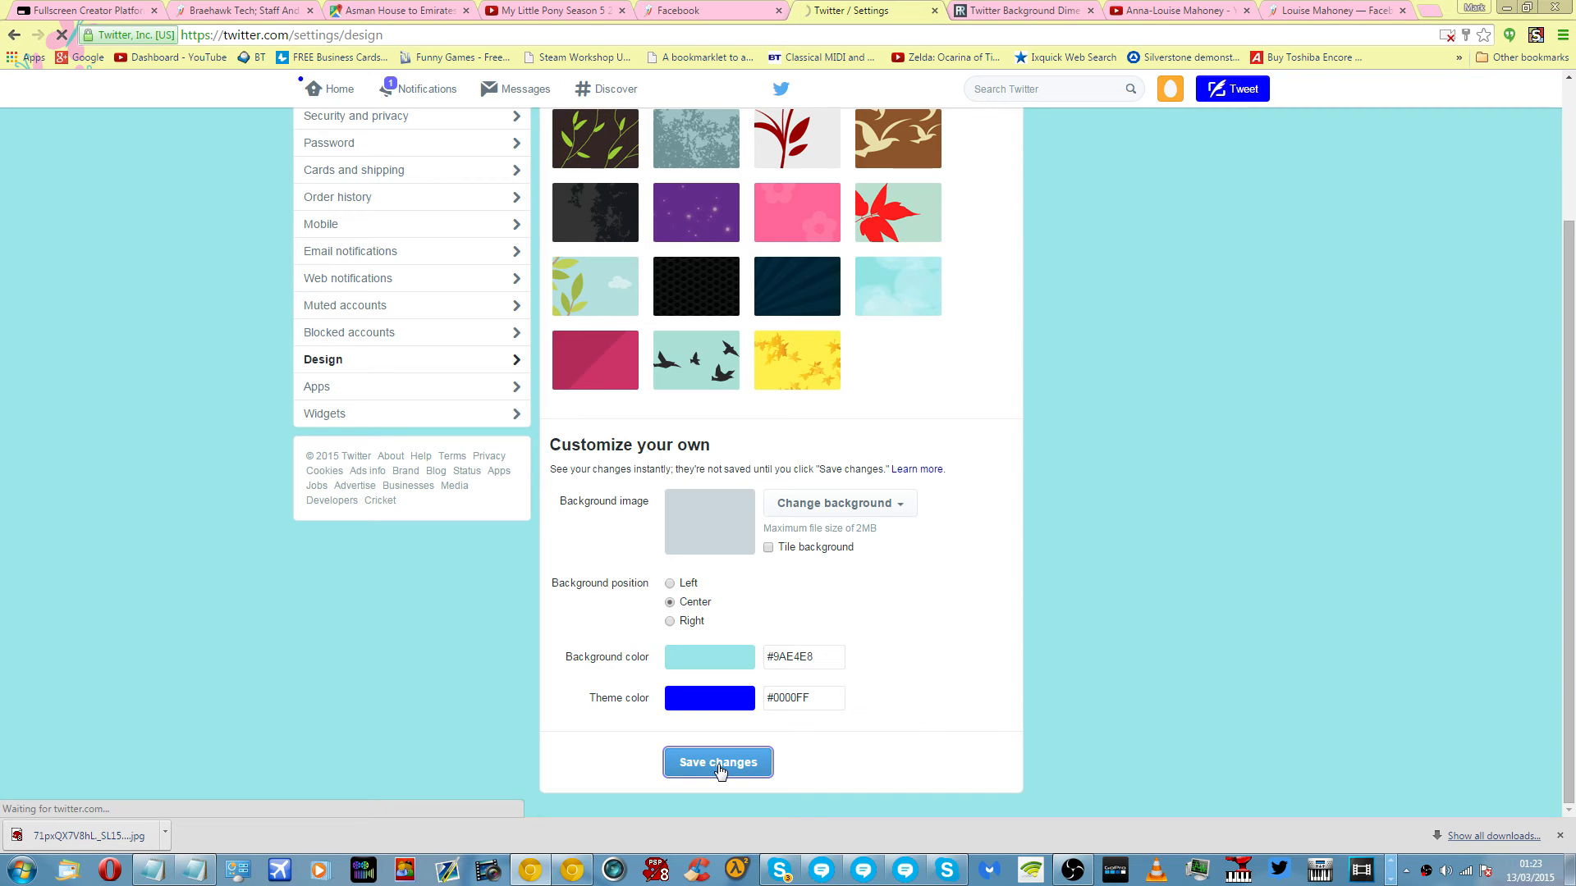
click(717, 762)
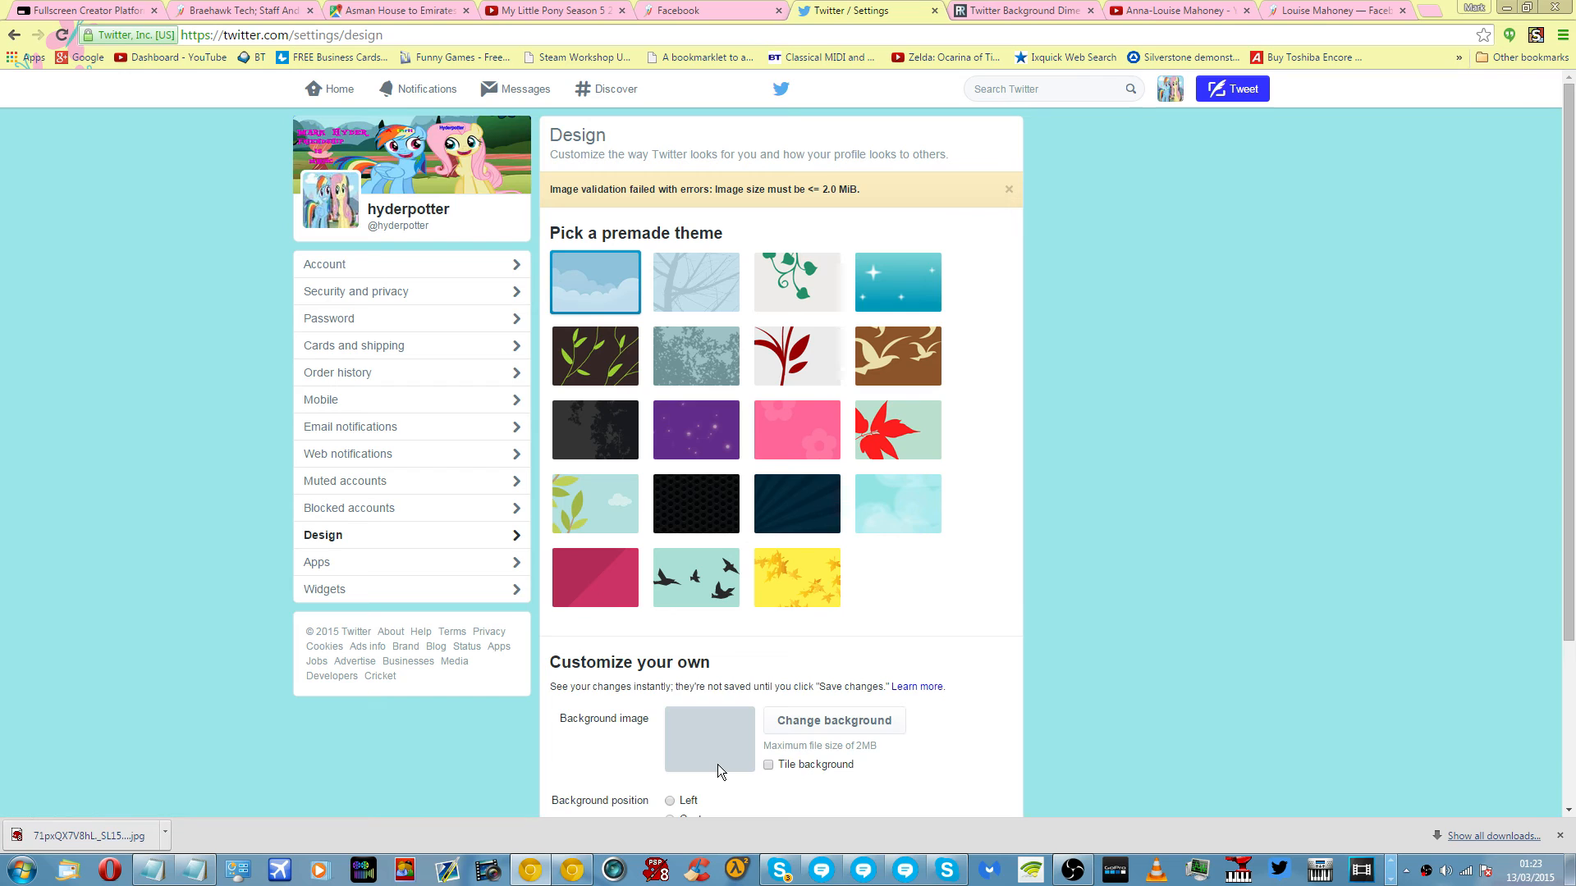
mouse_move(806, 304)
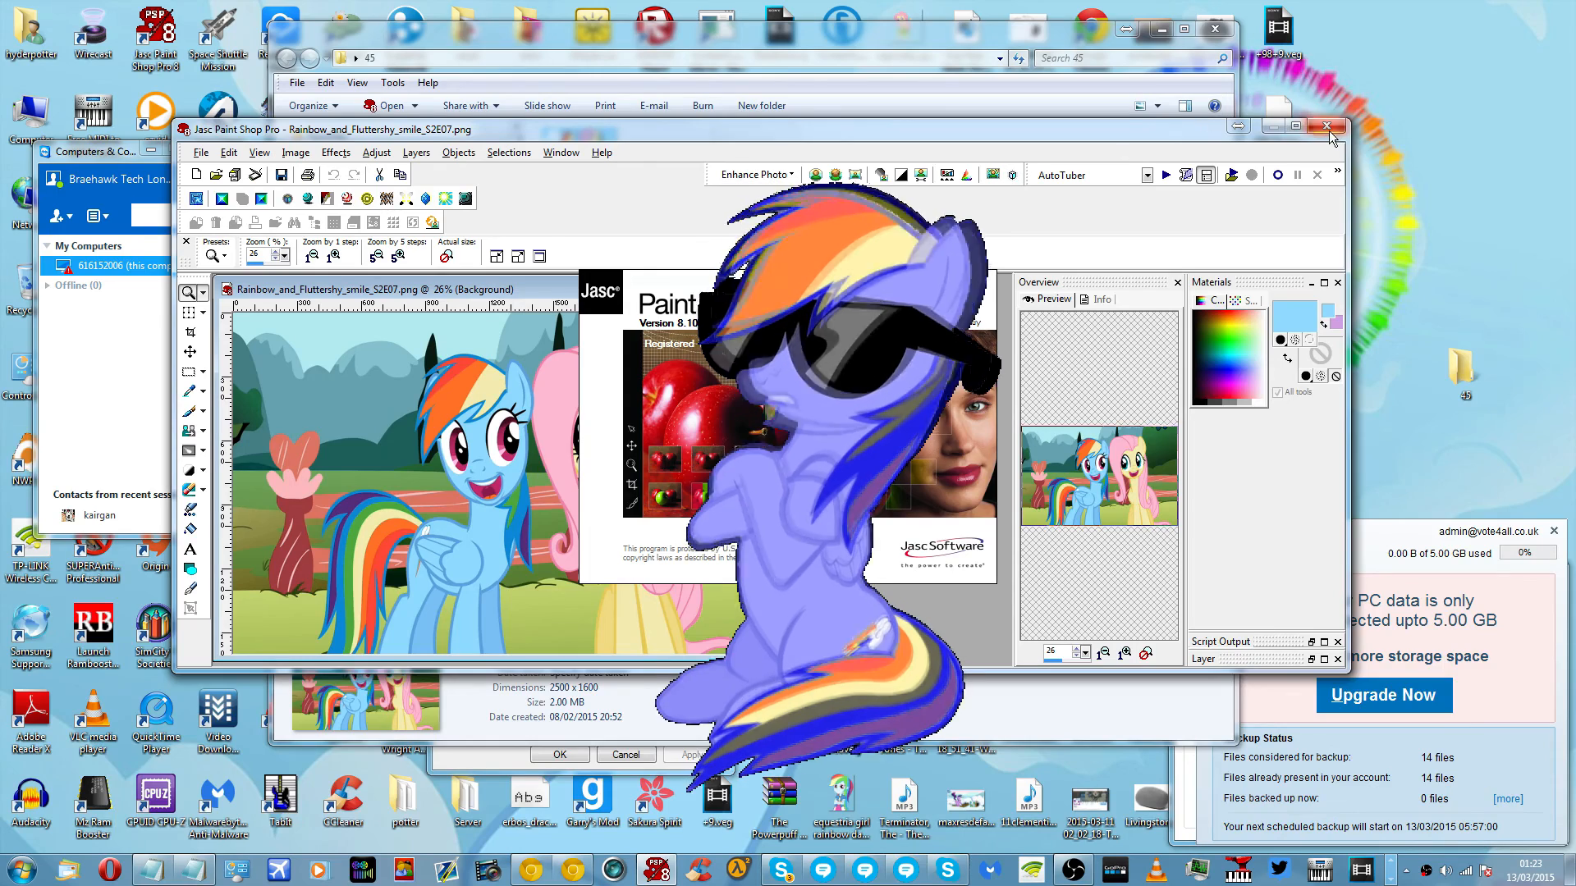
Maximize Paint Shop Pro and save the pony picture as a JPEG copy via Save As.
click(1297, 126)
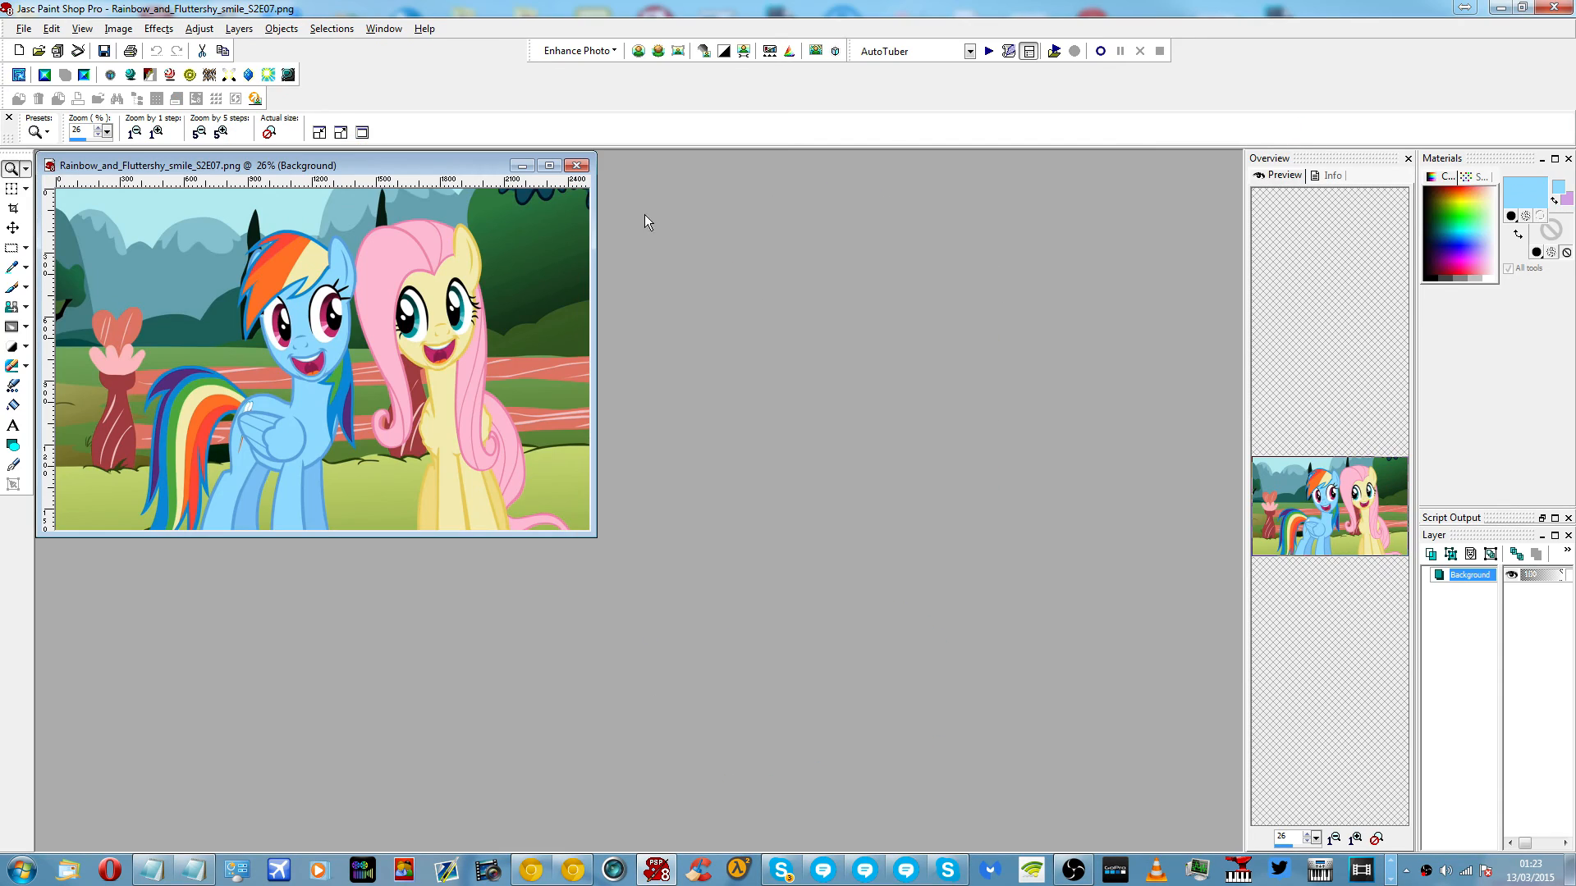
click(549, 164)
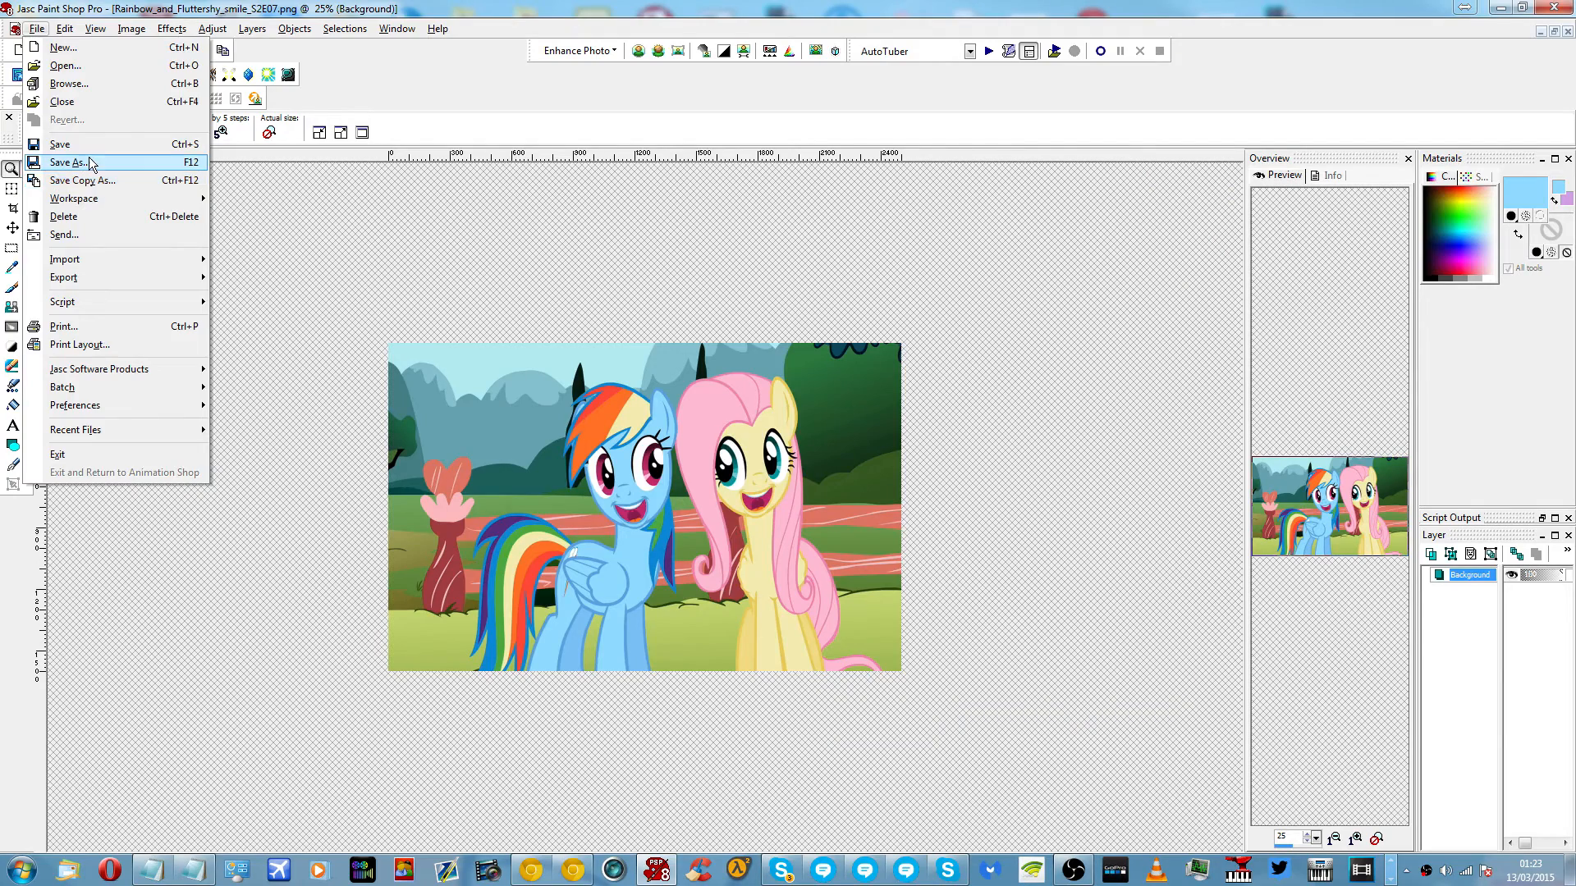
click(71, 162)
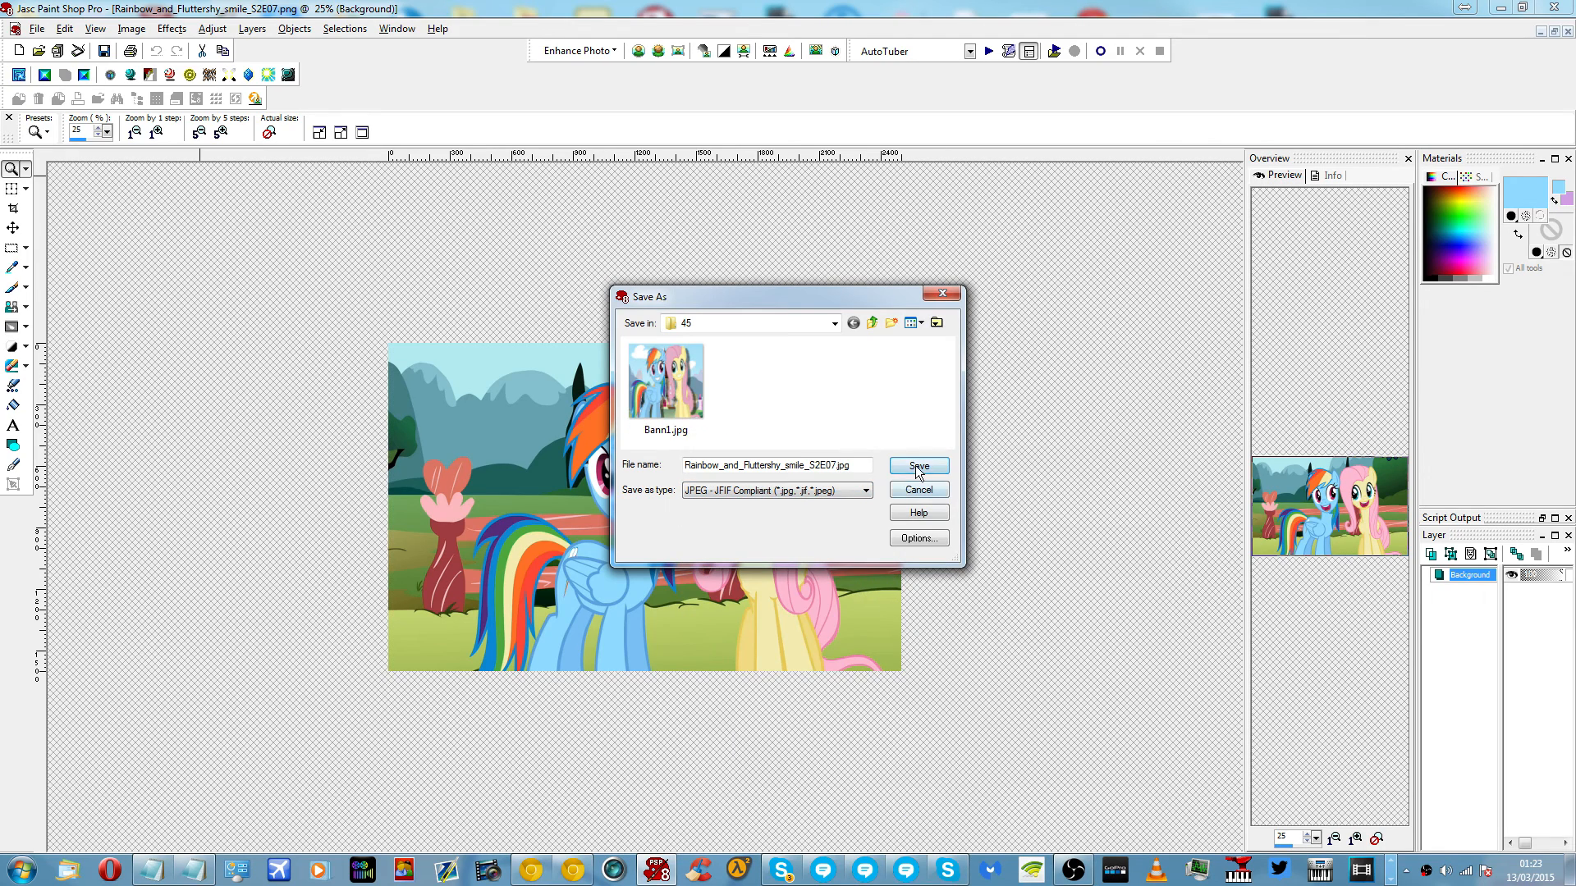
click(916, 465)
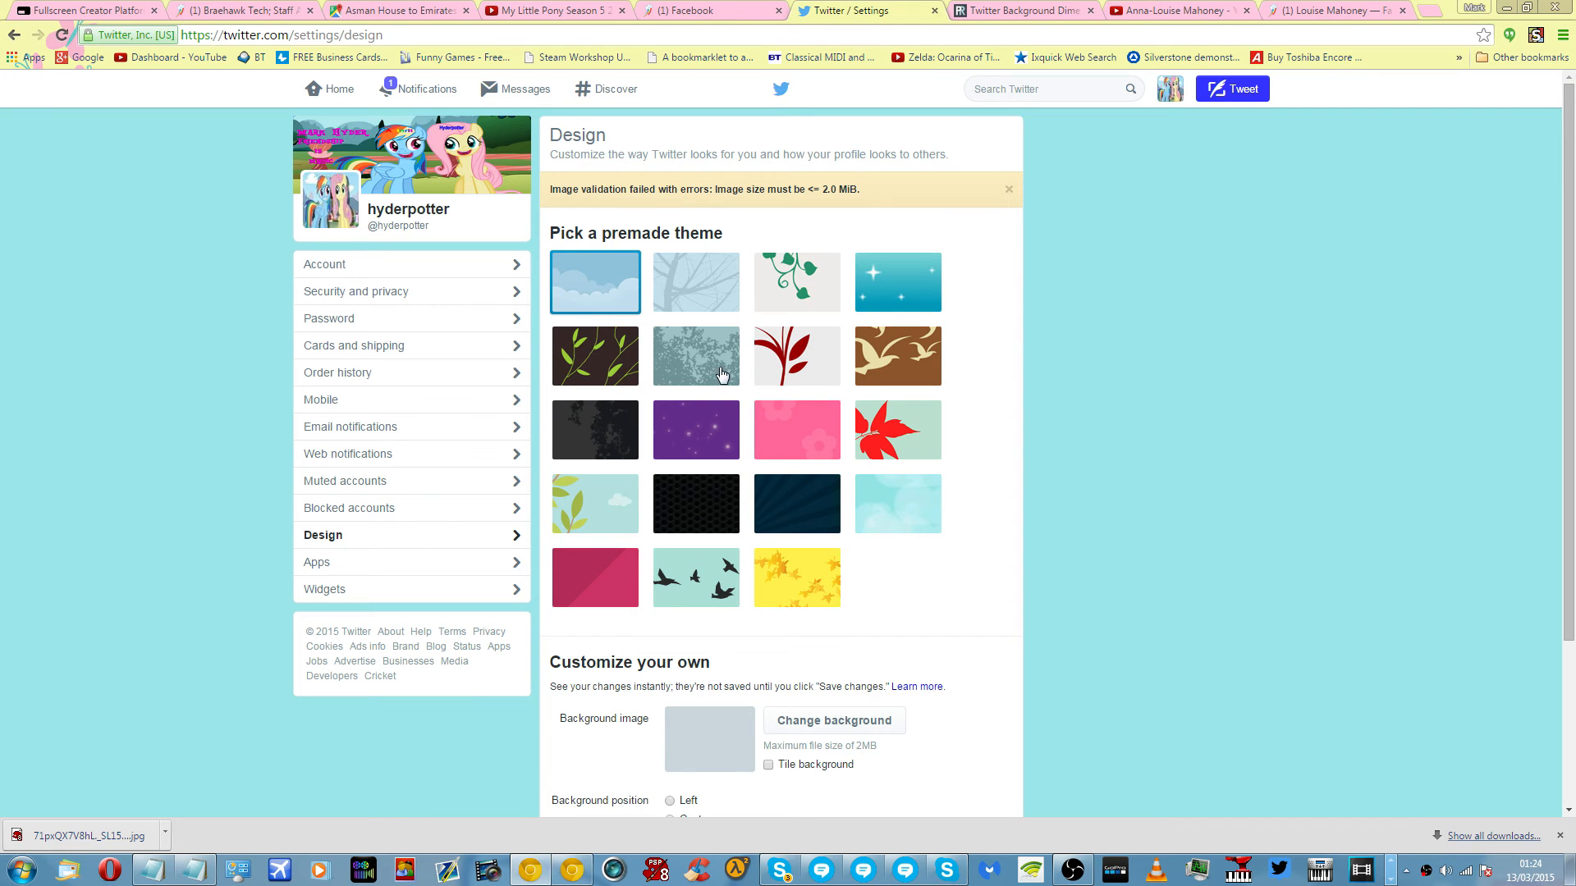
Choose the JPEG copy as the custom background and save the design changes.
click(834, 721)
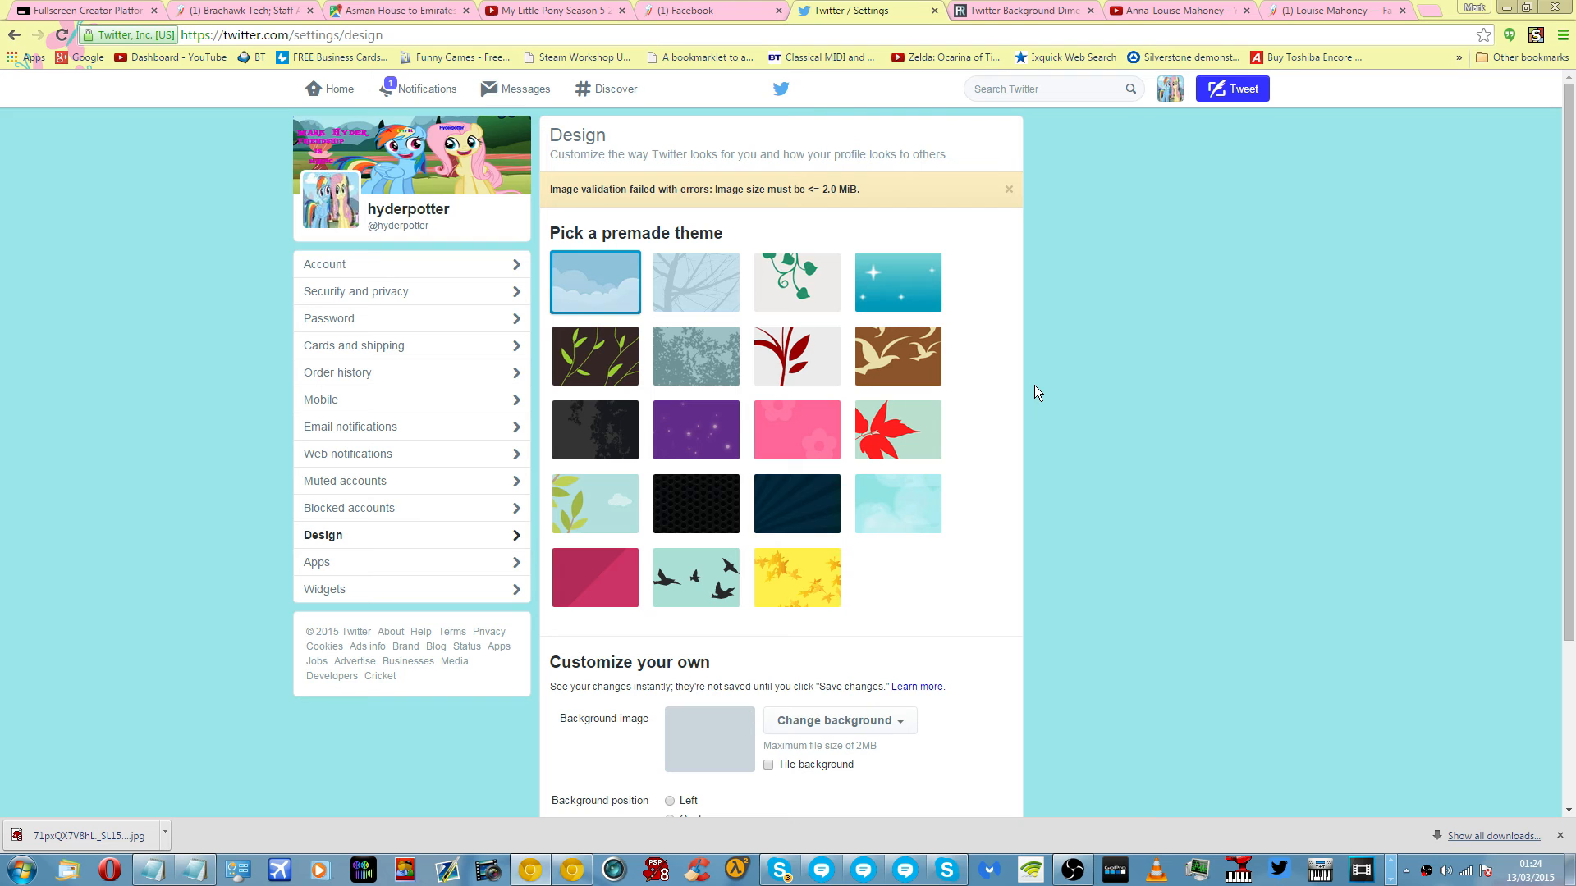
scroll(down, 3)
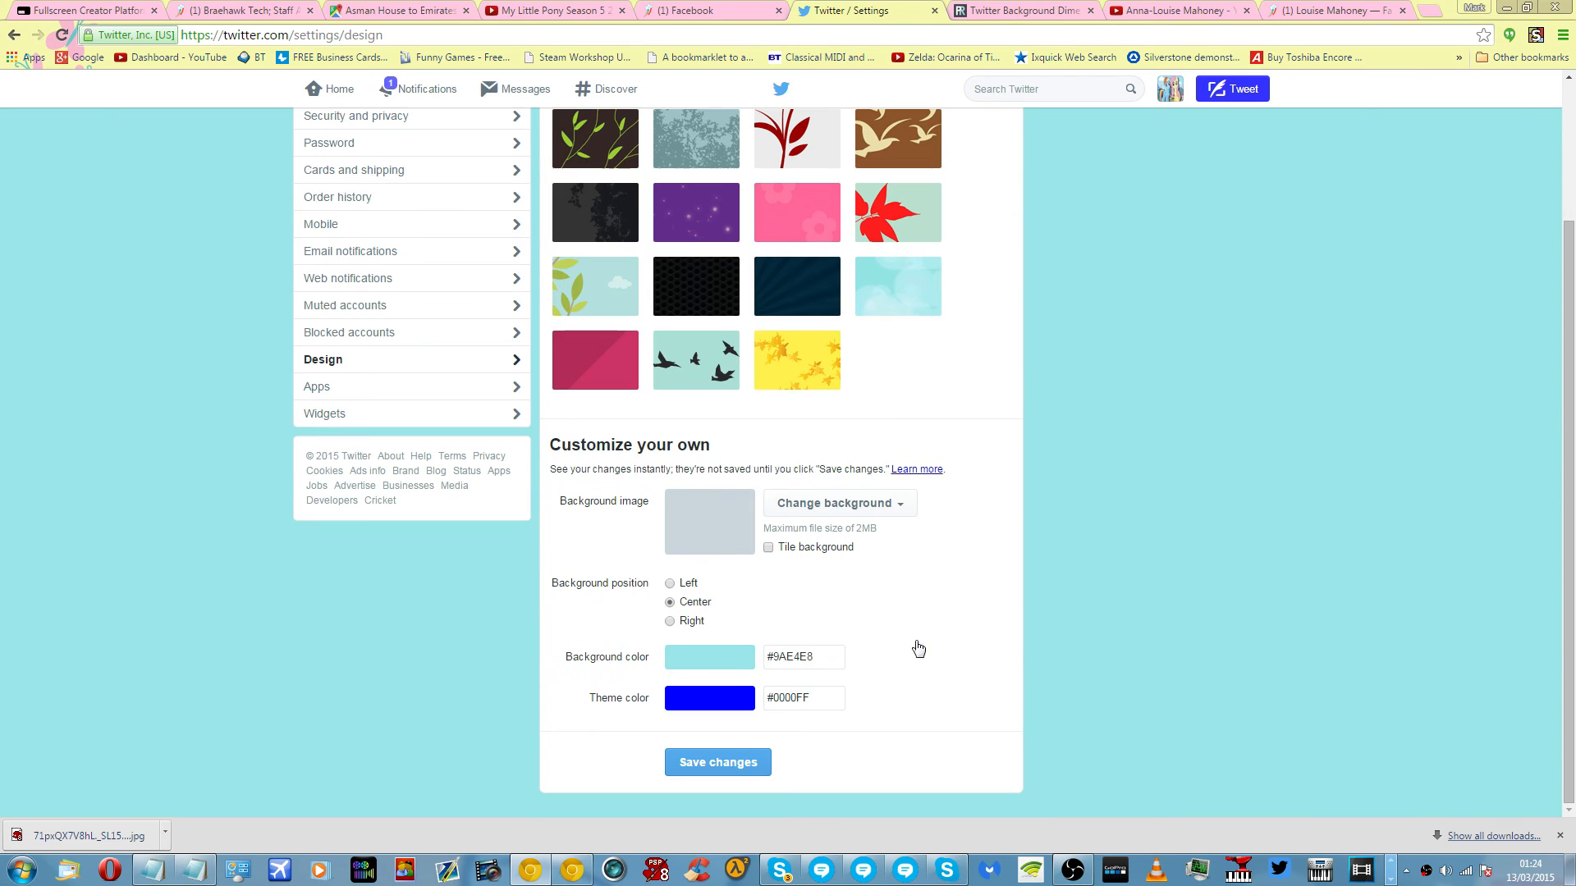
click(717, 762)
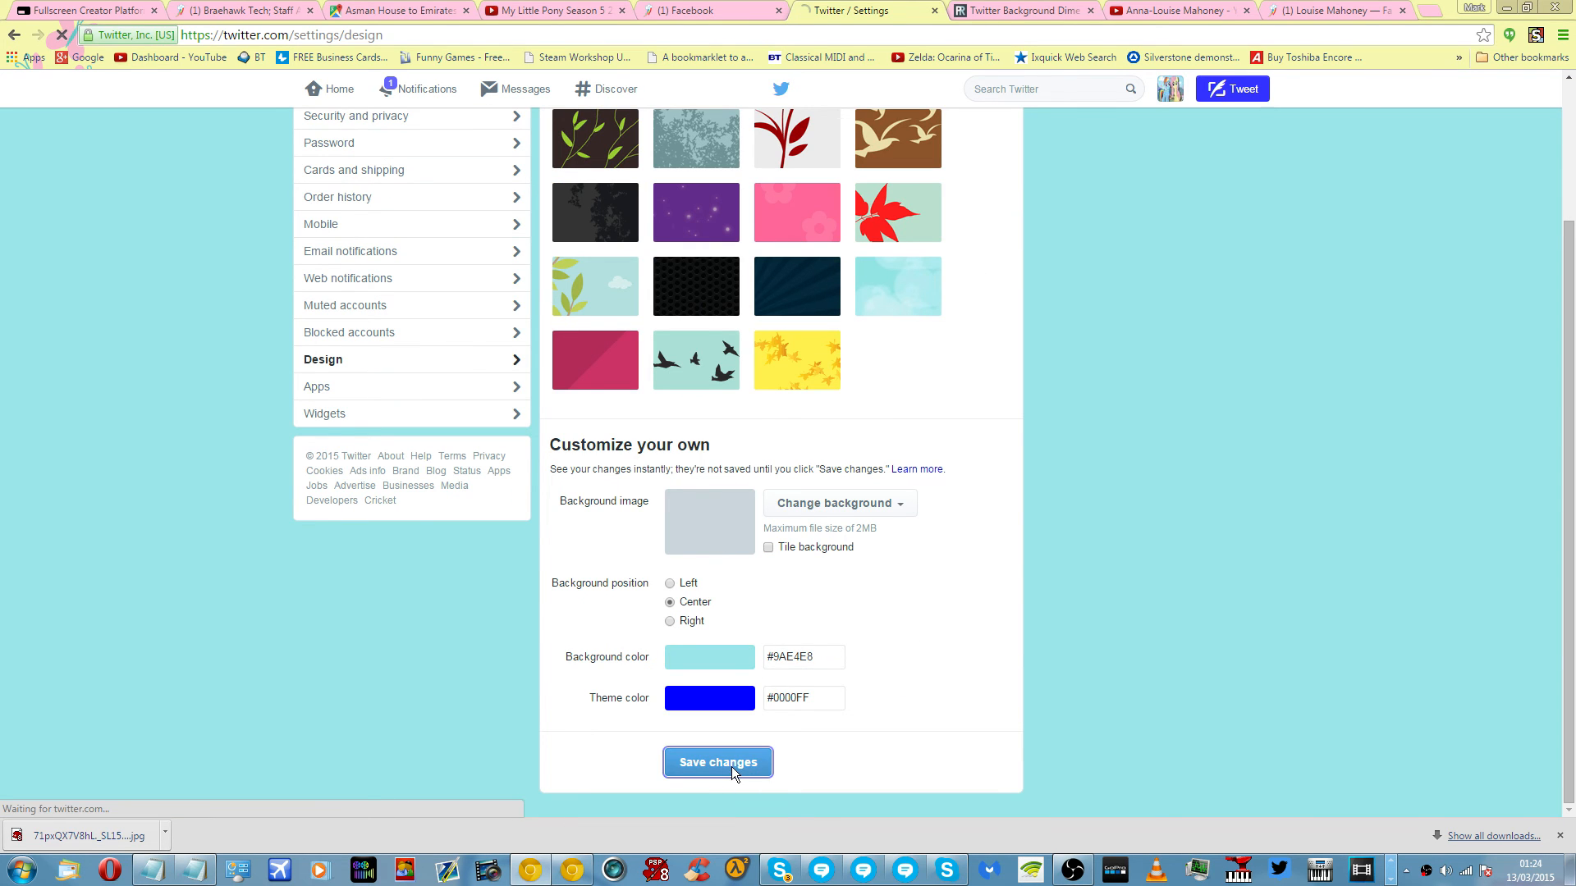
click(717, 762)
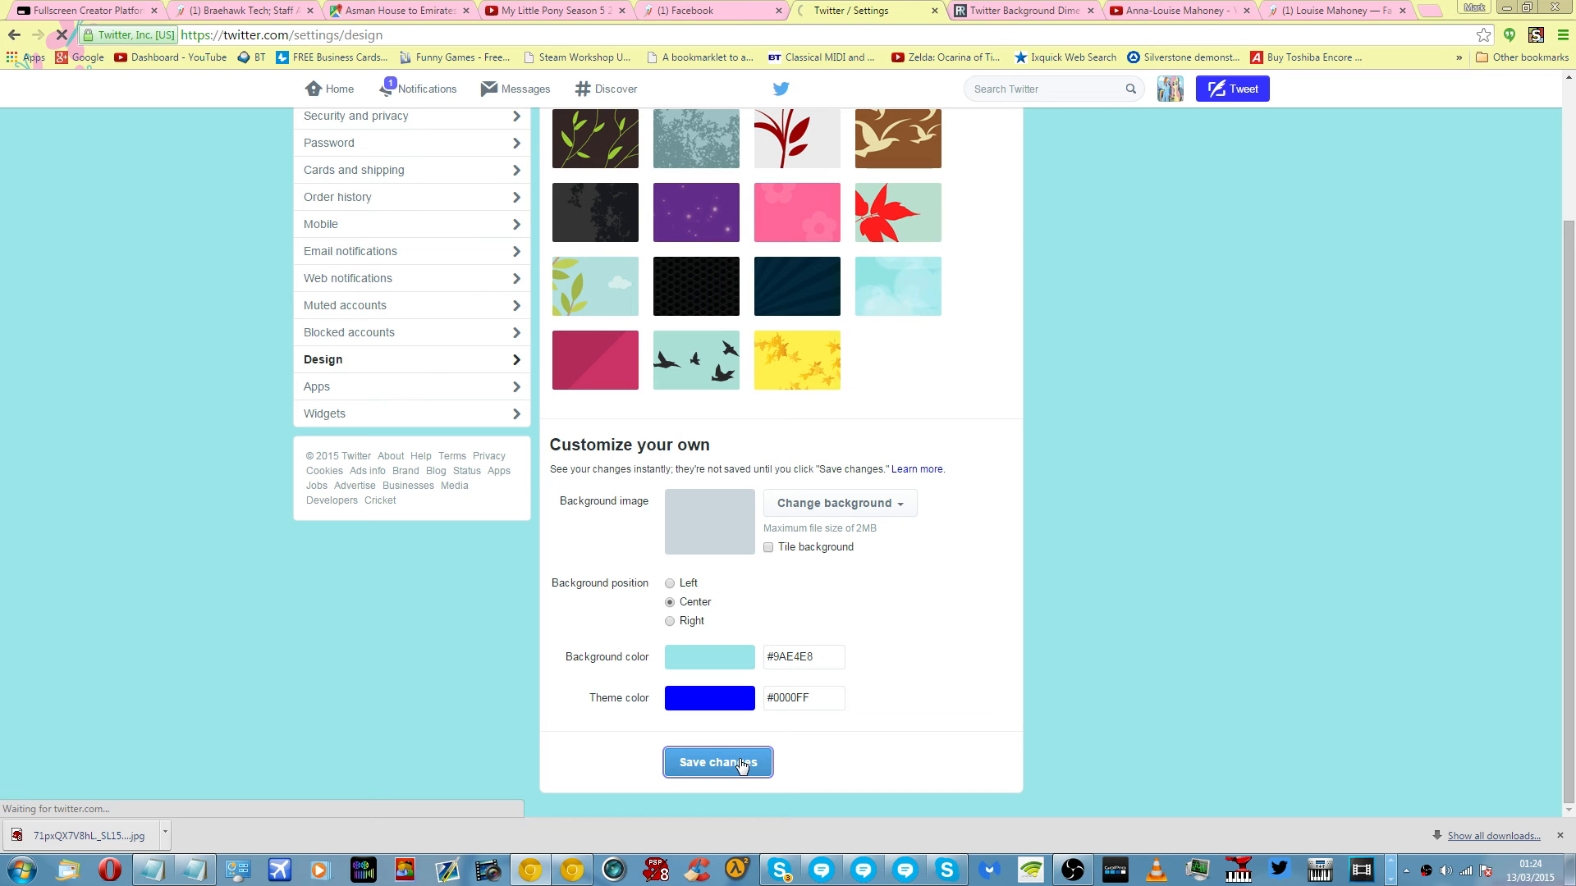
click(717, 762)
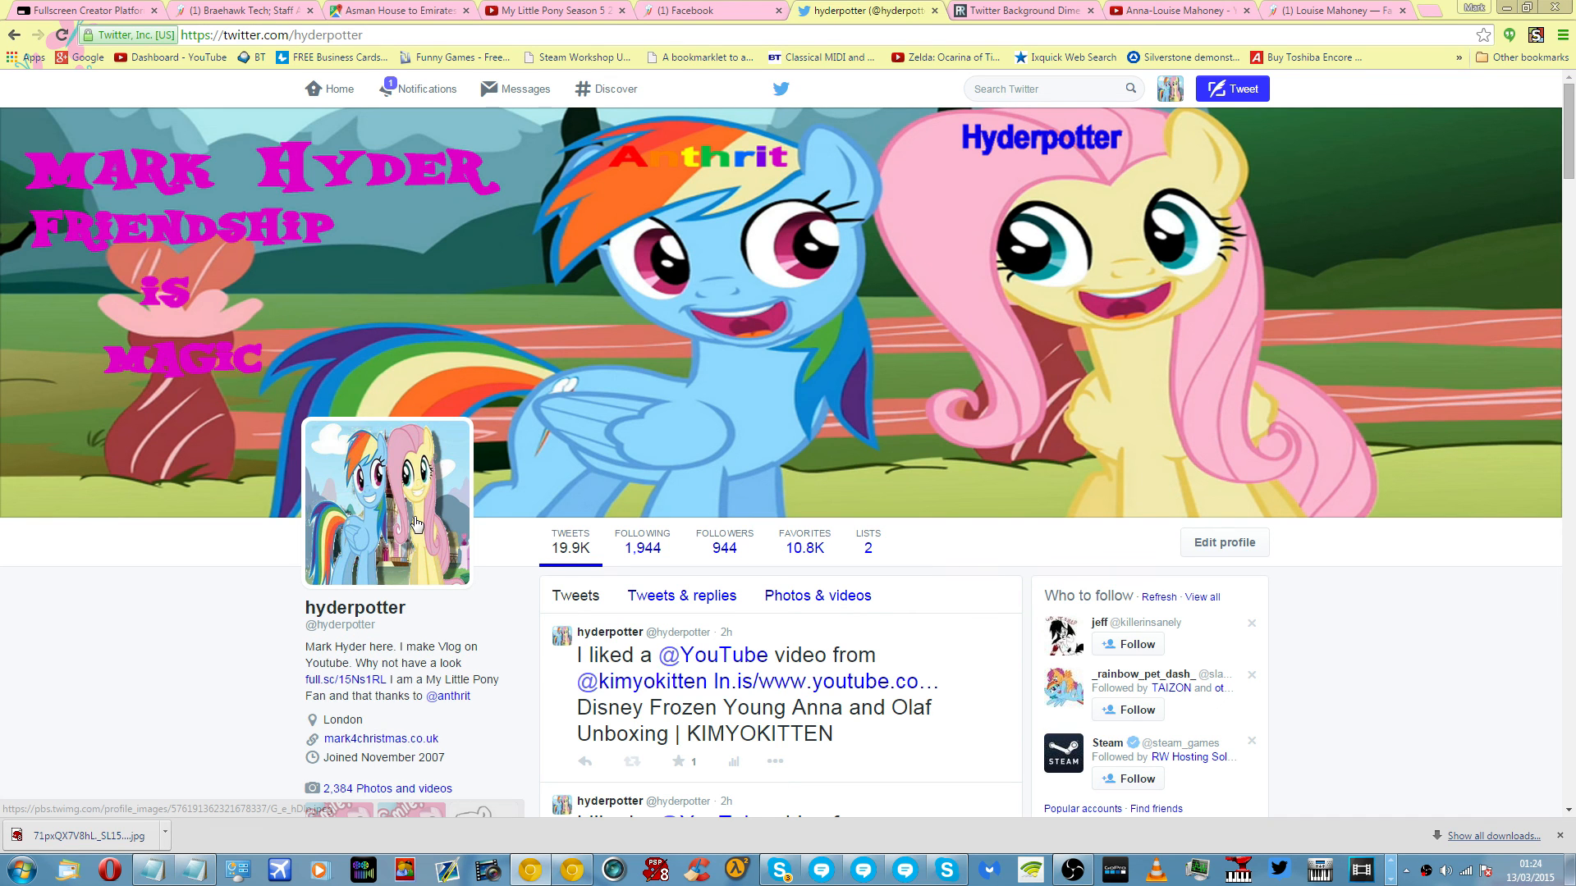
mouse_move(388, 501)
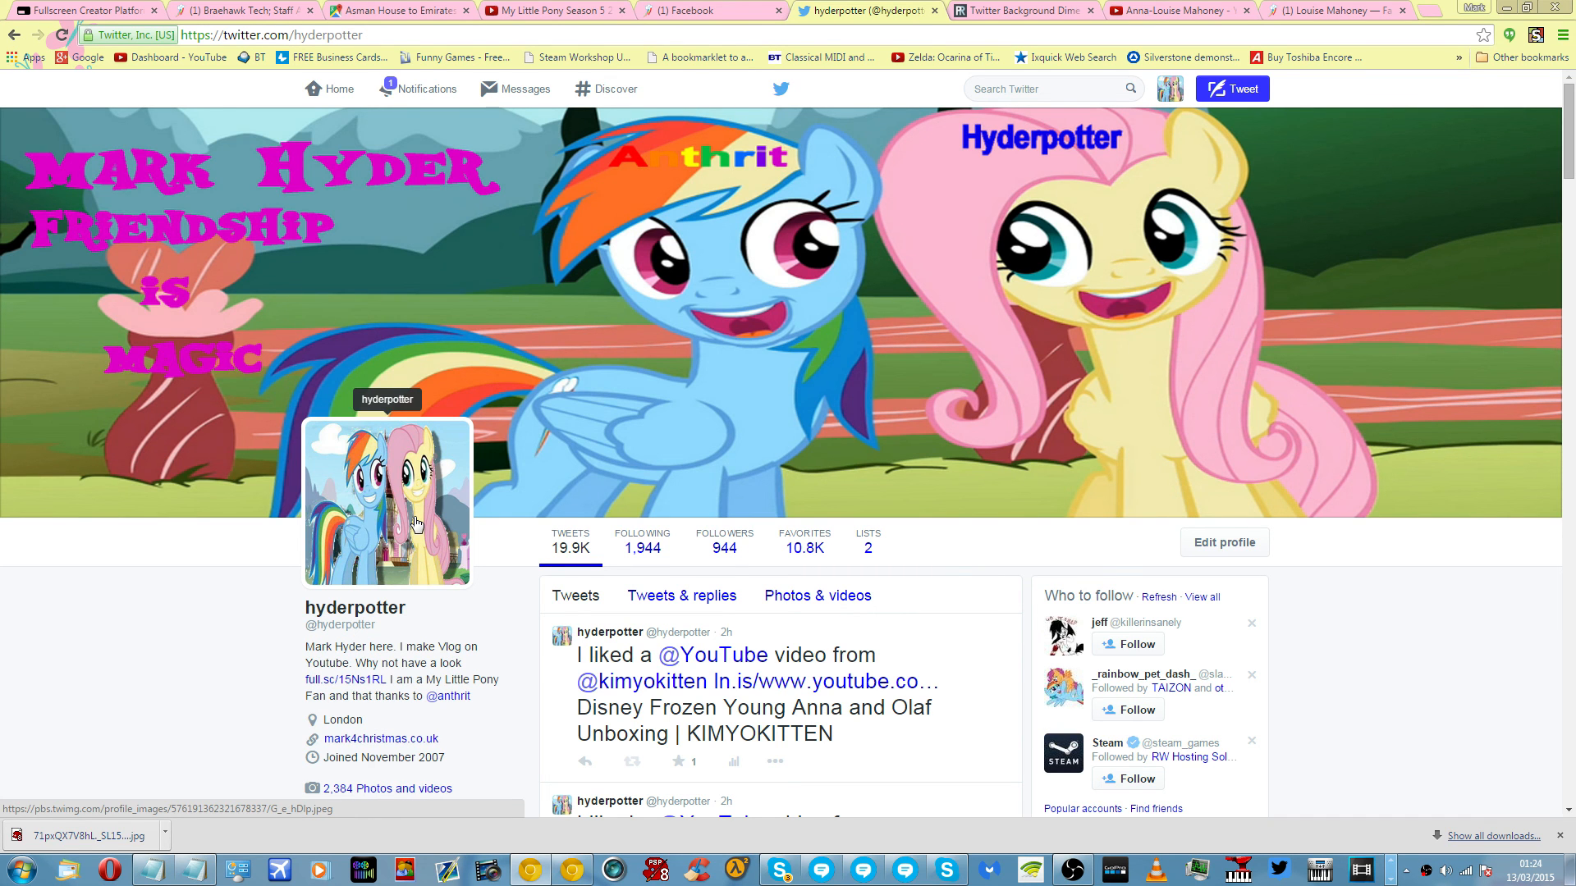
mouse_move(607, 194)
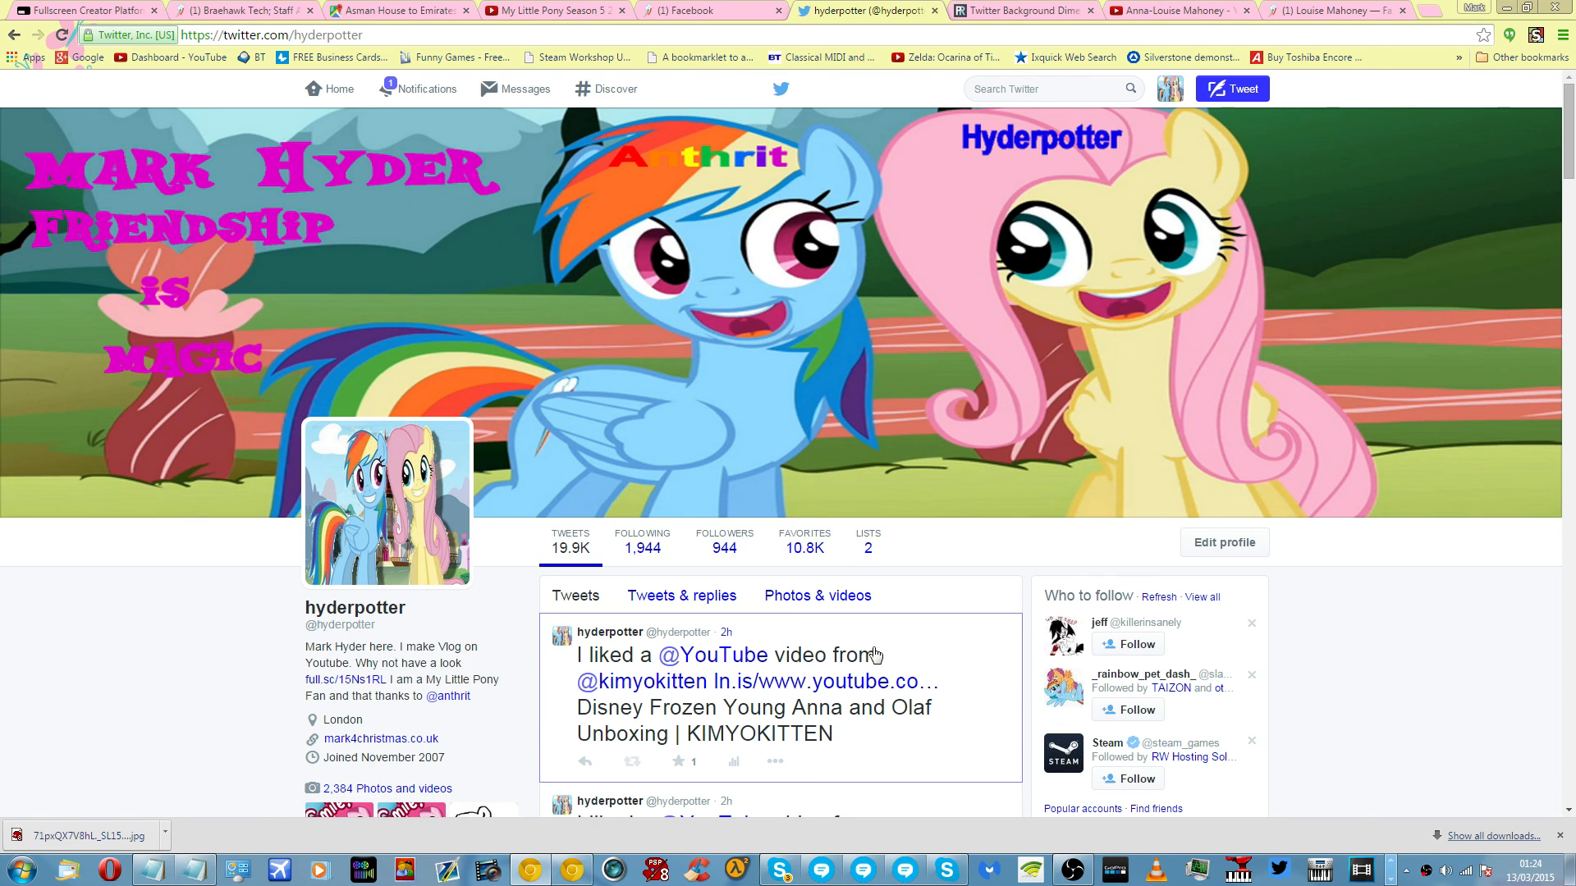
View the liked YouTube video tweet alone, showing the pony picture as the page background.
click(724, 630)
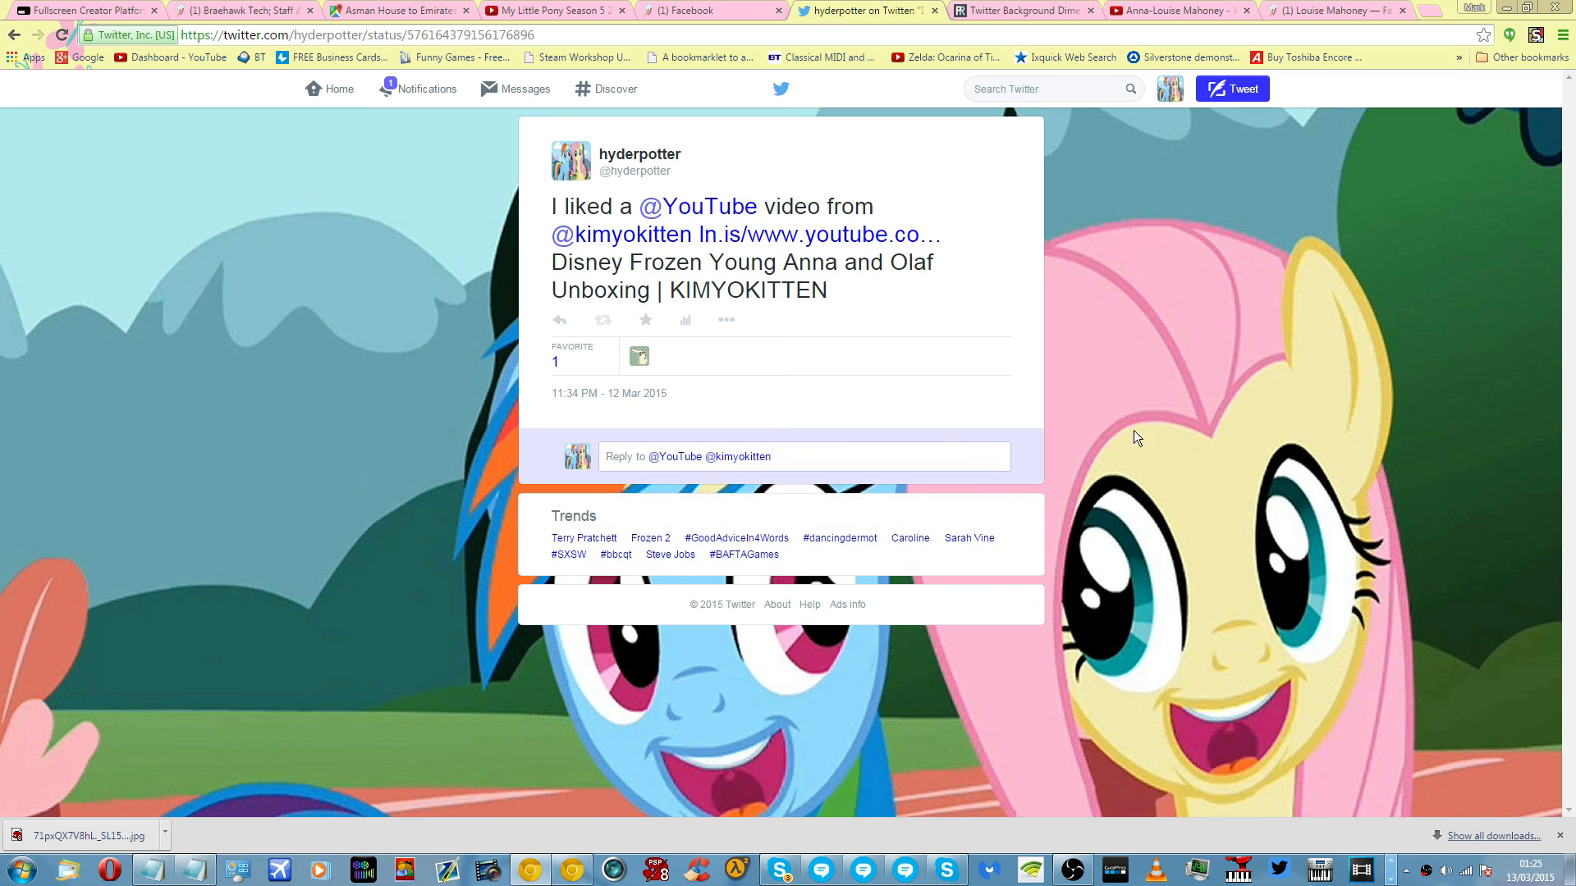
mouse_move(1181, 552)
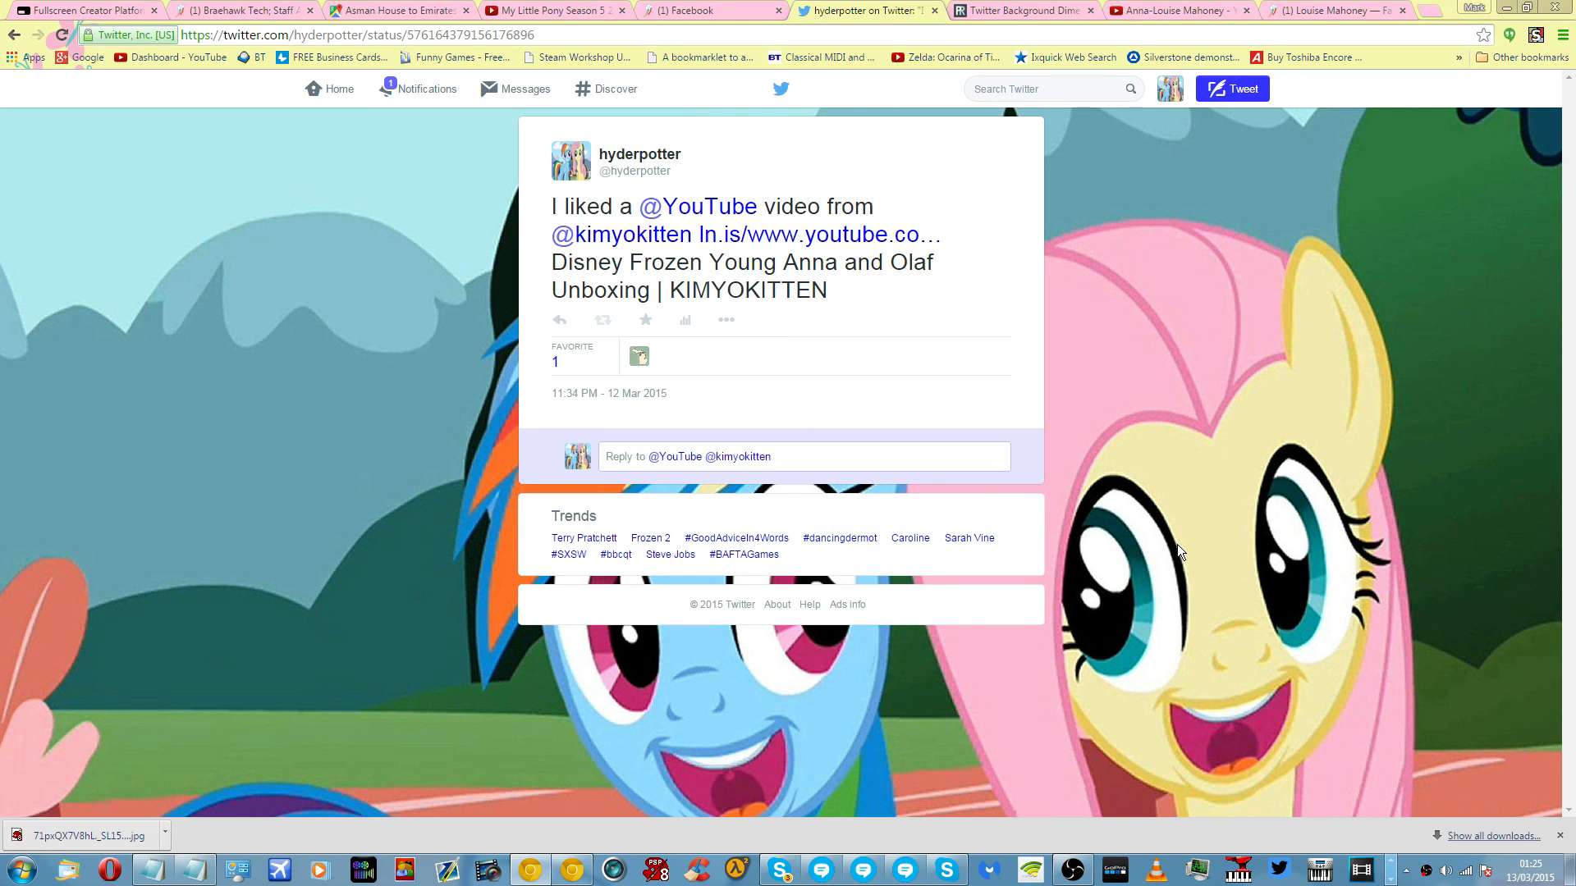
mouse_move(1506, 443)
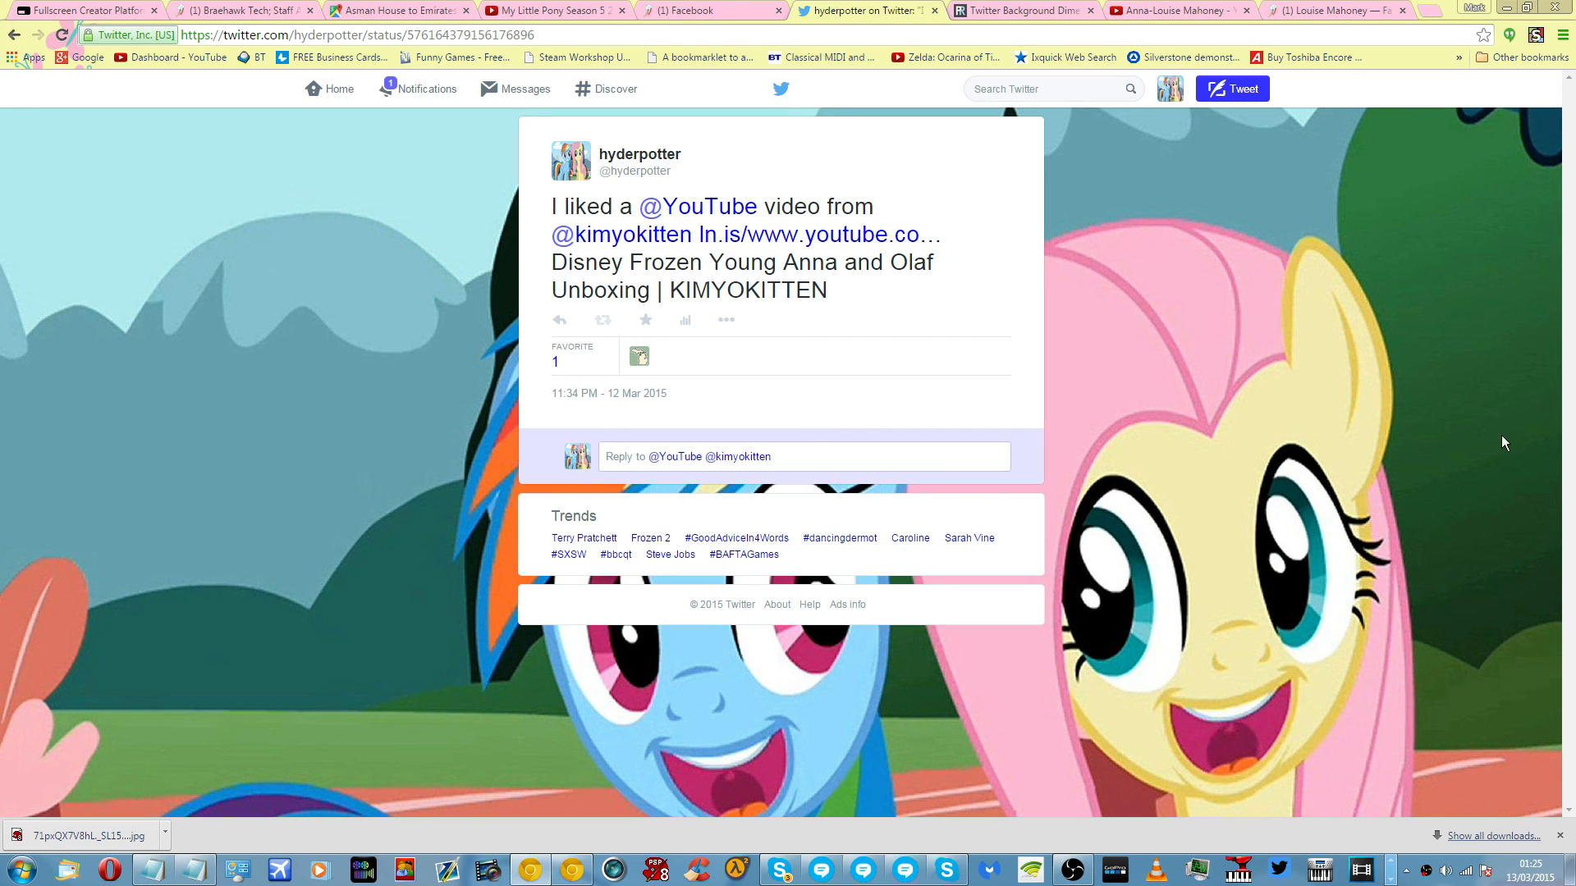